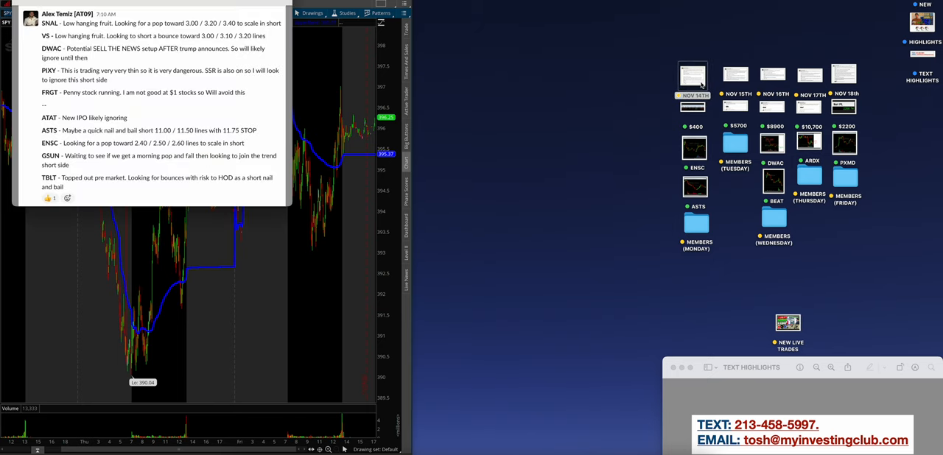
# Review the $400 profit screenshot (ASTS 153.20, ENSC 252.84 short gains), then close it.
pyautogui.click(693, 107)
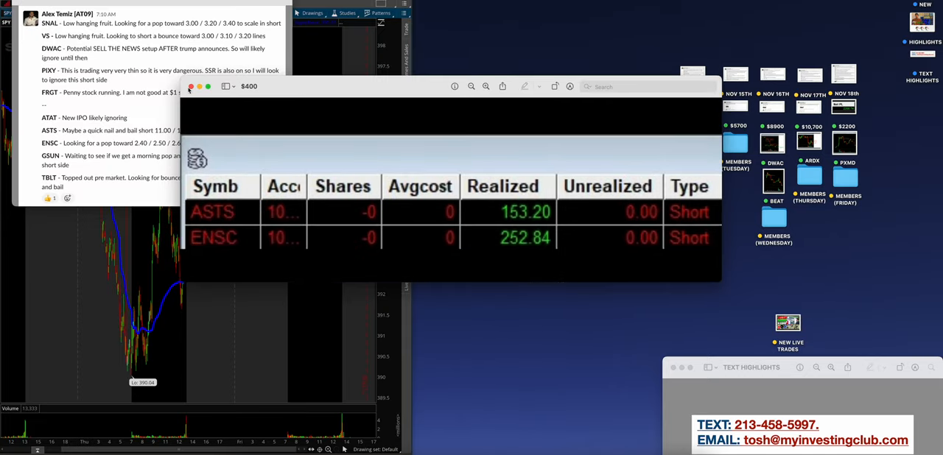
pyautogui.click(191, 86)
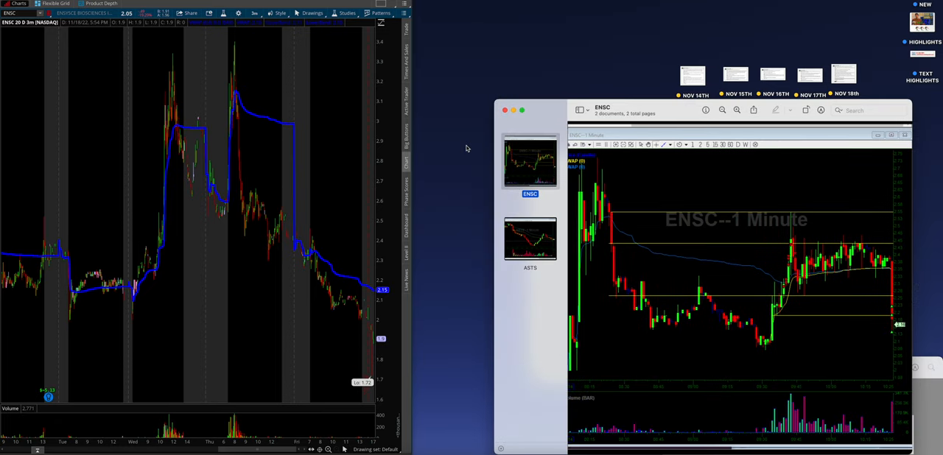
pyautogui.moveTo(124, 169)
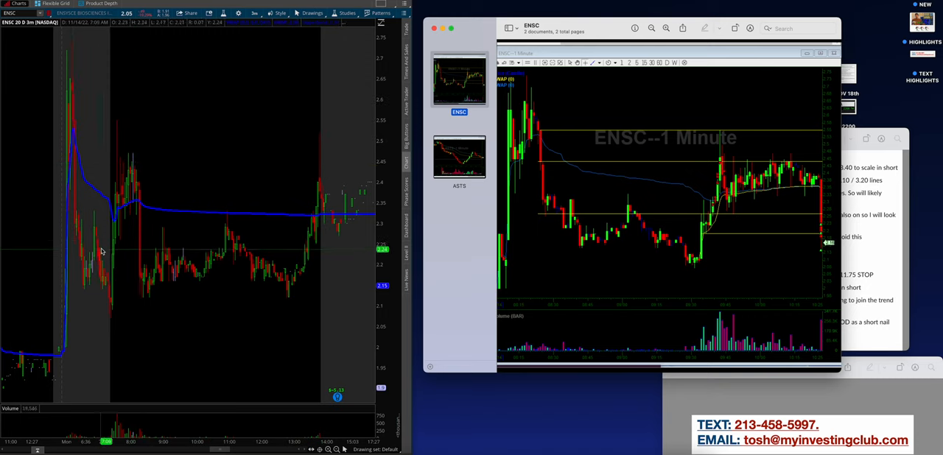
pyautogui.moveTo(110, 282)
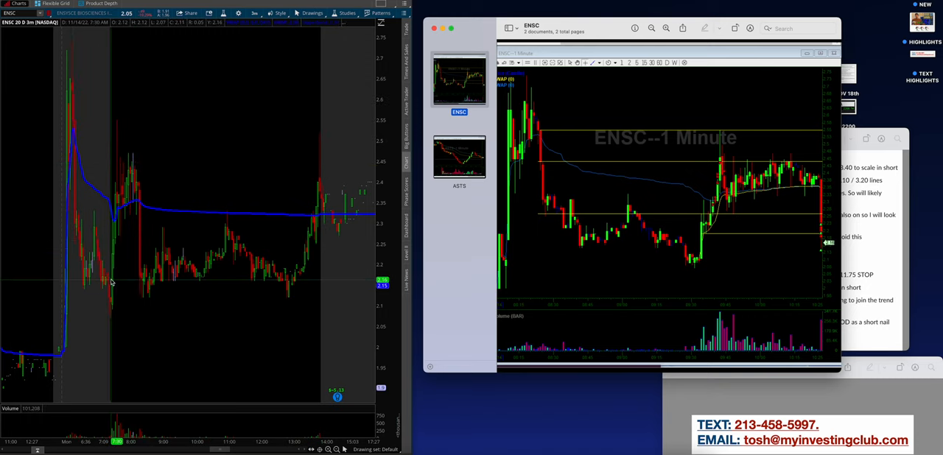
pyautogui.moveTo(114, 223)
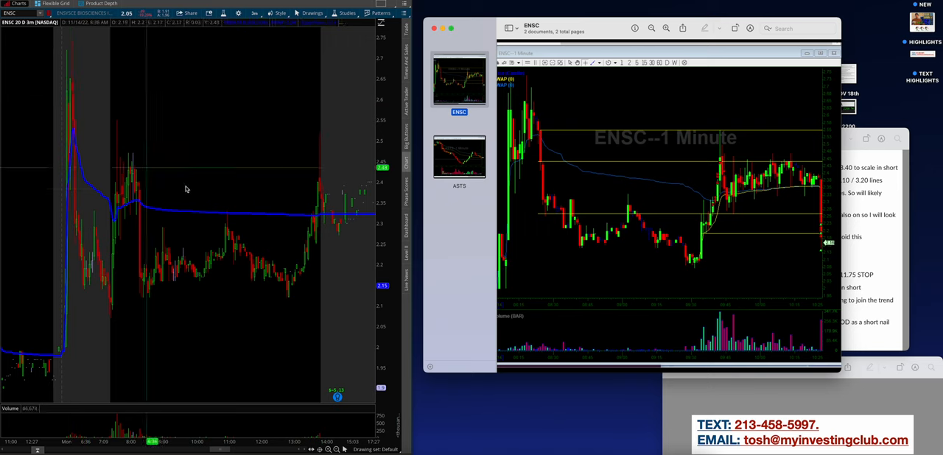
pyautogui.moveTo(216, 193)
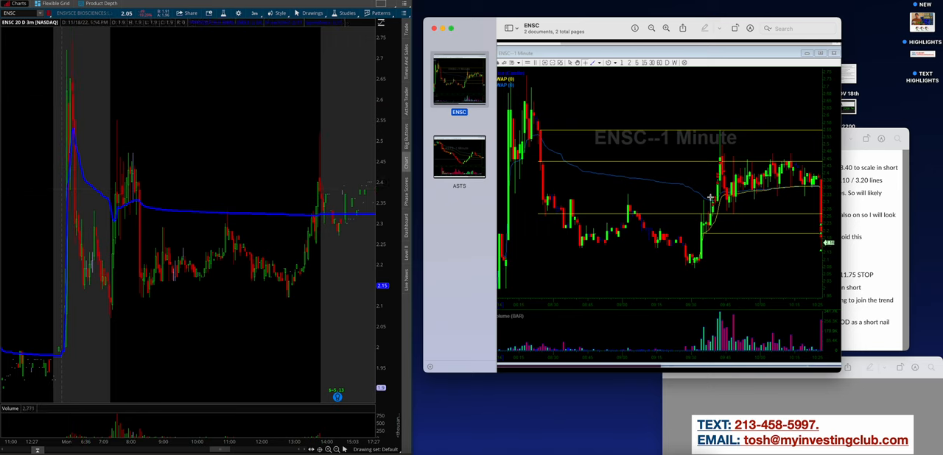
# Mark the ENSC reversal area and the drop before it on the 1-minute screenshot.
pyautogui.moveTo(699, 188); pyautogui.dragTo(734, 231)
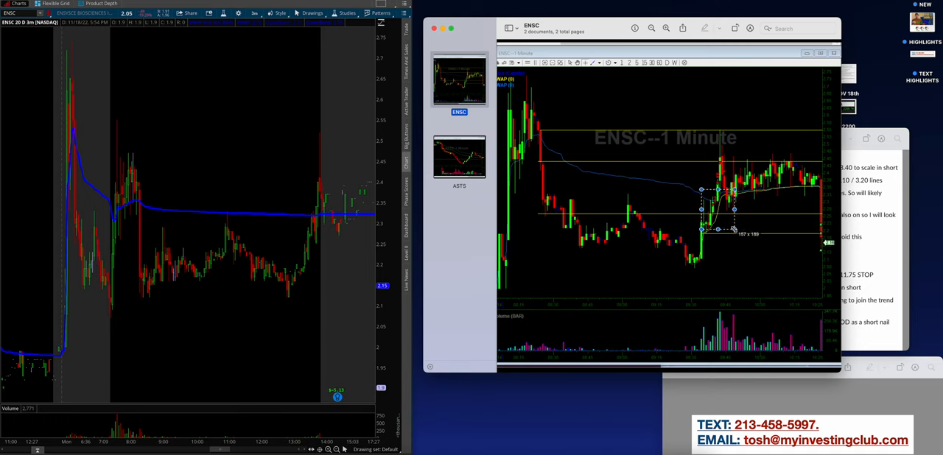
pyautogui.moveTo(718, 228); pyautogui.dragTo(719, 225)
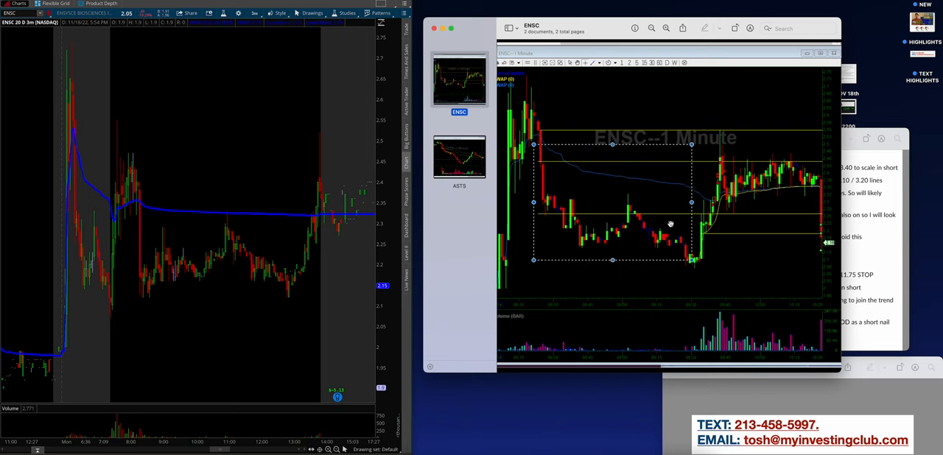
pyautogui.moveTo(166, 310)
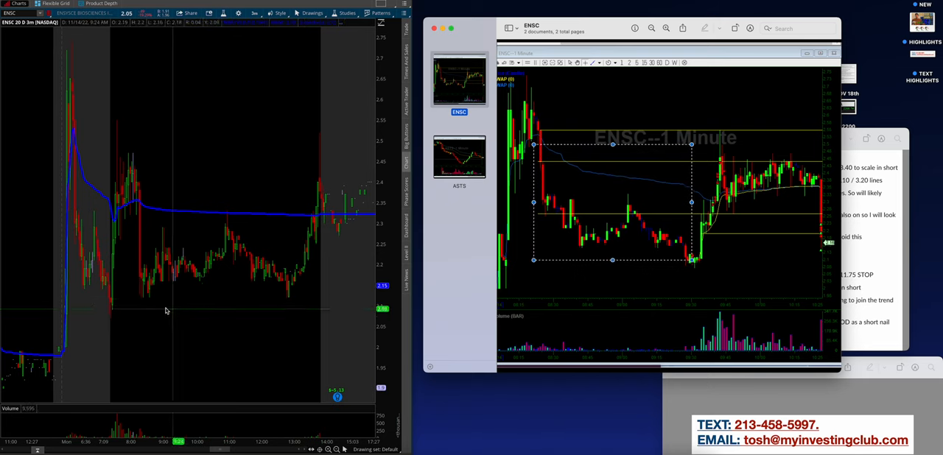
pyautogui.moveTo(126, 160)
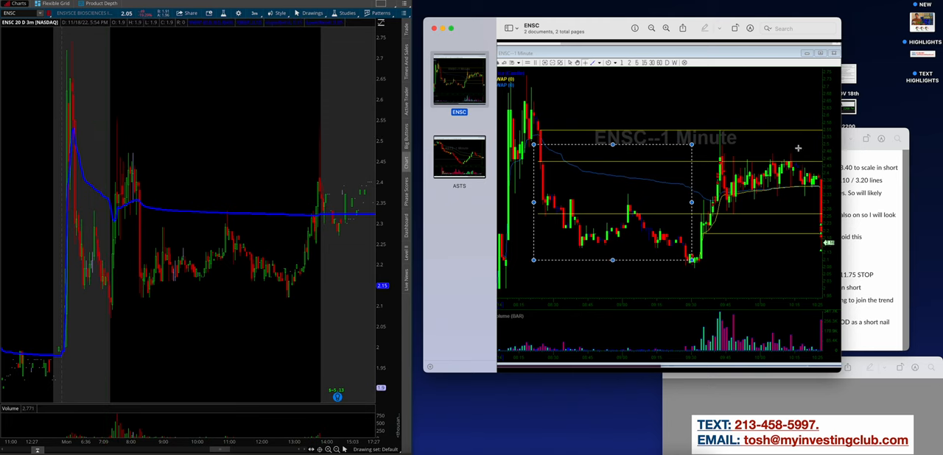
pyautogui.moveTo(553, 109)
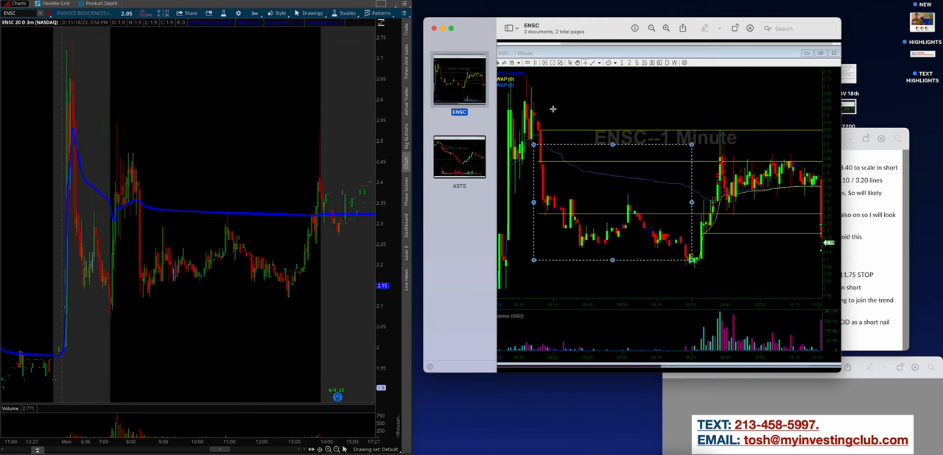
# Compare the ASTS screenshot with the ASTS chart, then close the screenshot.
pyautogui.click(459, 157)
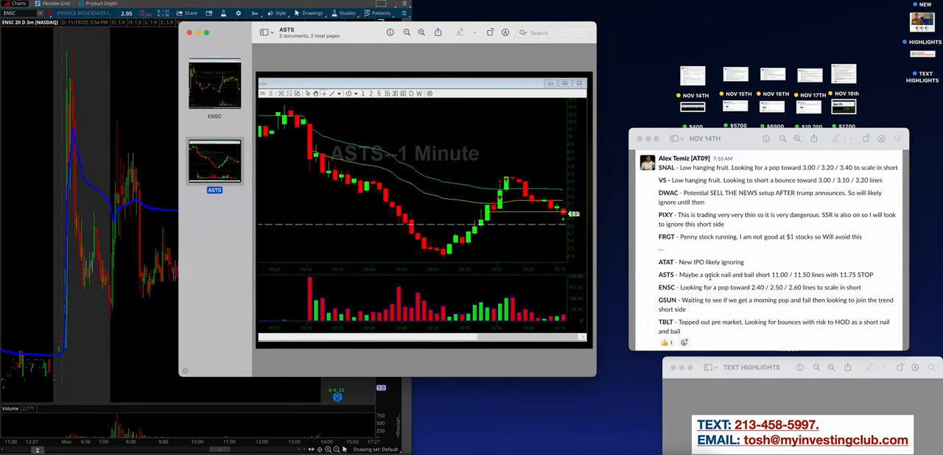
pyautogui.moveTo(779, 267)
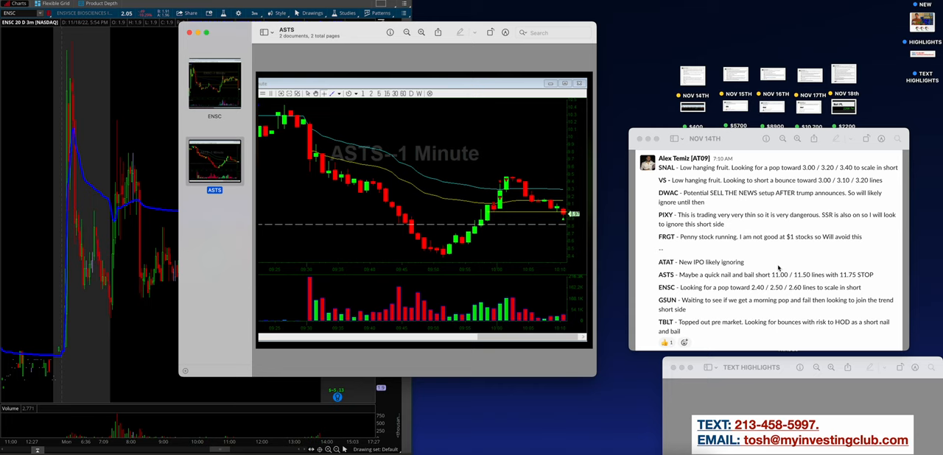
pyautogui.moveTo(381, 37)
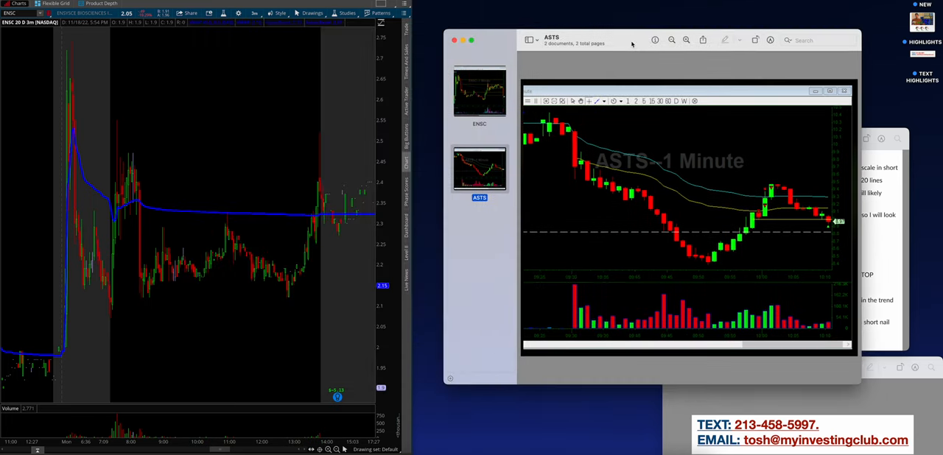
pyautogui.click(23, 13)
pyautogui.write('ASTS')
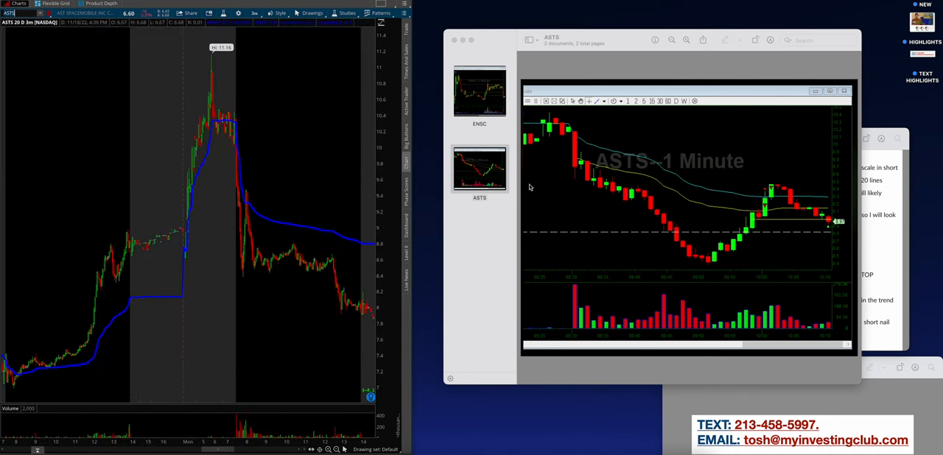
pyautogui.moveTo(755, 213)
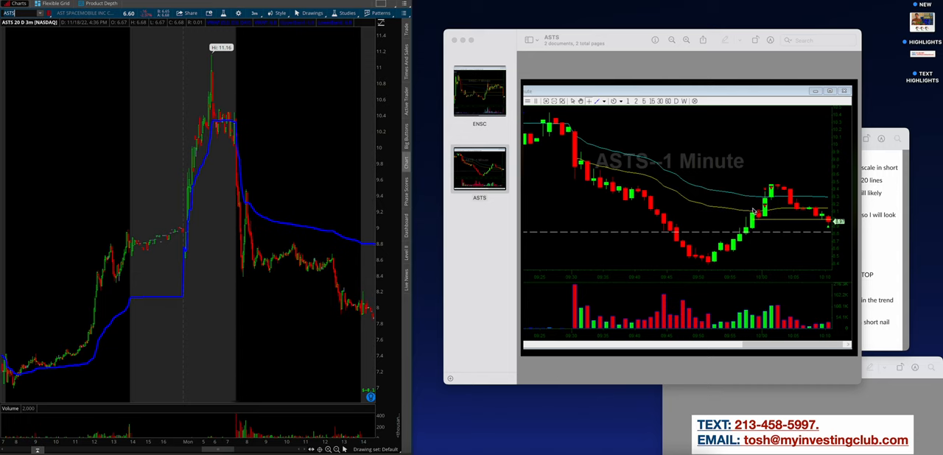
pyautogui.moveTo(176, 131)
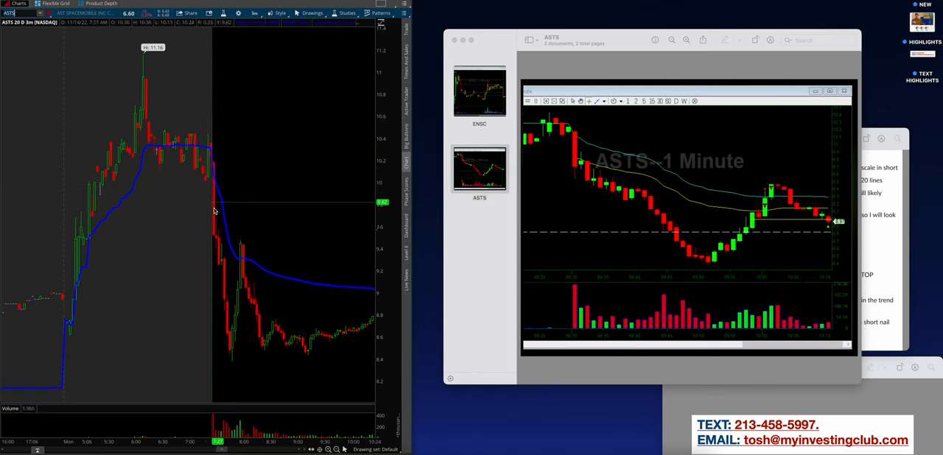
pyautogui.moveTo(214, 229)
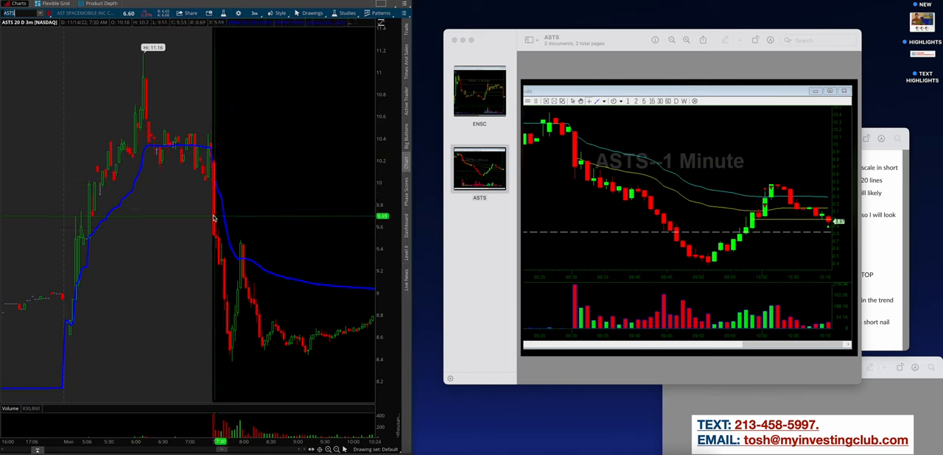
pyautogui.moveTo(216, 162)
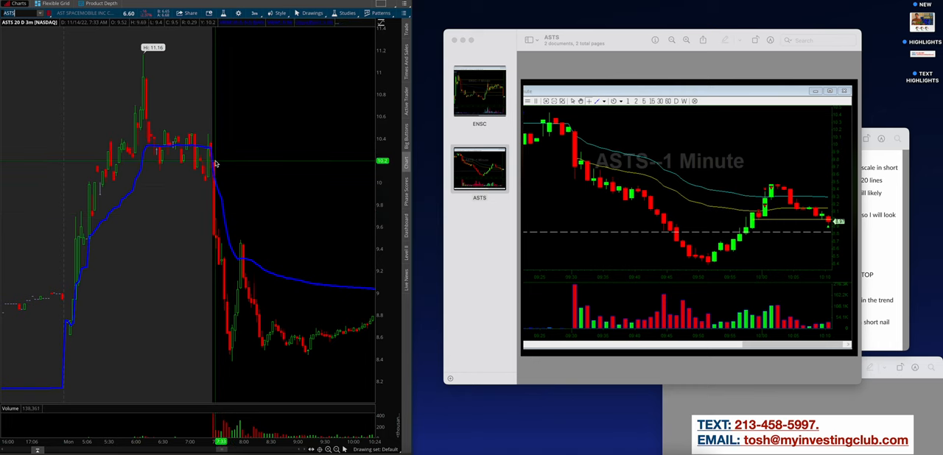
pyautogui.moveTo(216, 197)
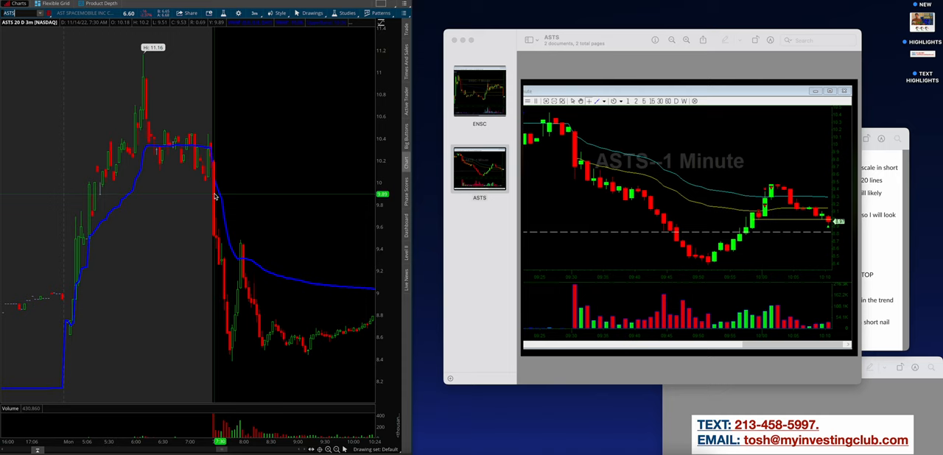
pyautogui.moveTo(225, 245)
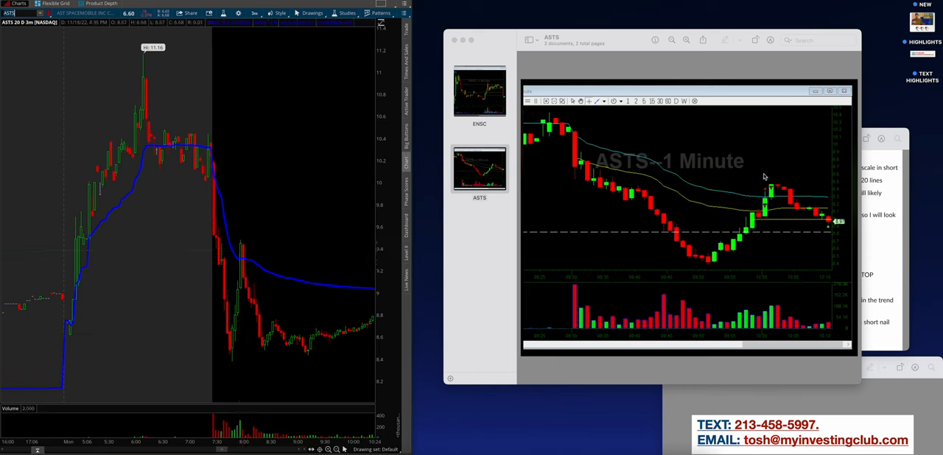
pyautogui.moveTo(216, 124)
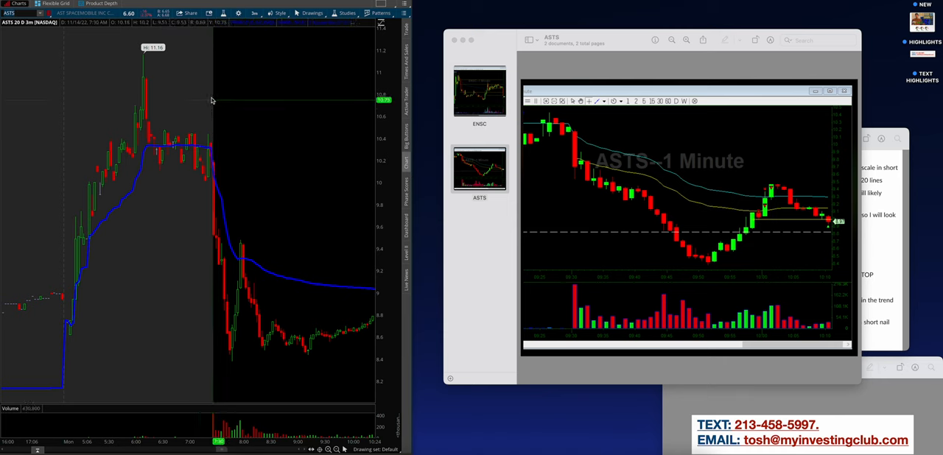
pyautogui.moveTo(217, 110)
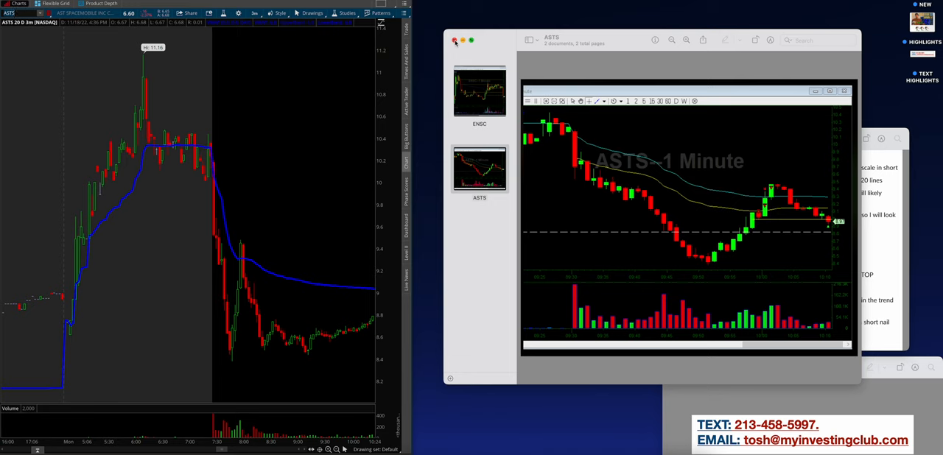
pyautogui.click(454, 40)
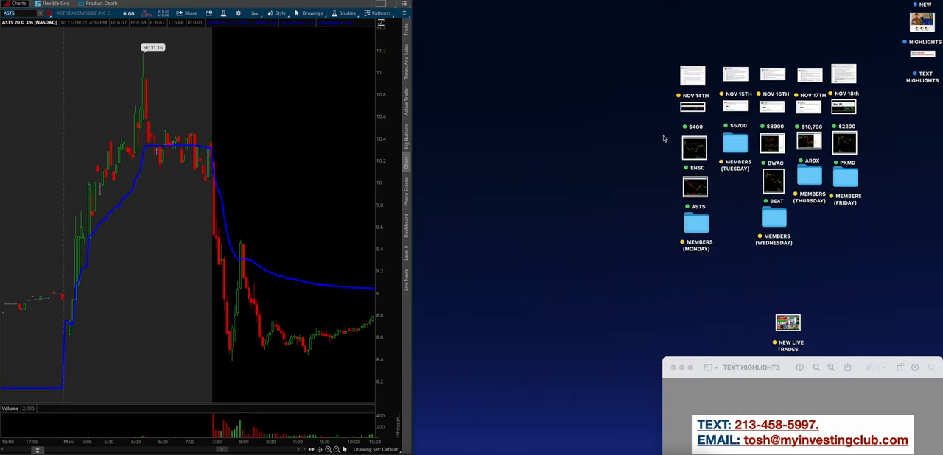
# Browse the Monday member posts, including ENSC and PDSB long trades, then close the folder window.
pyautogui.doubleClick(697, 227)
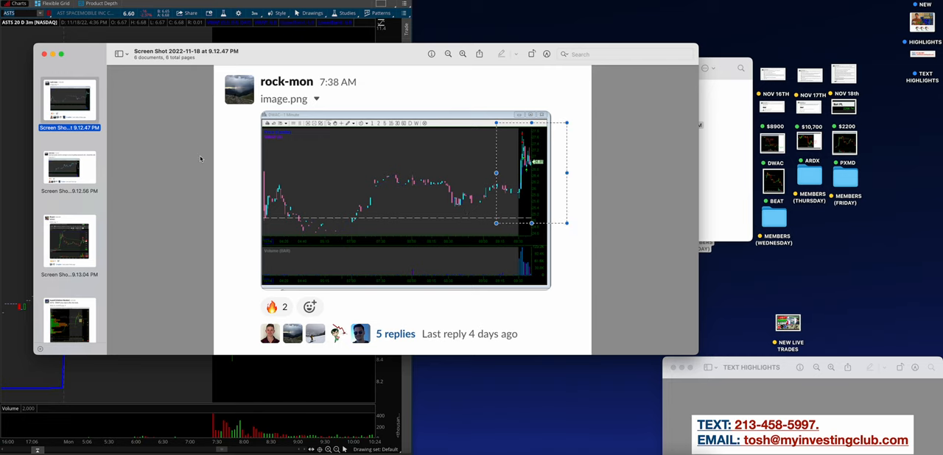
pyautogui.click(69, 167)
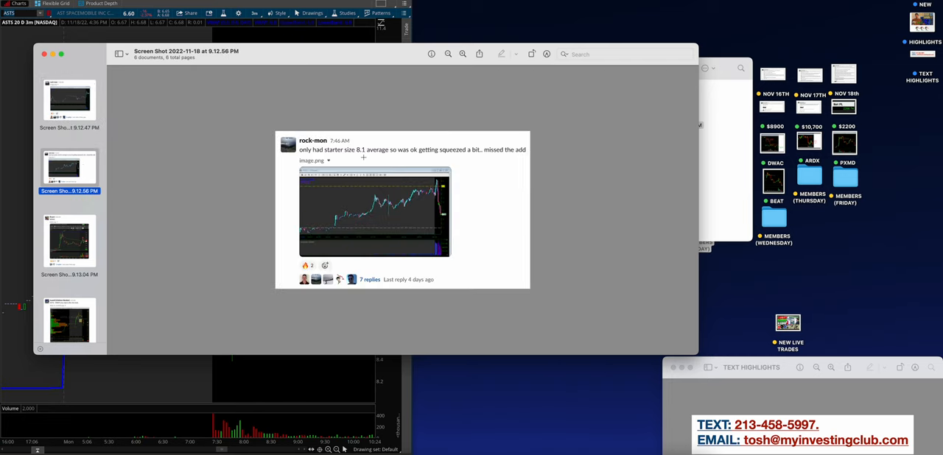
pyautogui.moveTo(396, 160)
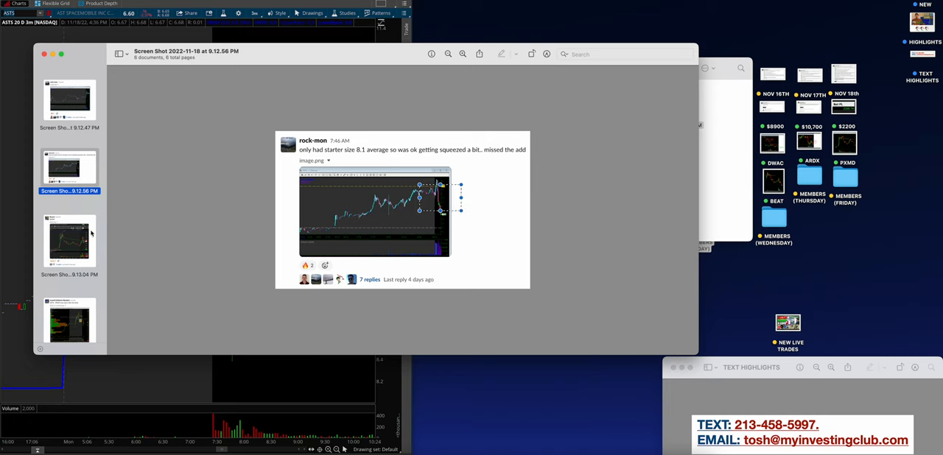
pyautogui.click(70, 241)
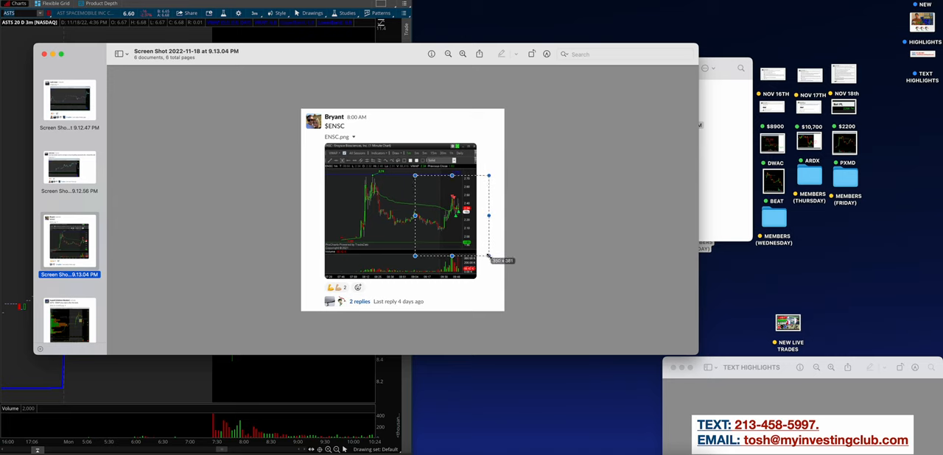
pyautogui.moveTo(151, 290)
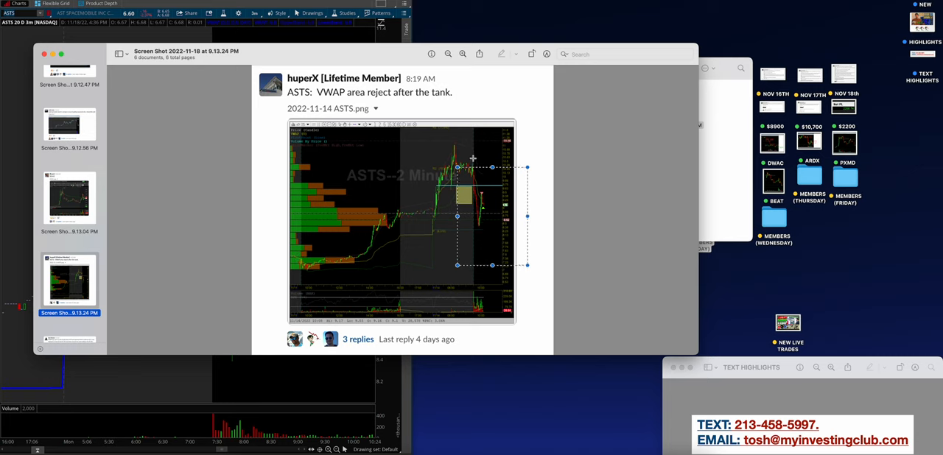
pyautogui.scroll(-3)
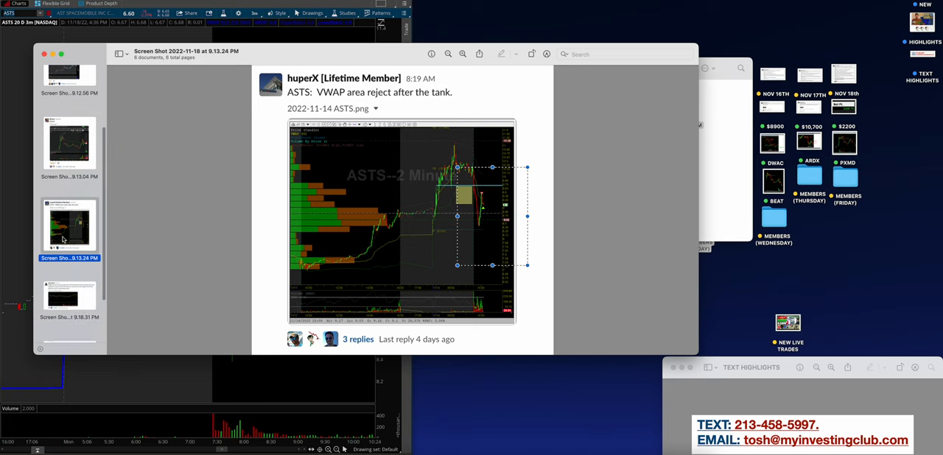
pyautogui.click(68, 302)
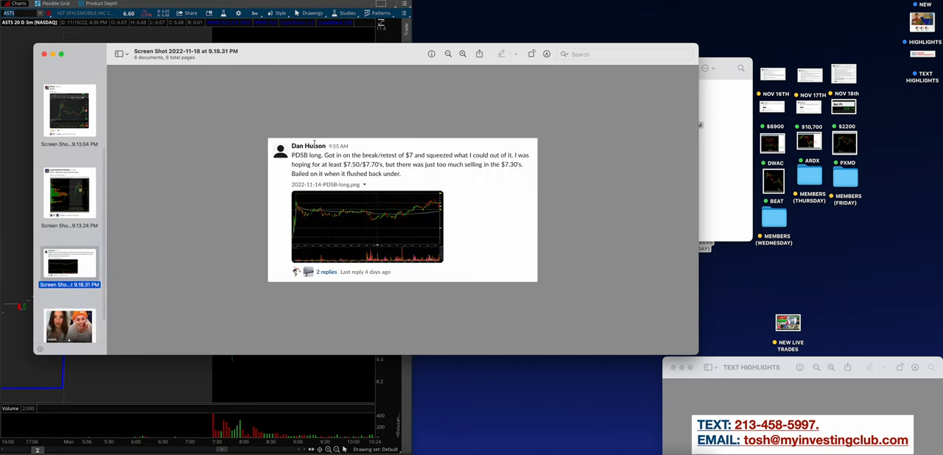
pyautogui.click(463, 54)
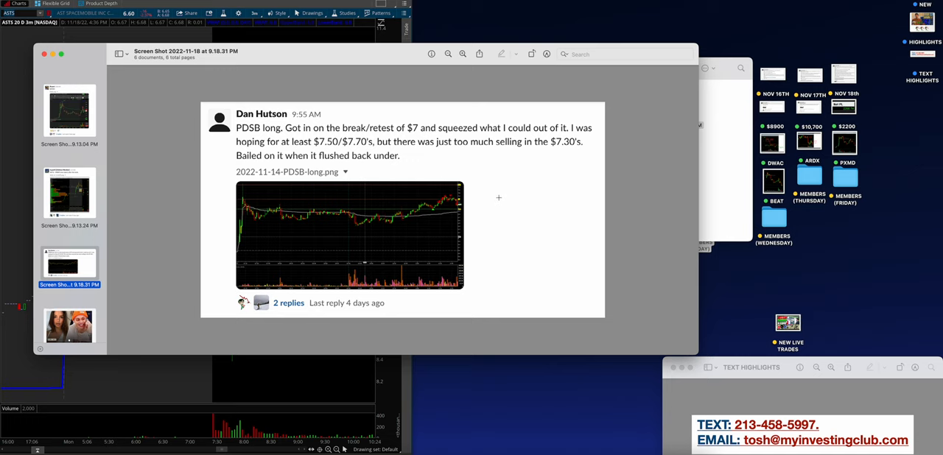
pyautogui.moveTo(239, 267)
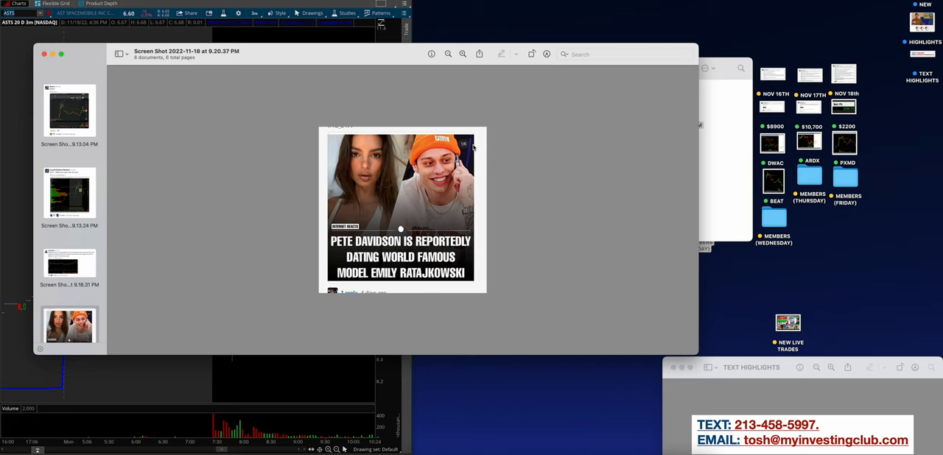
pyautogui.moveTo(381, 61)
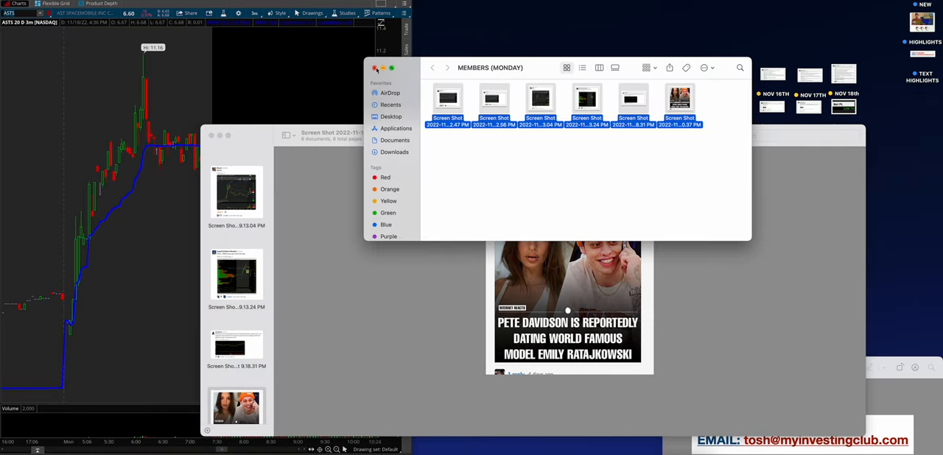
pyautogui.click(376, 68)
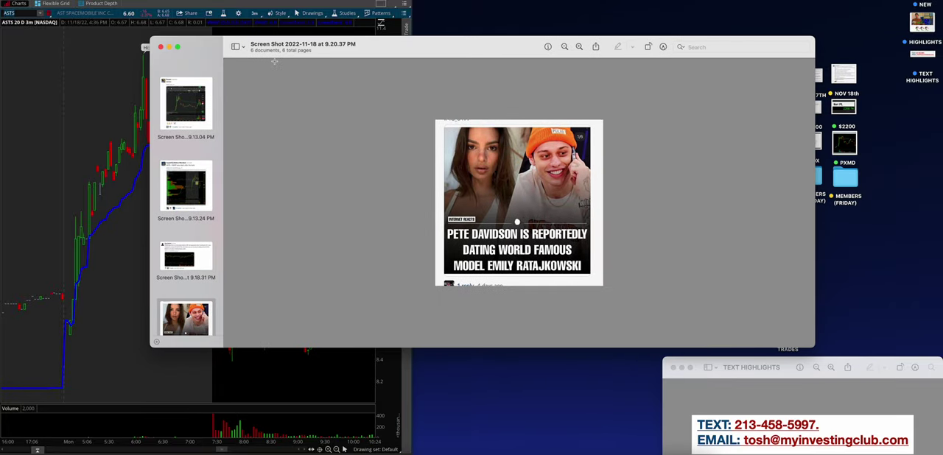
# Close the Monday screenshots and open the Nov 15th notes and $5700 profit post.
pyautogui.click(161, 47)
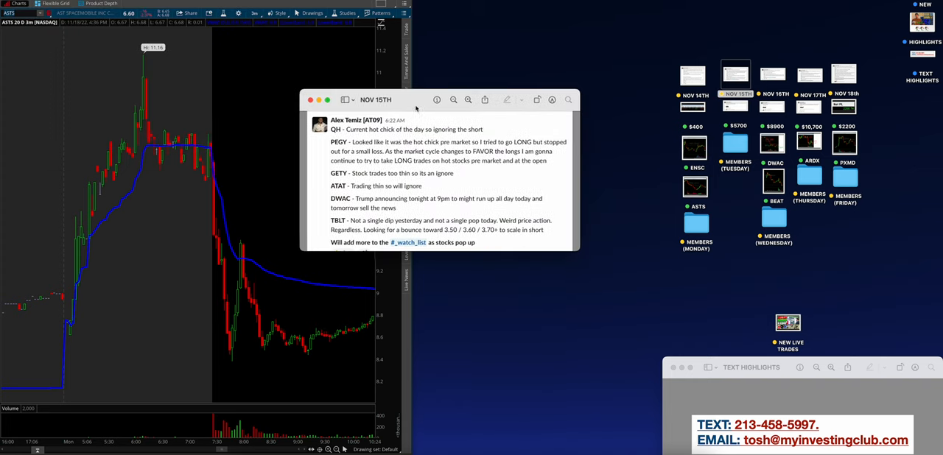
pyautogui.click(735, 107)
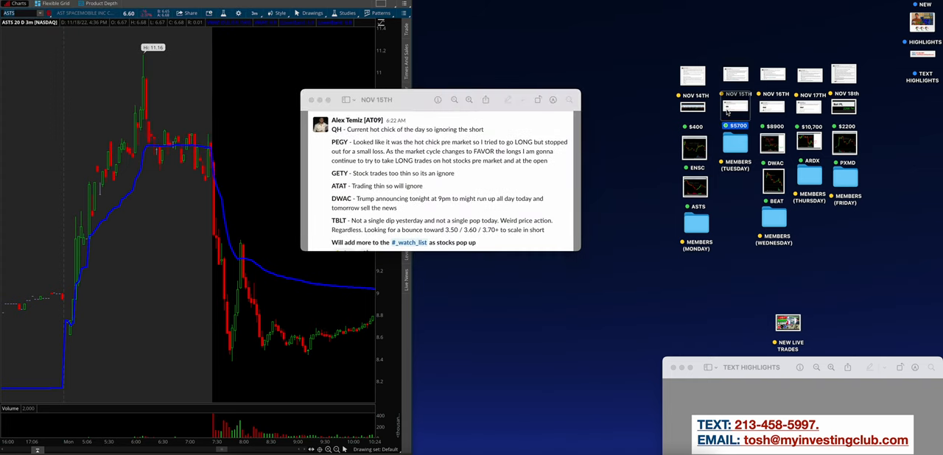
pyautogui.click(735, 126)
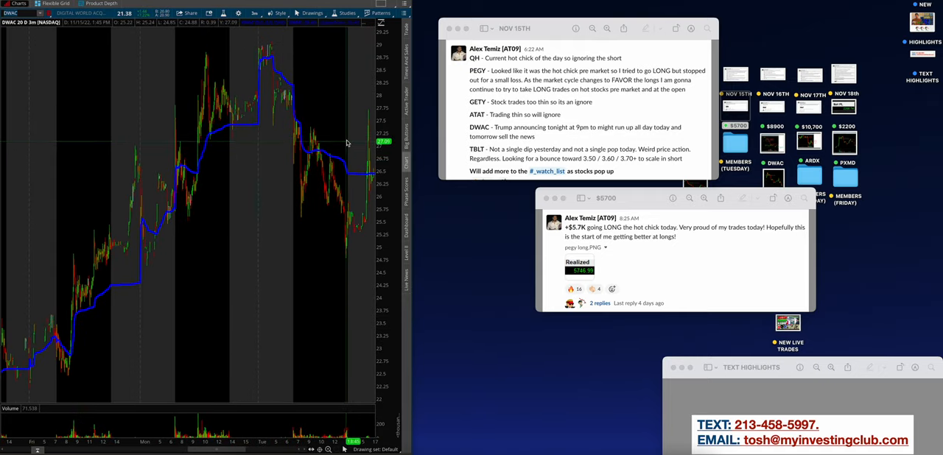
pyautogui.moveTo(321, 137)
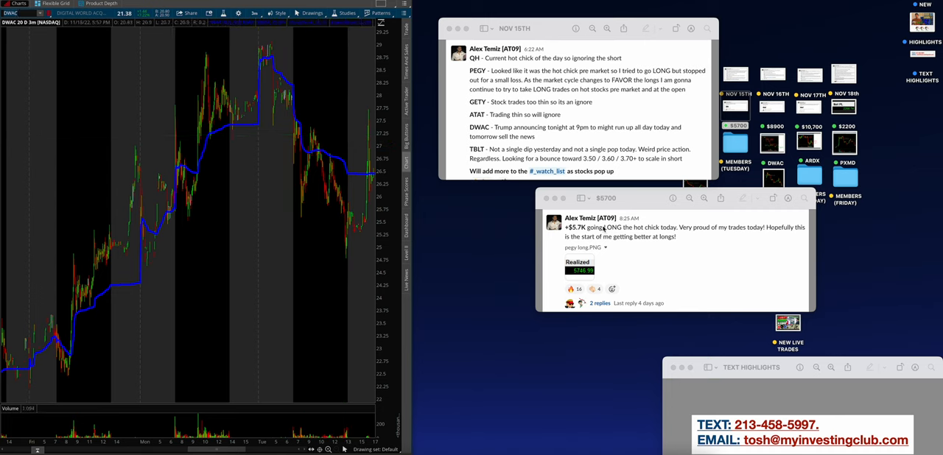
pyautogui.moveTo(577, 195)
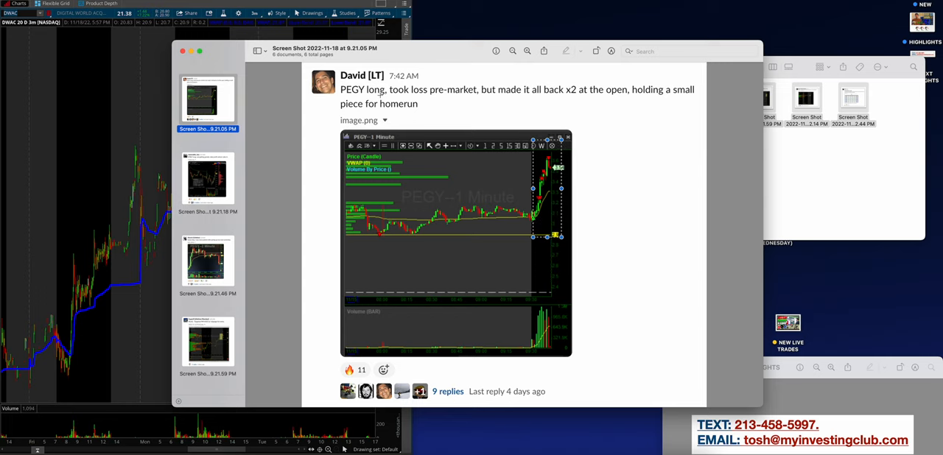
# View the TBLT long trade post, then the PEGY 2-minute chart post.
pyautogui.click(207, 179)
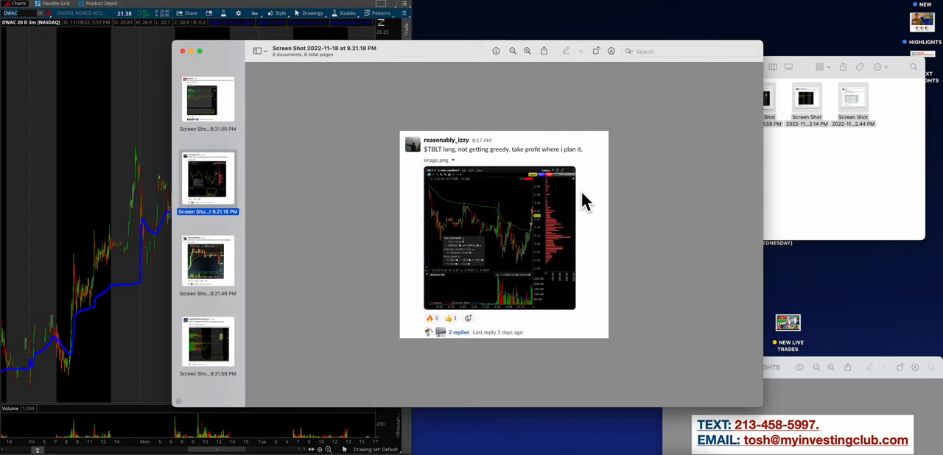
pyautogui.moveTo(581, 193)
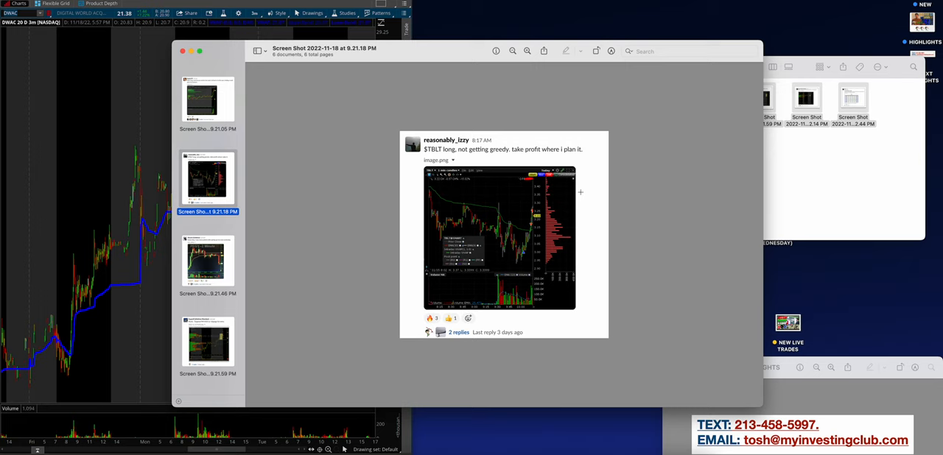
pyautogui.moveTo(492, 137)
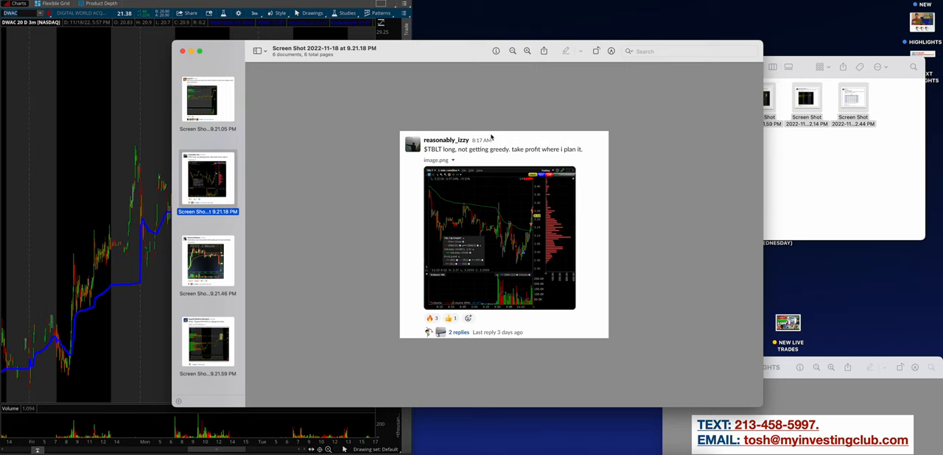
pyautogui.moveTo(501, 199)
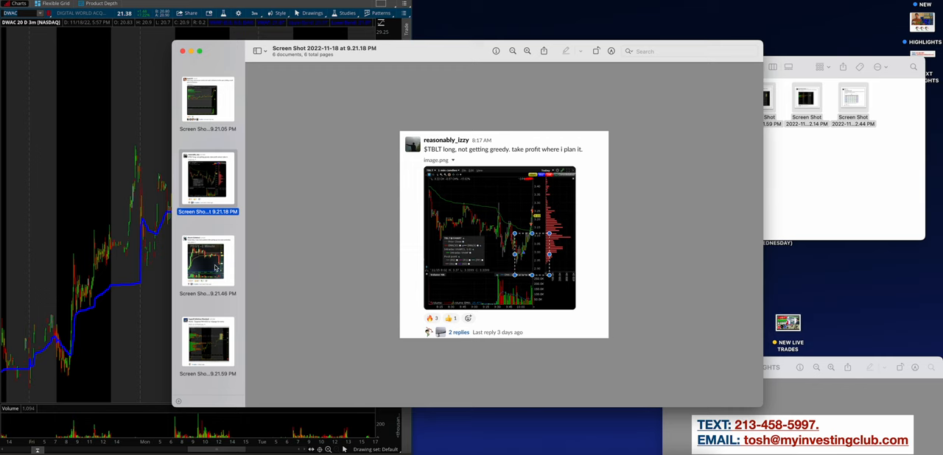
pyautogui.click(207, 262)
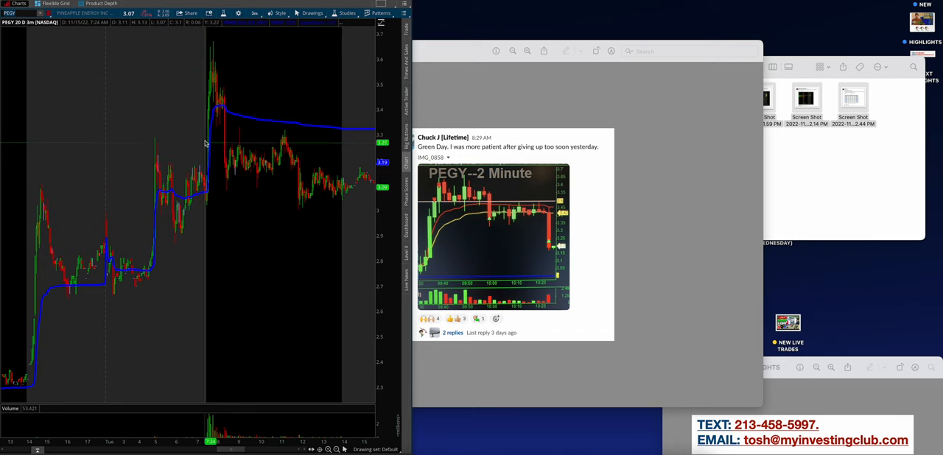
pyautogui.moveTo(212, 94)
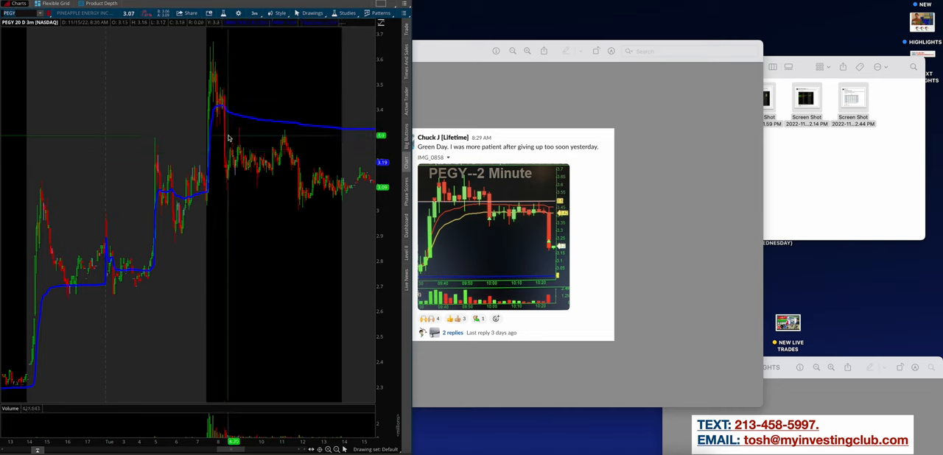
pyautogui.moveTo(253, 145)
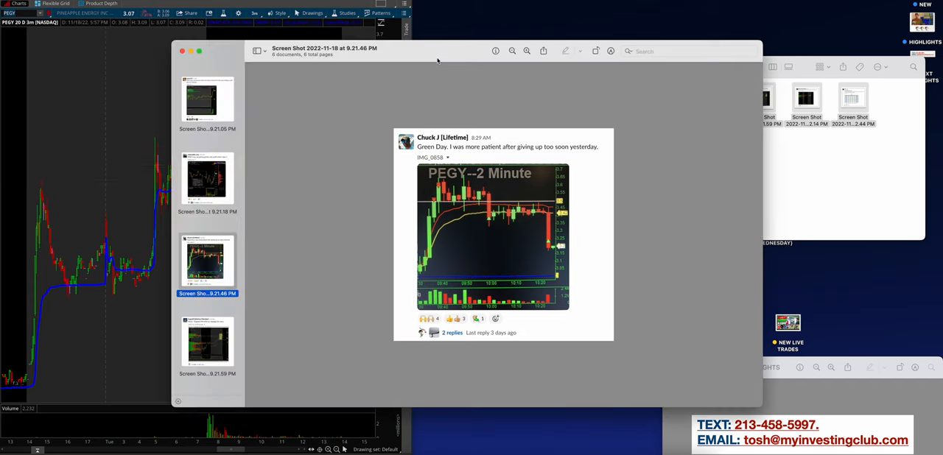
# Zoom into the PLUG, PDSB and October results calendar posts, then close the screenshot set.
pyautogui.scroll(-3)
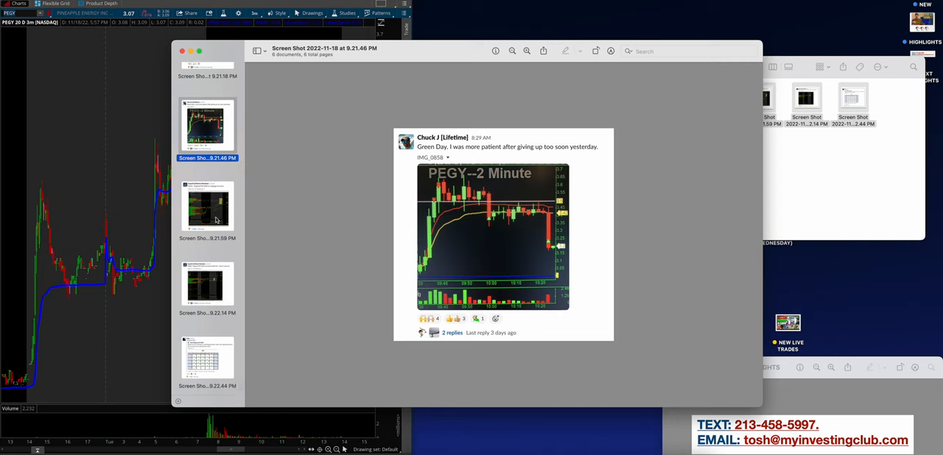
pyautogui.click(207, 206)
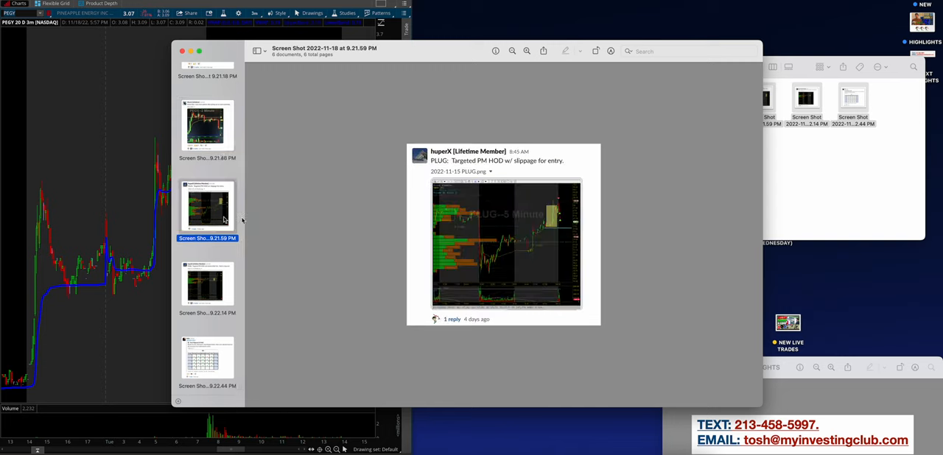
pyautogui.click(527, 51)
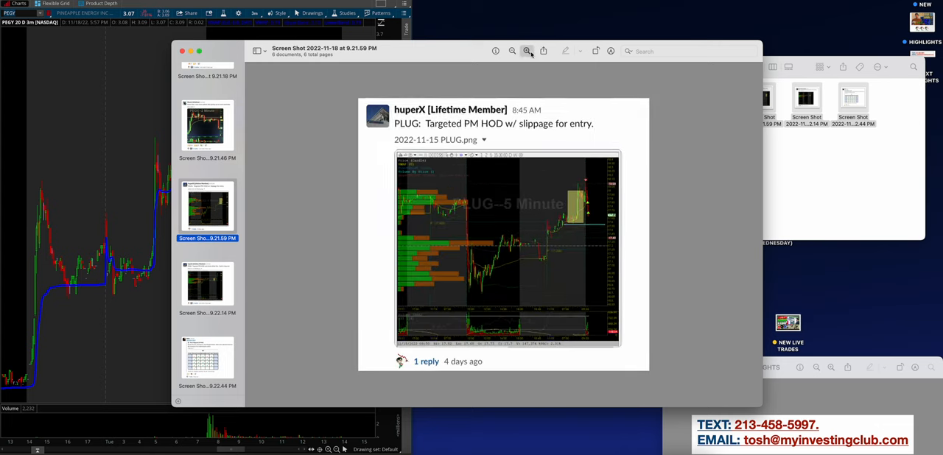
pyautogui.click(527, 51)
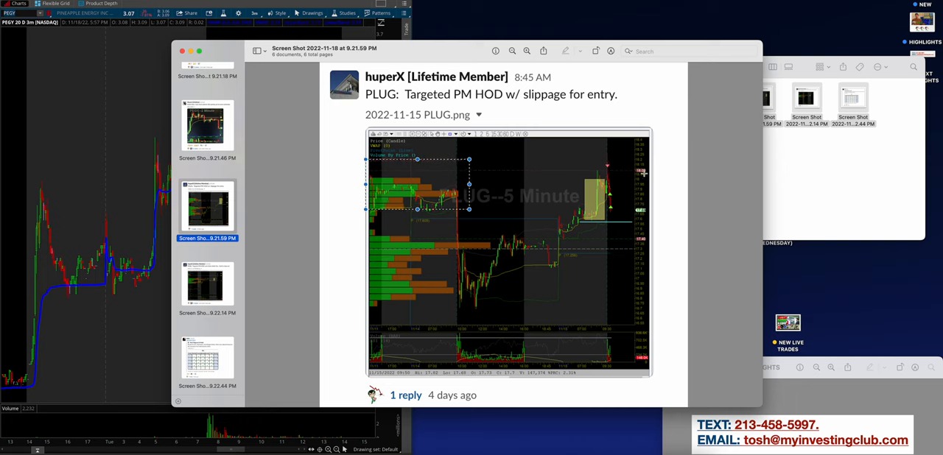
pyautogui.moveTo(234, 202)
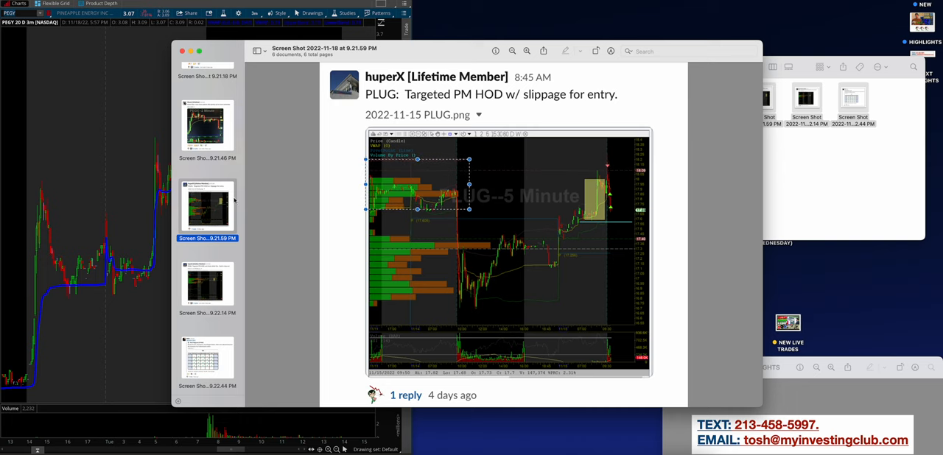
pyautogui.click(207, 283)
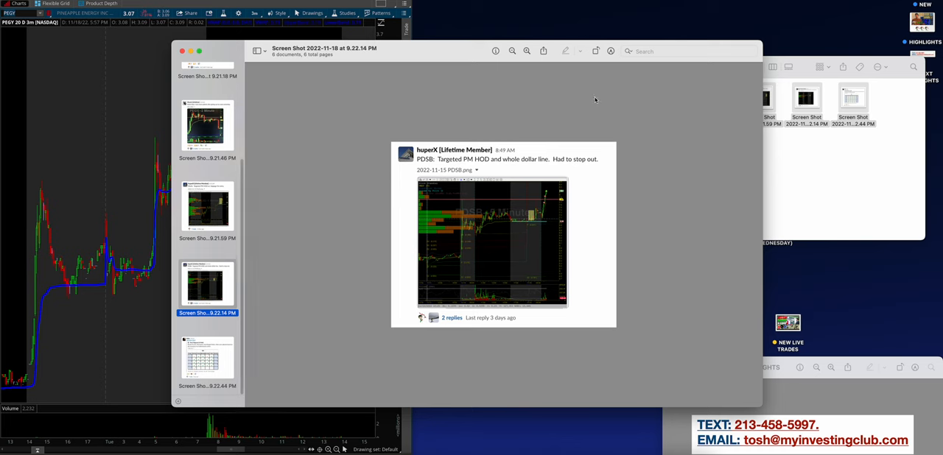
pyautogui.click(527, 51)
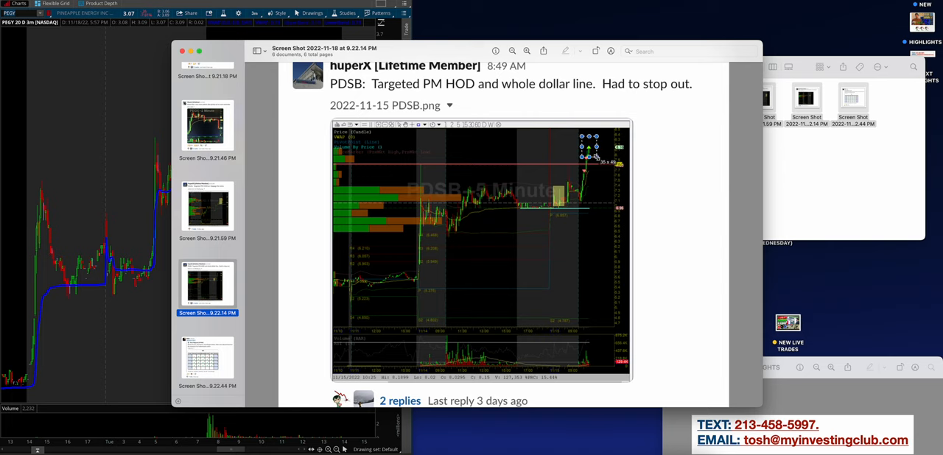
pyautogui.click(207, 359)
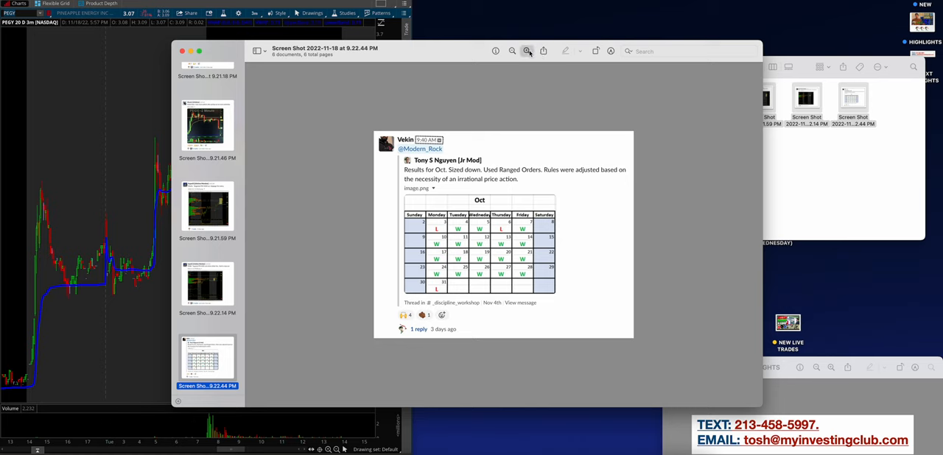
pyautogui.click(526, 51)
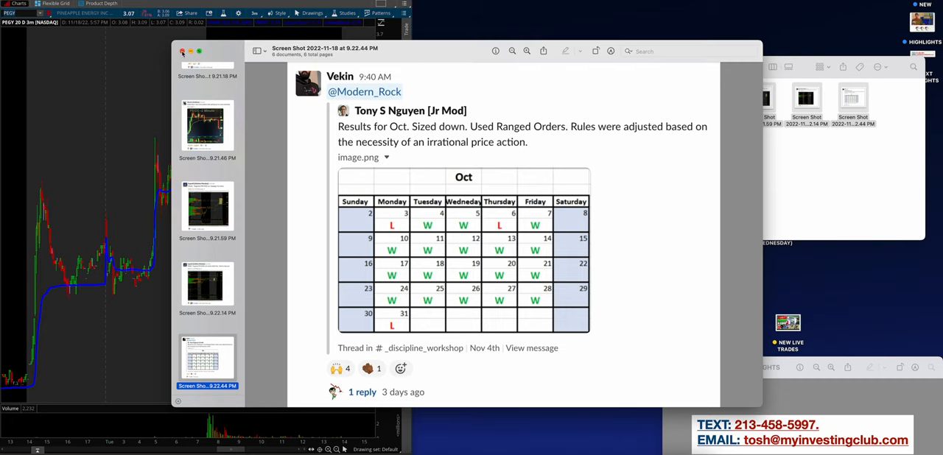
pyautogui.click(182, 51)
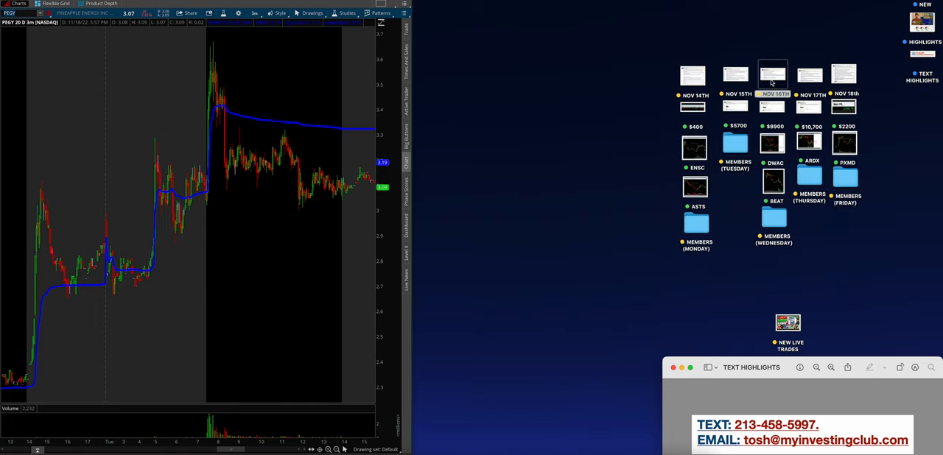
# Open the Nov 16th notes and later close the BEAT chart screenshot.
pyautogui.click(772, 74)
pyautogui.write('BEAT')
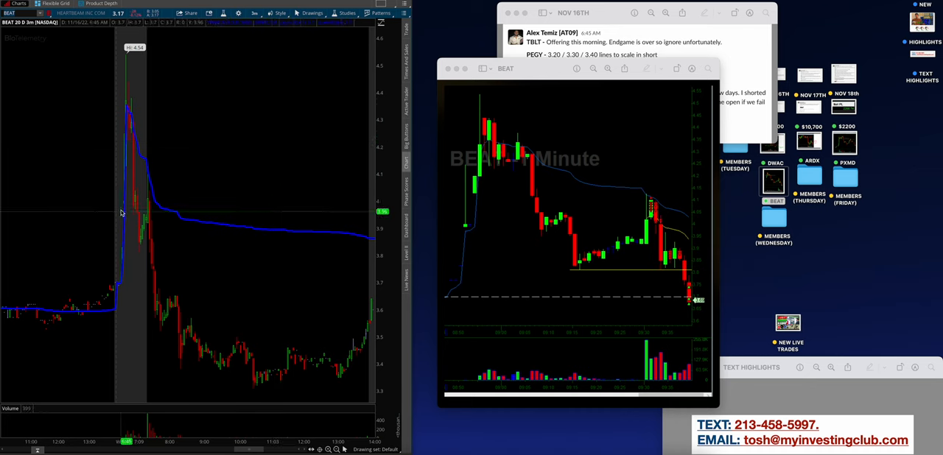
pyautogui.moveTo(159, 153)
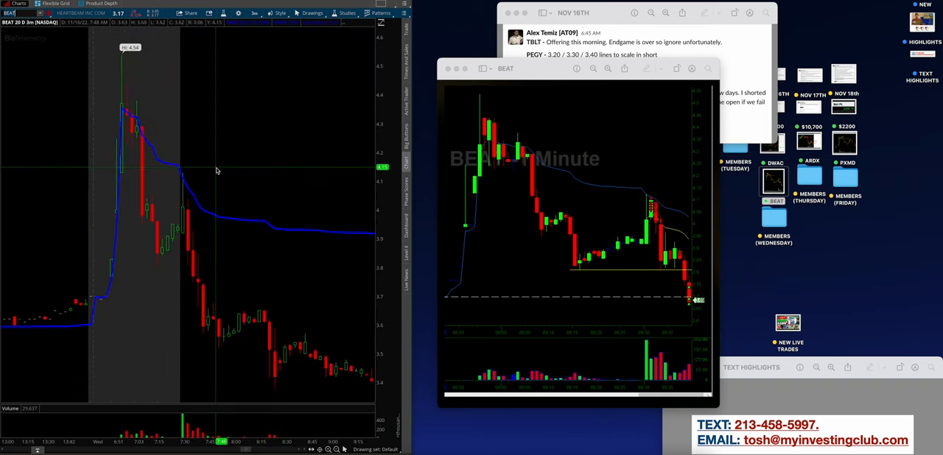
pyautogui.moveTo(157, 209)
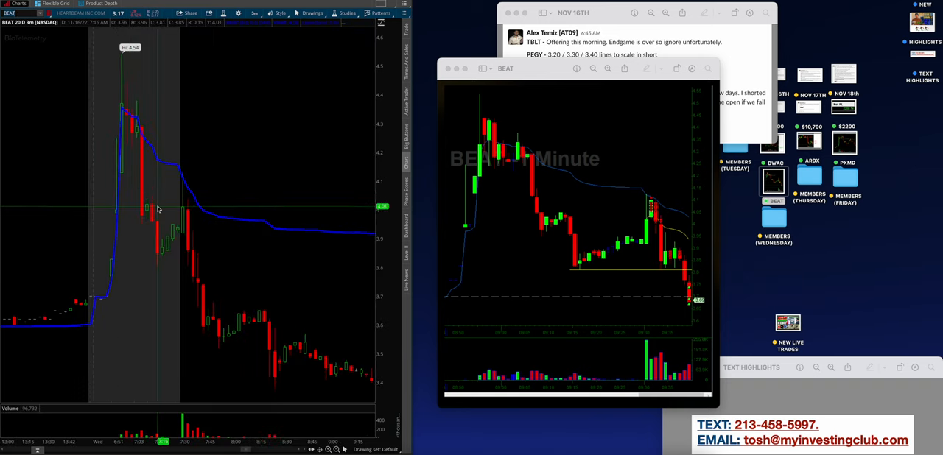
pyautogui.moveTo(191, 223)
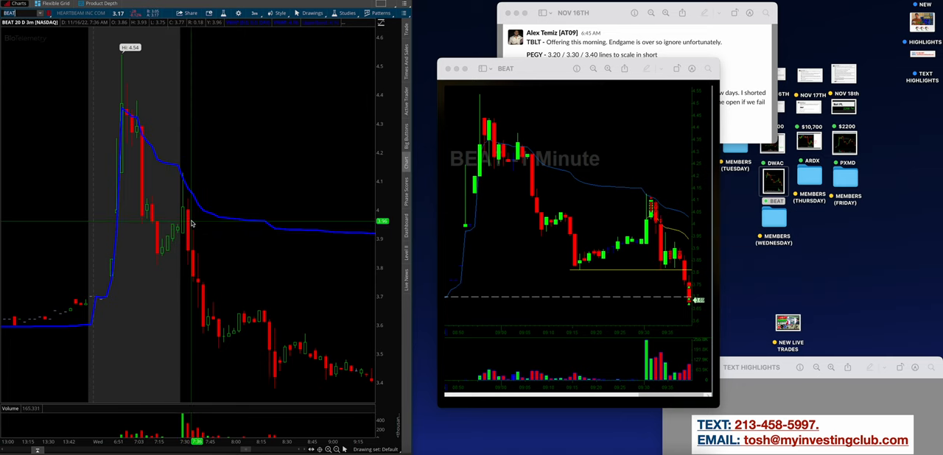
pyautogui.moveTo(727, 178)
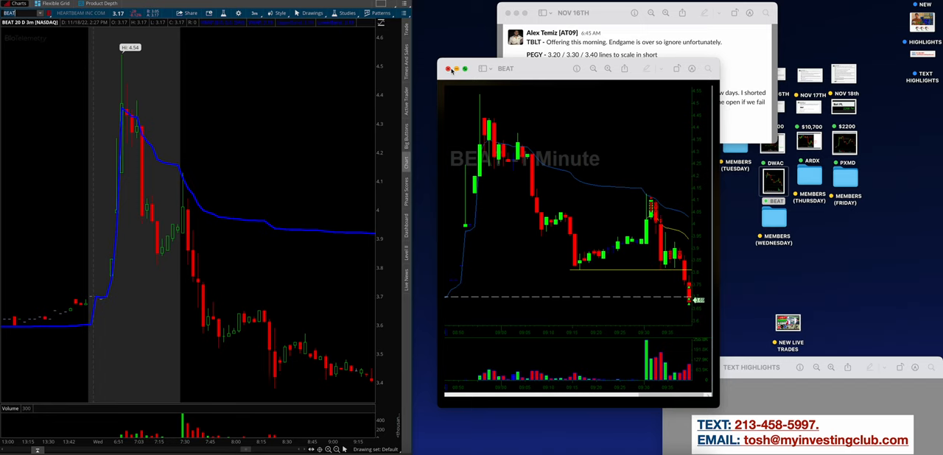
pyautogui.moveTo(195, 183)
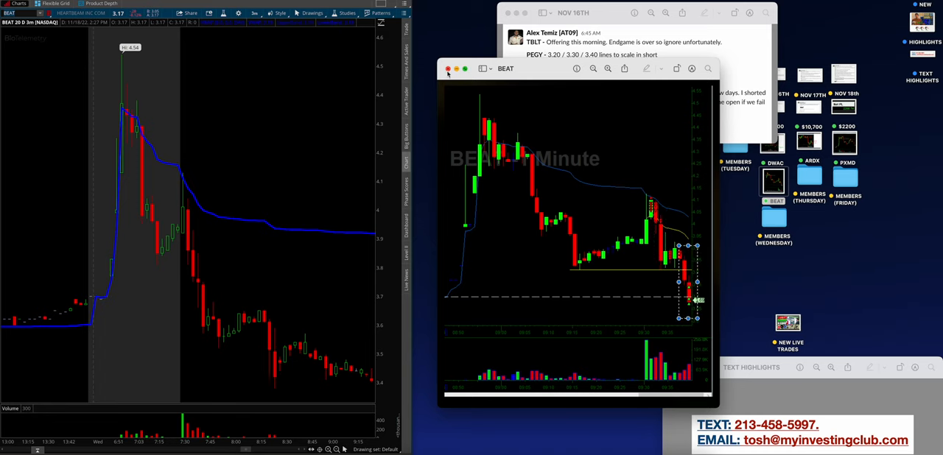
pyautogui.click(448, 68)
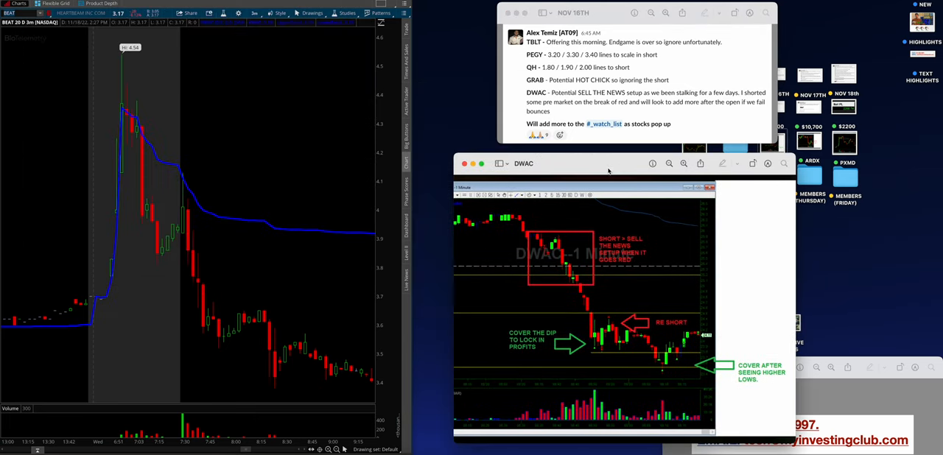
# Chart DWAC in place of BEAT and close the DWAC image and Nov 16th notes.
pyautogui.click(22, 13)
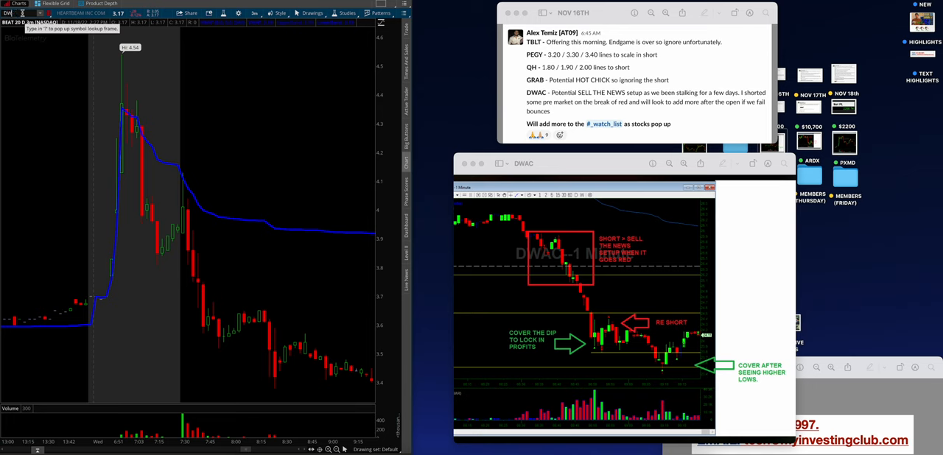
pyautogui.write('DWAC')
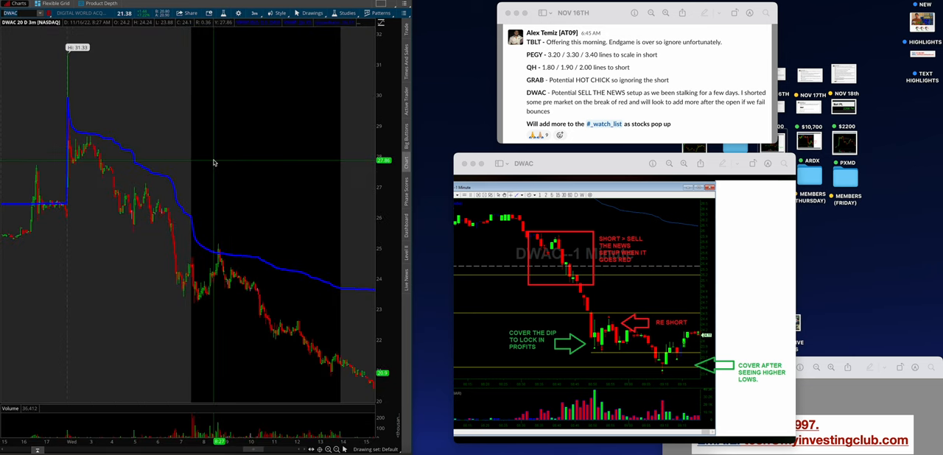
pyautogui.moveTo(79, 124)
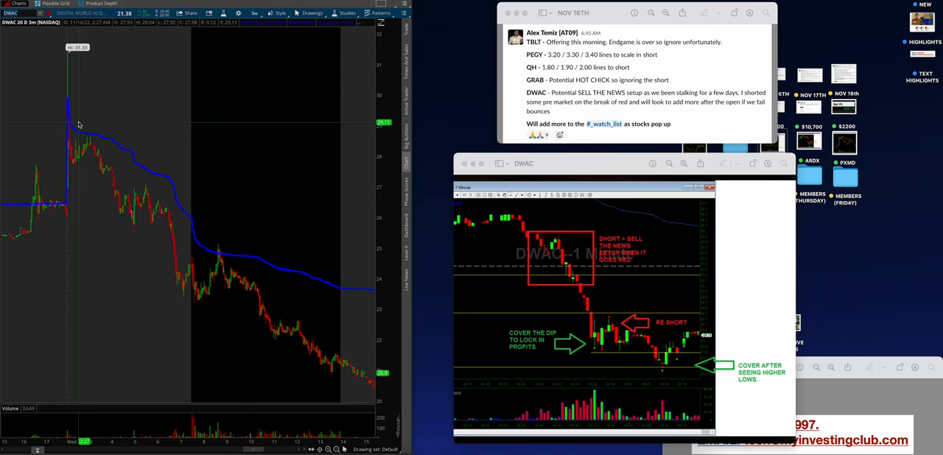
pyautogui.moveTo(116, 171)
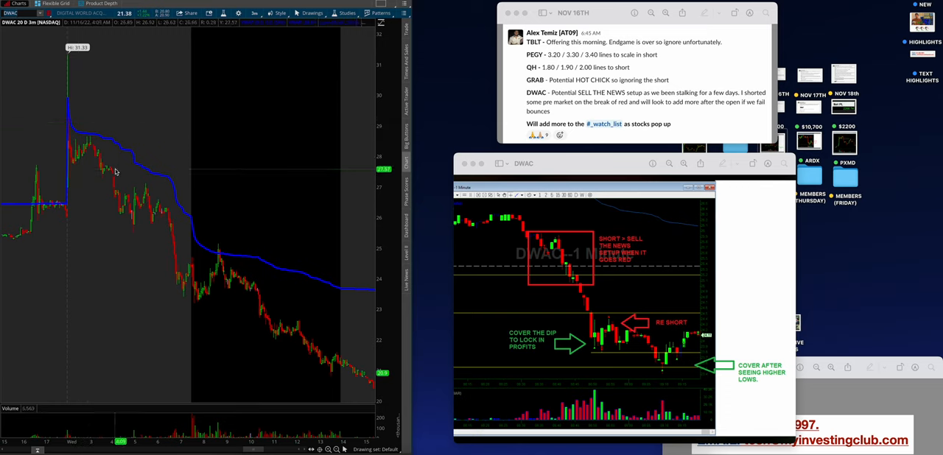
pyautogui.moveTo(600, 230)
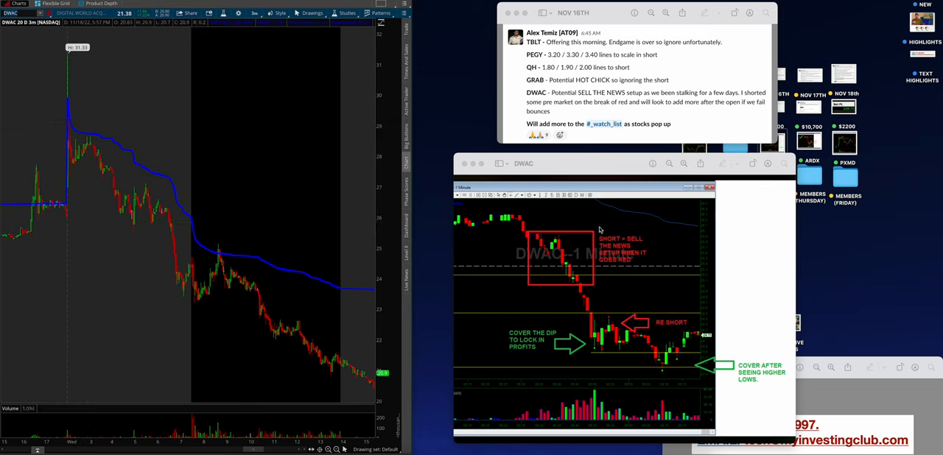
pyautogui.moveTo(677, 268)
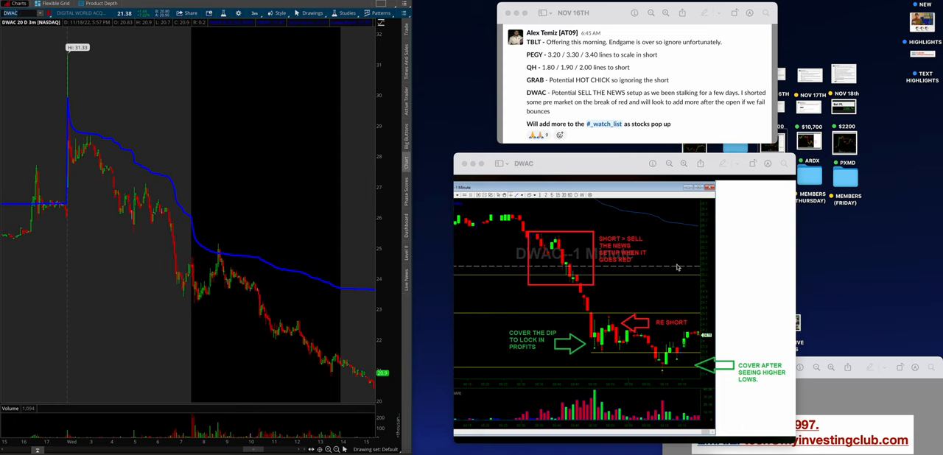
pyautogui.moveTo(525, 241)
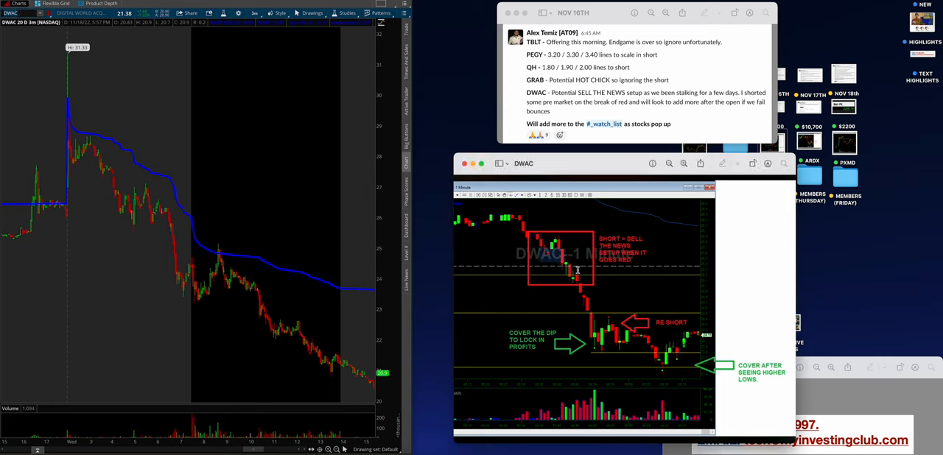
pyautogui.moveTo(535, 346)
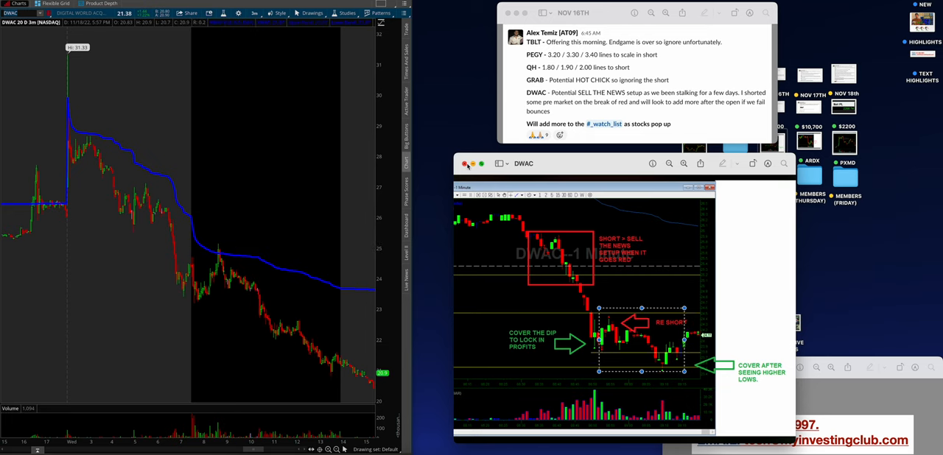
pyautogui.click(466, 164)
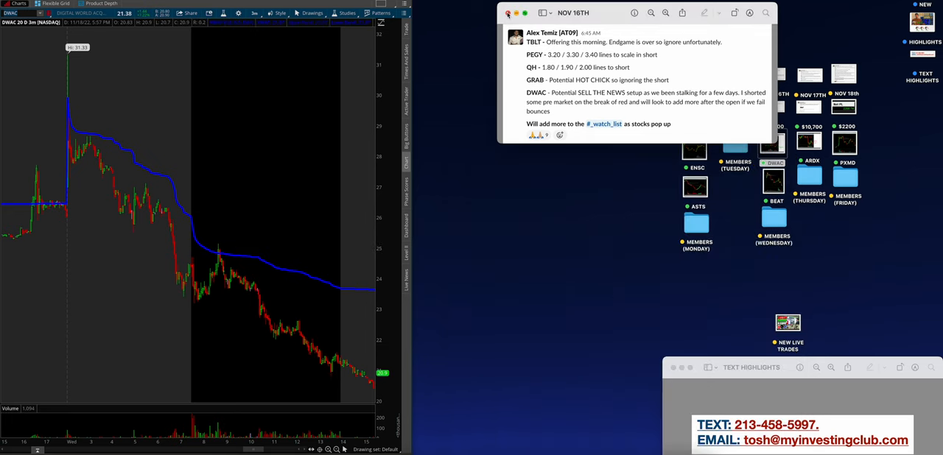
pyautogui.click(508, 12)
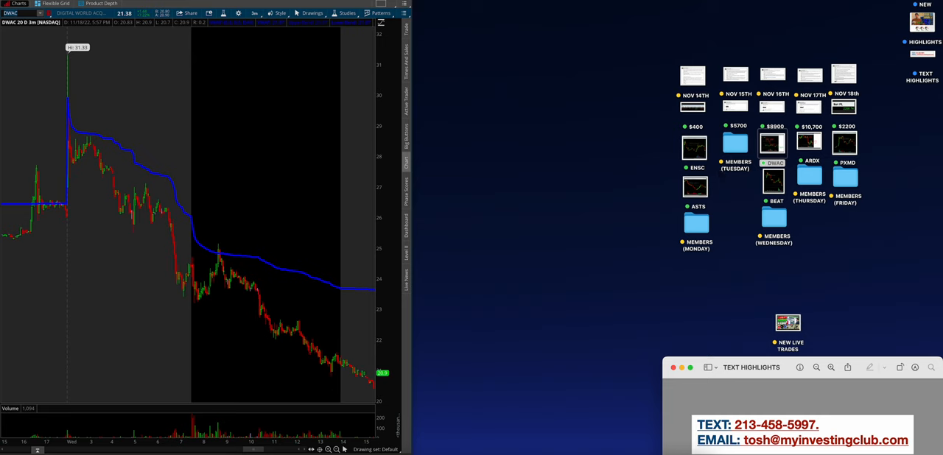
# Open the Wednesday member screenshots, enlarging the GRAB post and viewing the win calendar.
pyautogui.doubleClick(773, 221)
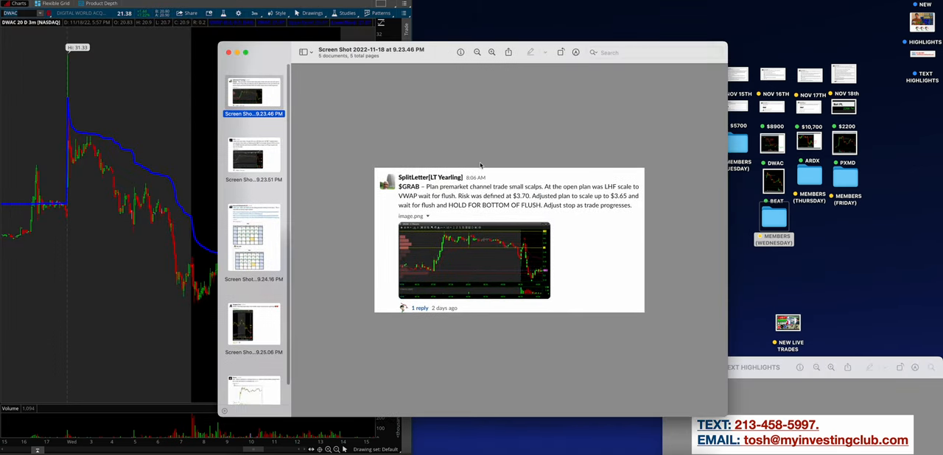
pyautogui.click(492, 52)
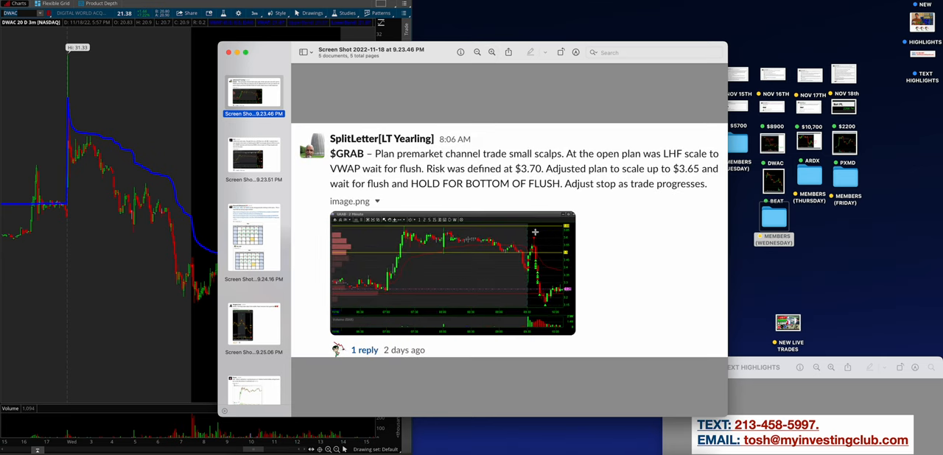
pyautogui.moveTo(562, 242)
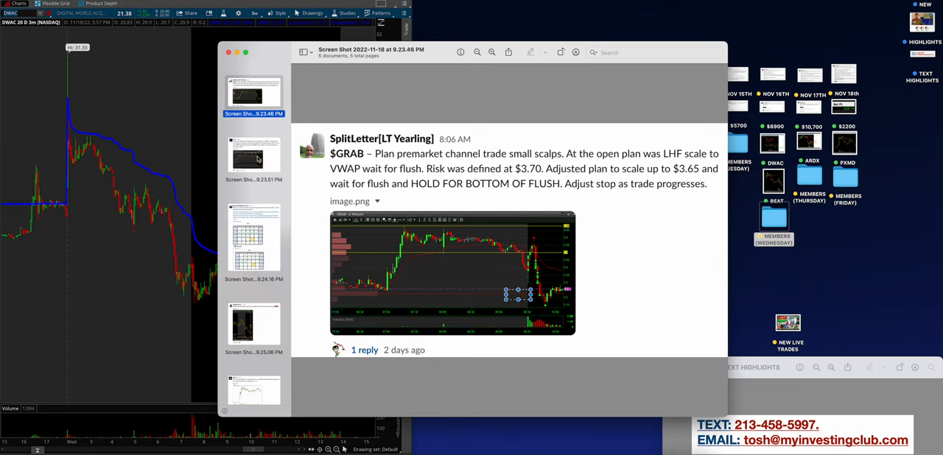
pyautogui.moveTo(489, 256)
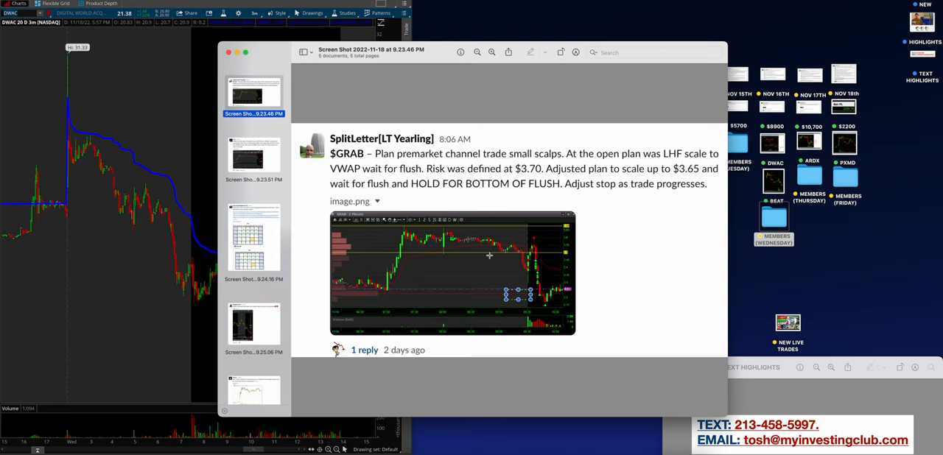
pyautogui.click(253, 156)
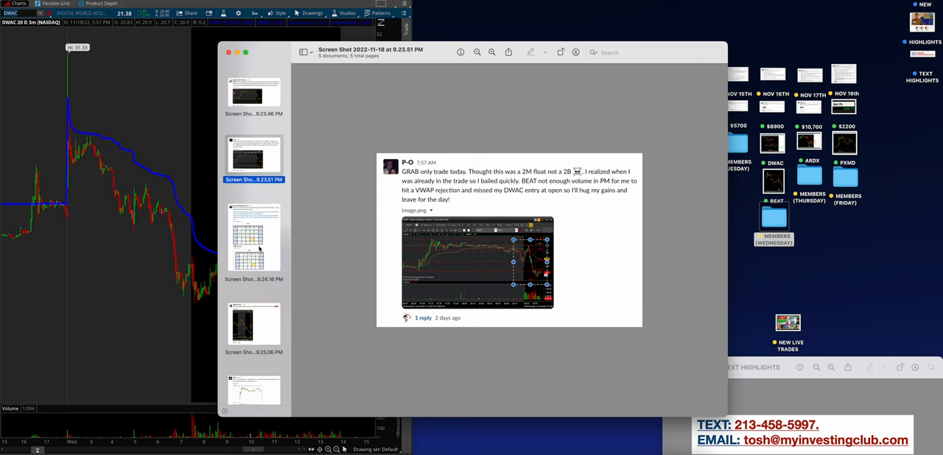
pyautogui.click(254, 237)
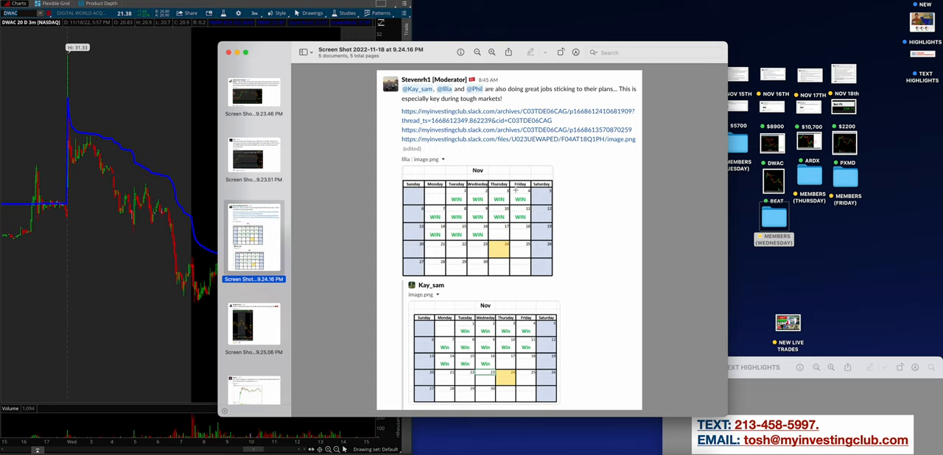
pyautogui.moveTo(573, 190)
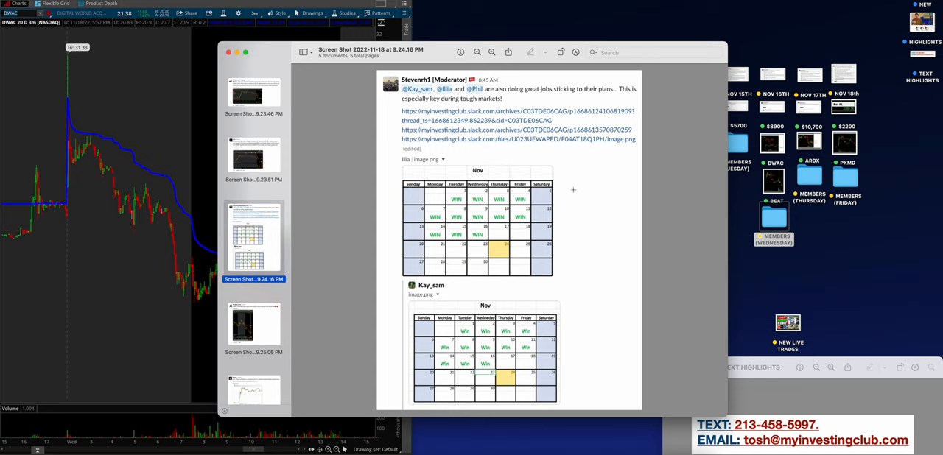
# View the DWAC mobile trades and enlarged INM post, then close Preview.
pyautogui.click(478, 221)
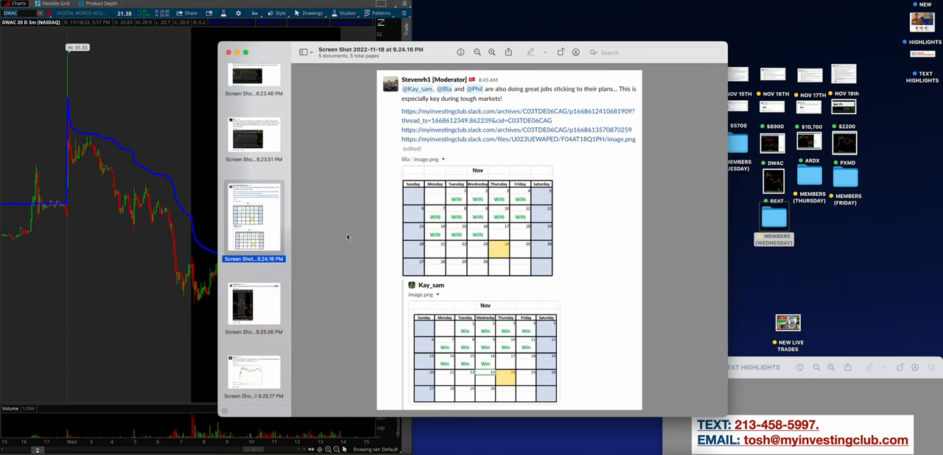
pyautogui.click(254, 305)
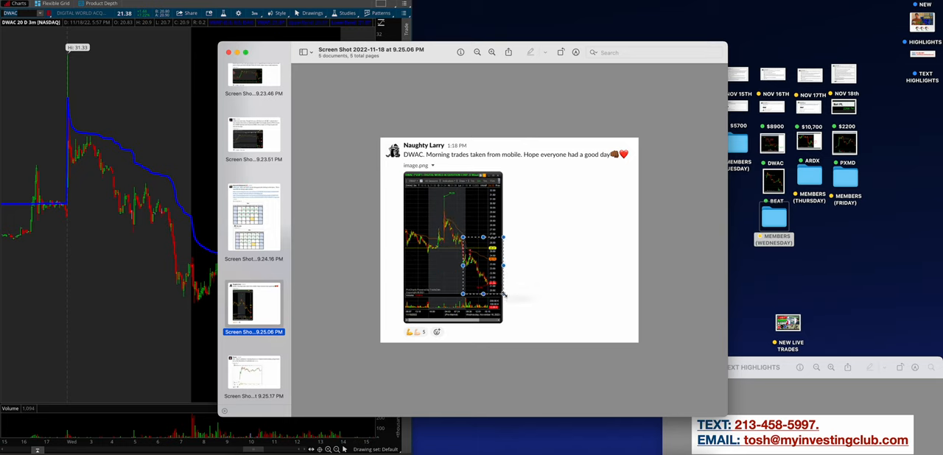
pyautogui.click(253, 375)
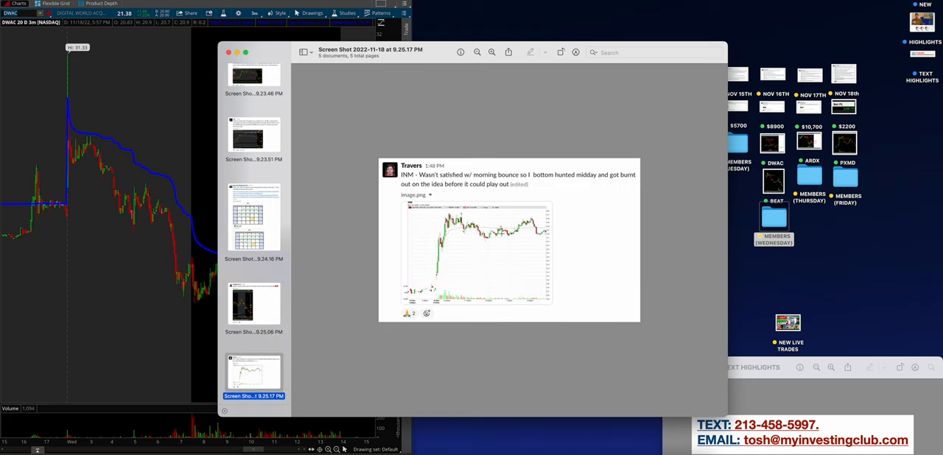
pyautogui.click(491, 51)
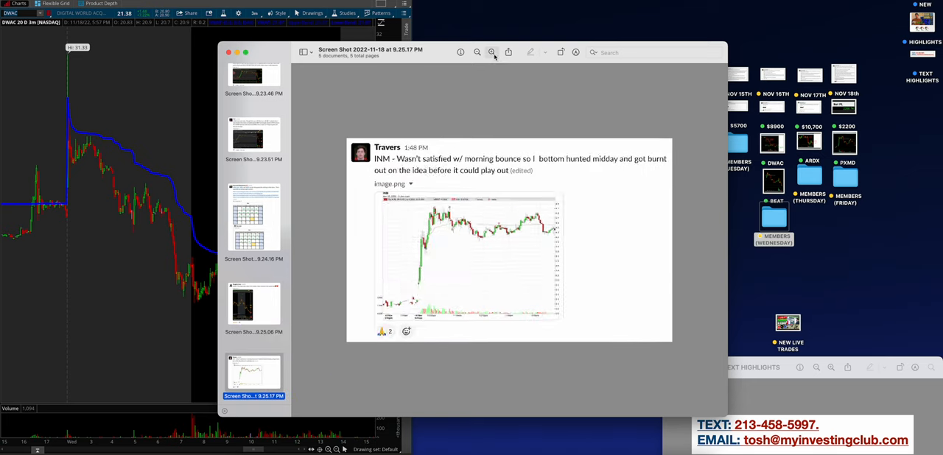
pyautogui.click(491, 52)
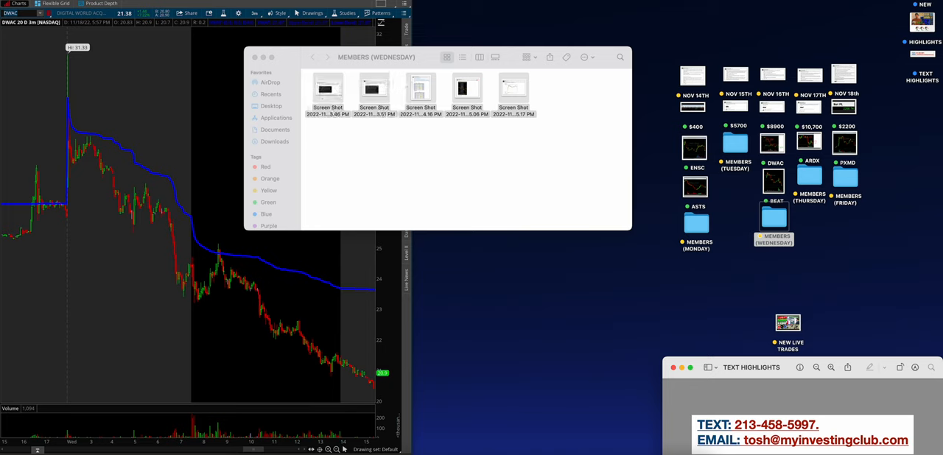
# Close the Wednesday members folder, then view and close the $10,700 ARDX profit screenshot.
pyautogui.click(254, 57)
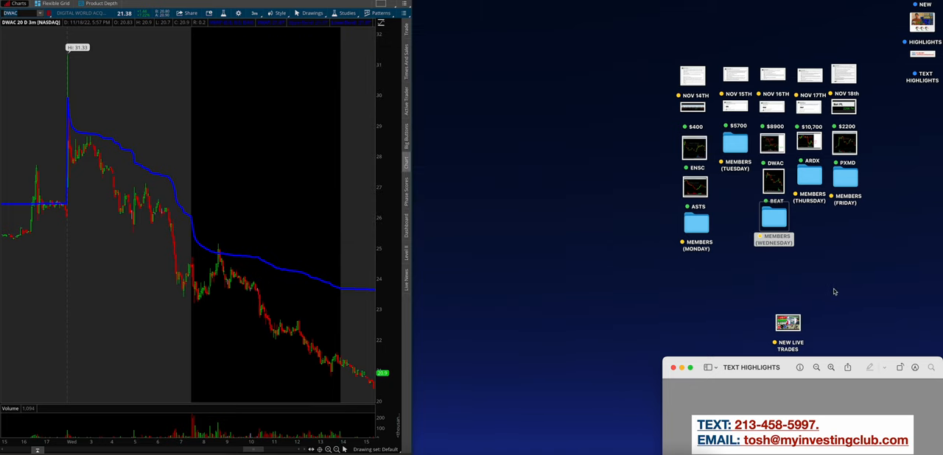
pyautogui.click(809, 76)
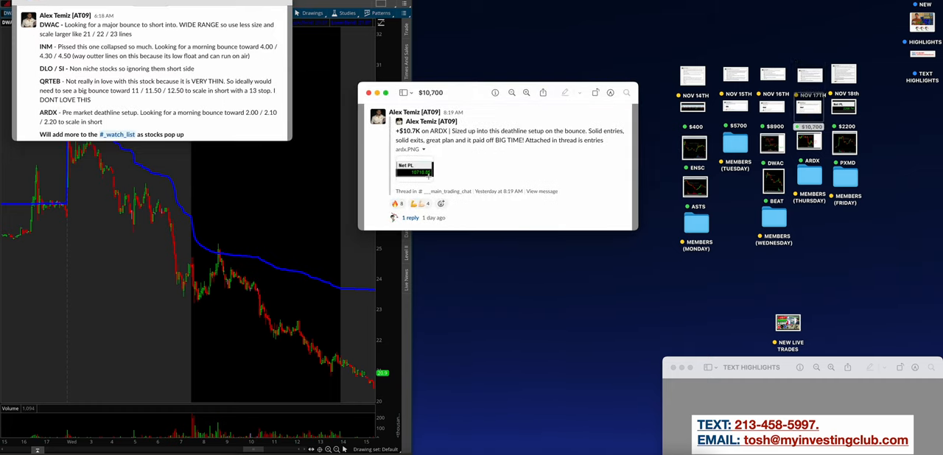
pyautogui.moveTo(472, 168)
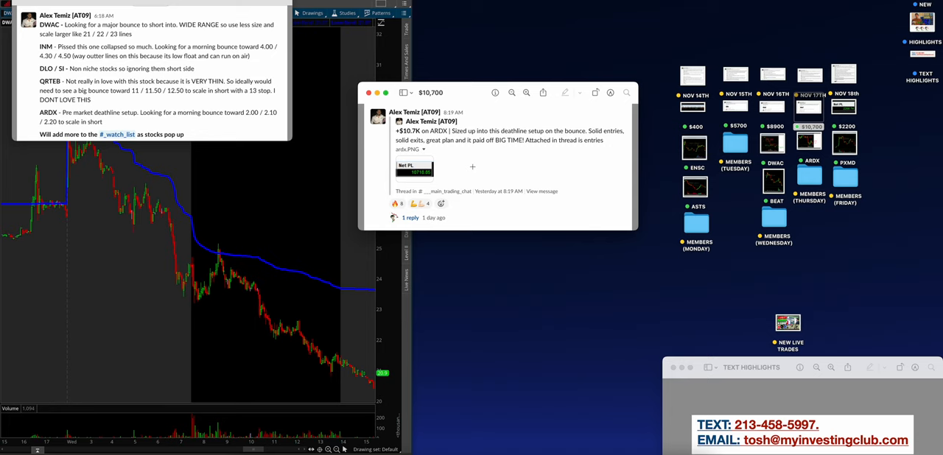
pyautogui.moveTo(450, 147)
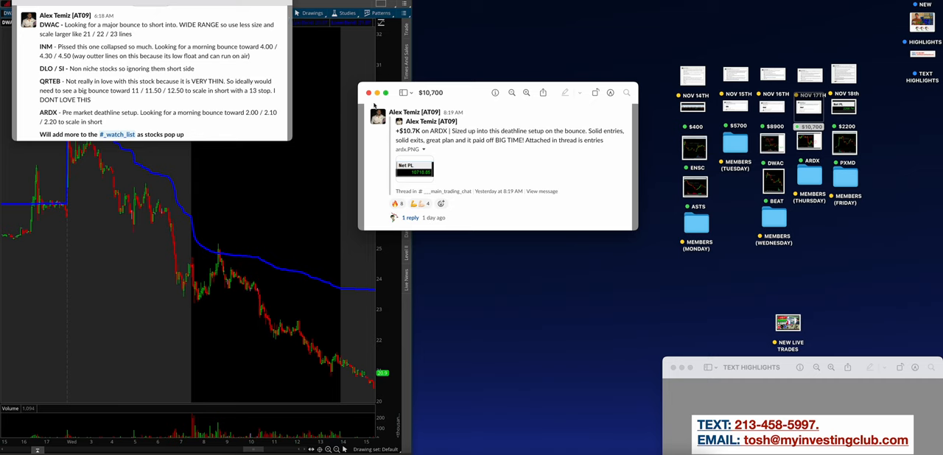
pyautogui.click(369, 92)
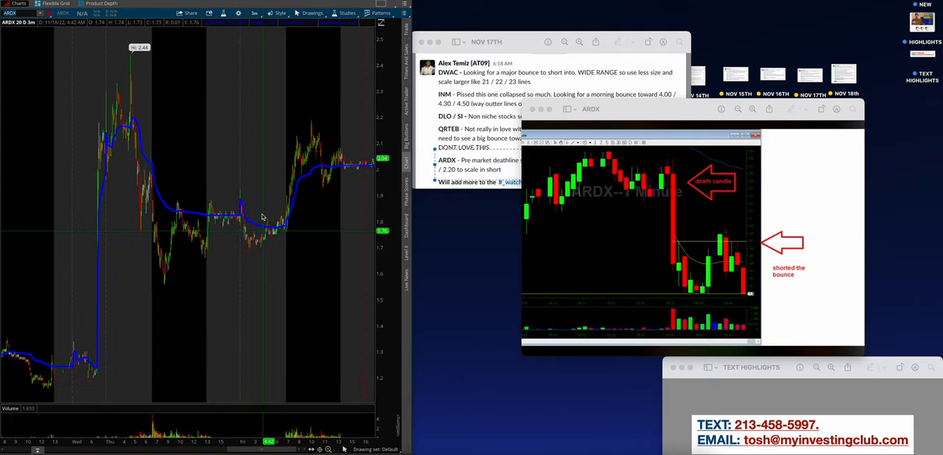
pyautogui.moveTo(141, 126)
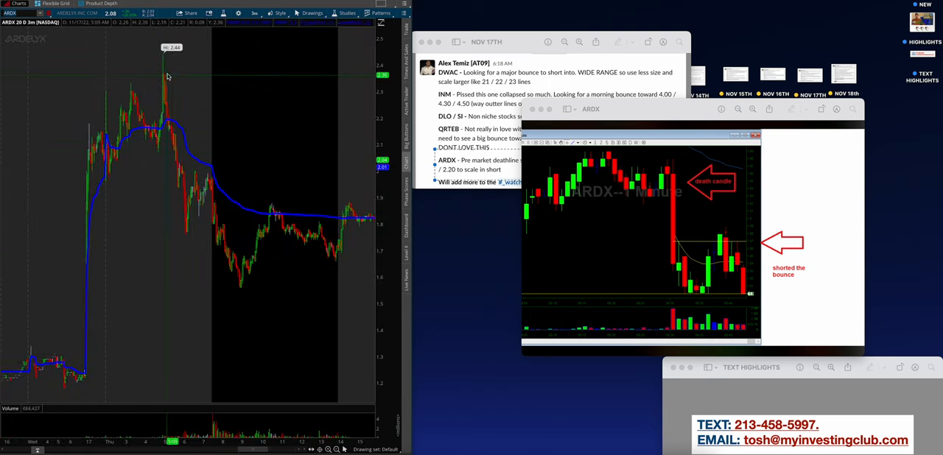
pyautogui.moveTo(192, 215)
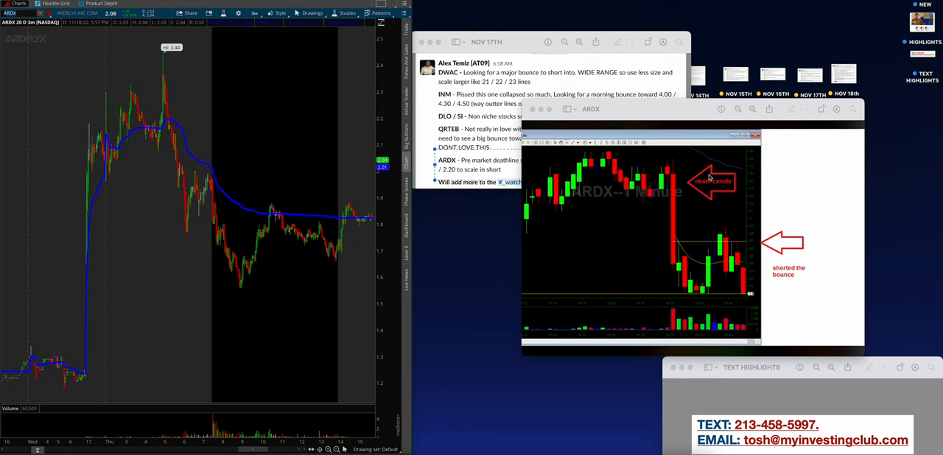
pyautogui.moveTo(718, 227)
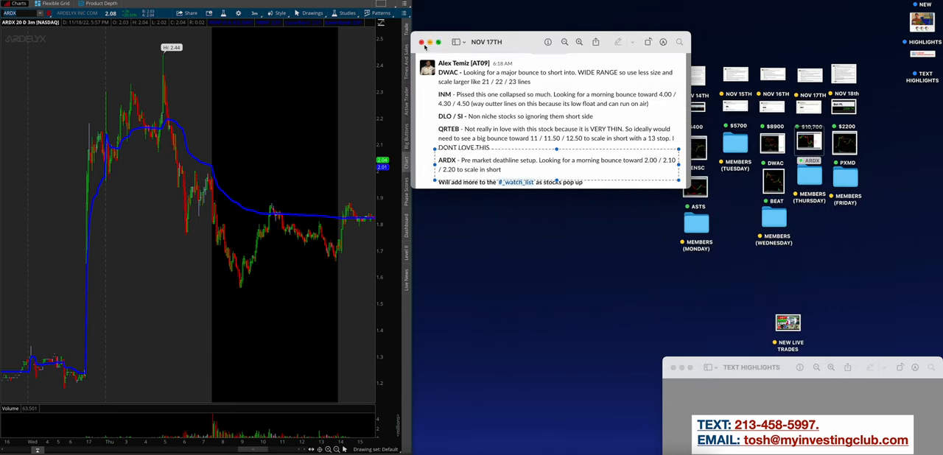
# Close the Nov 17th note, open the Thursday members folder, and zoom into the ENSC chart.
pyautogui.click(422, 41)
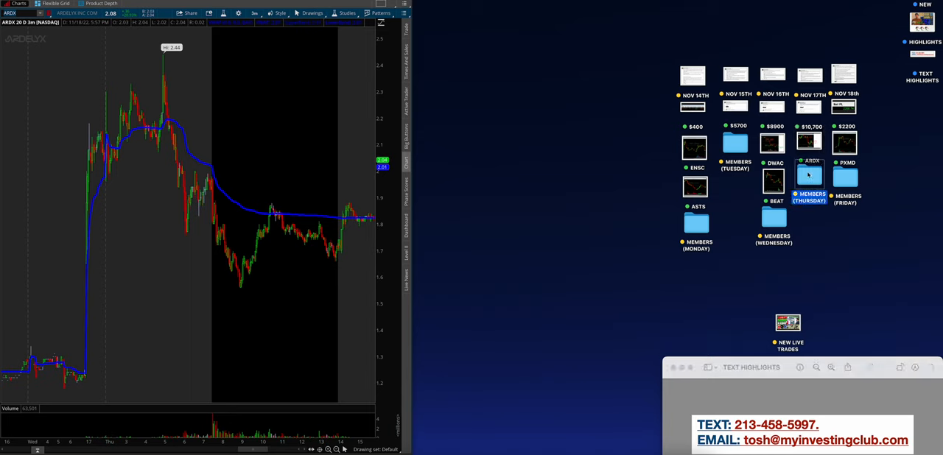
pyautogui.doubleClick(808, 180)
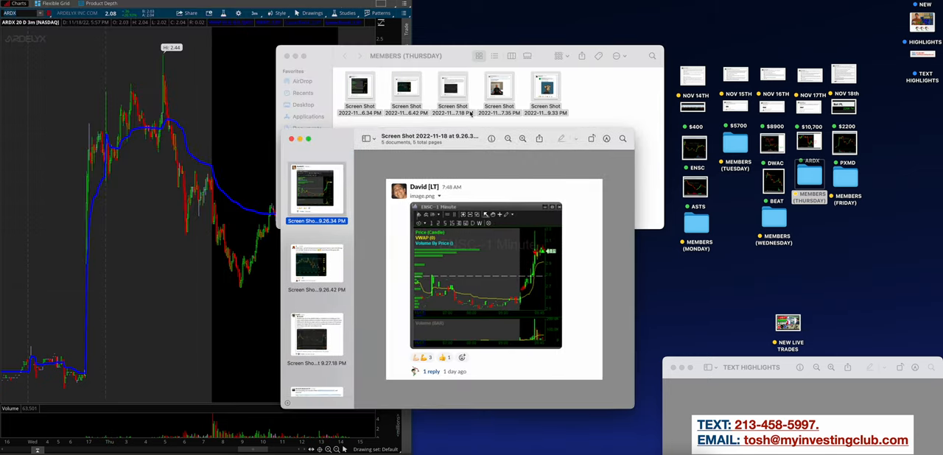
pyautogui.click(522, 138)
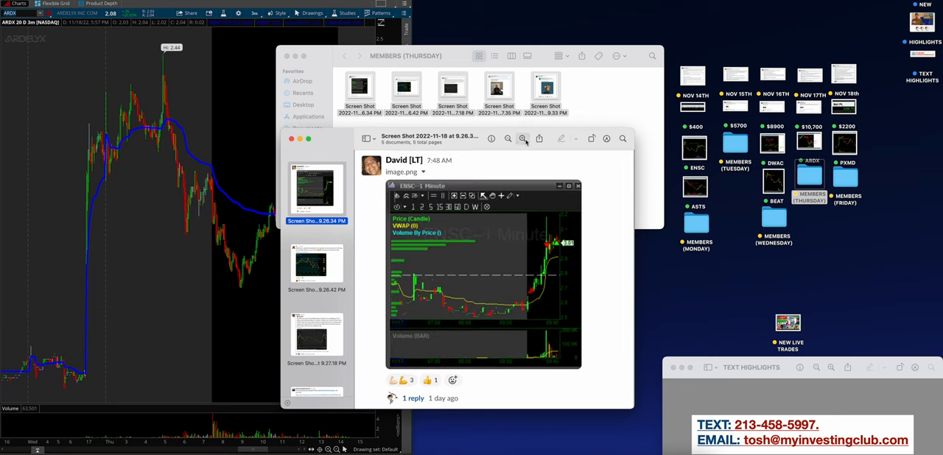
pyautogui.click(523, 138)
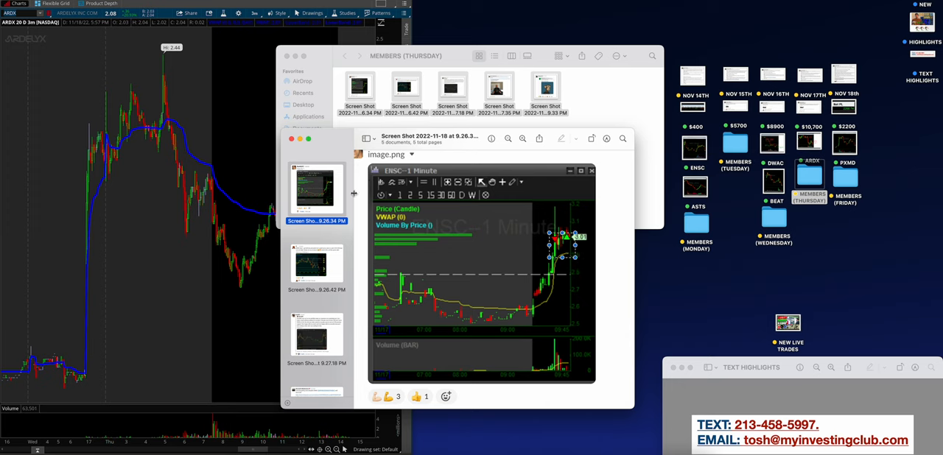
# Browse the SWAG photo and Bored Ape NFT screenshots, then close the Thursday screenshots.
pyautogui.click(316, 263)
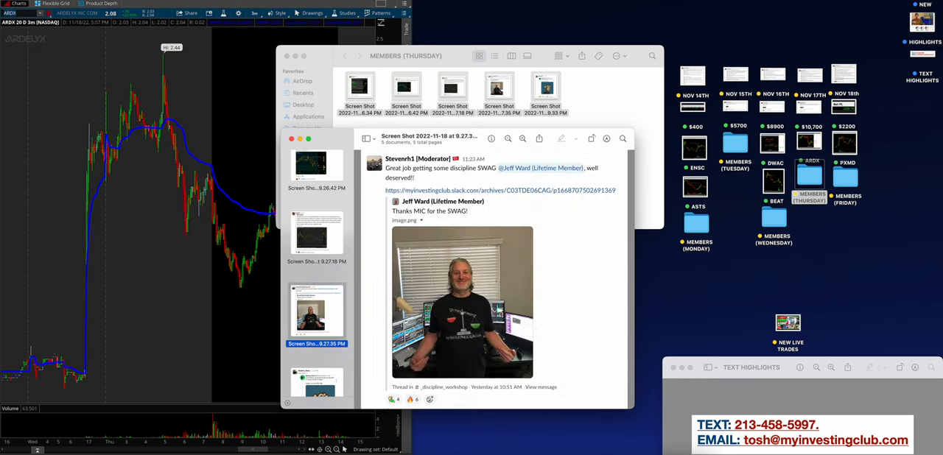
pyautogui.moveTo(507, 239)
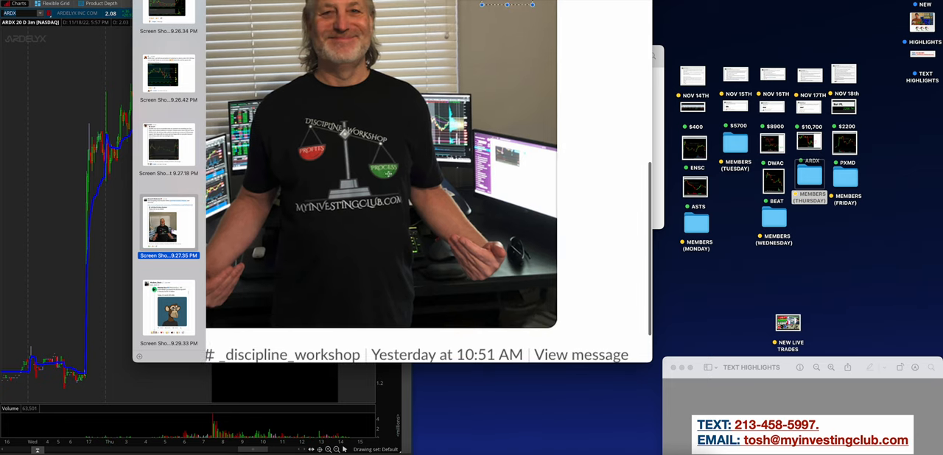
pyautogui.click(169, 310)
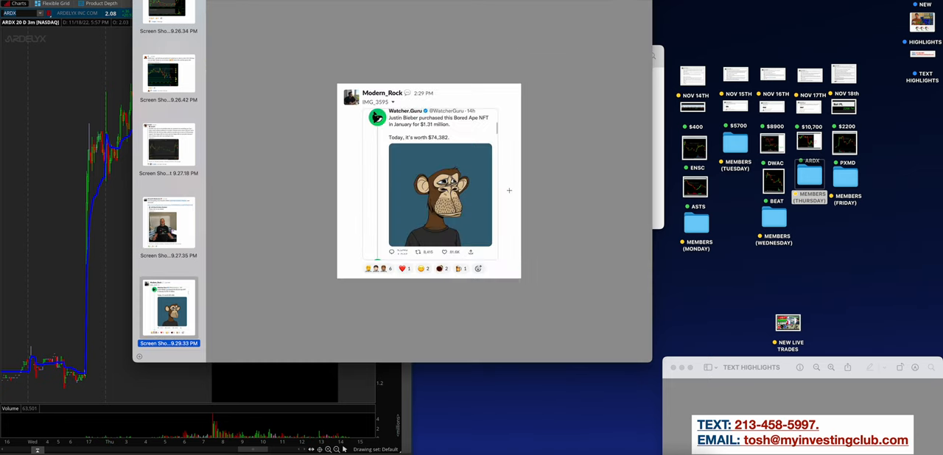
pyautogui.click(168, 223)
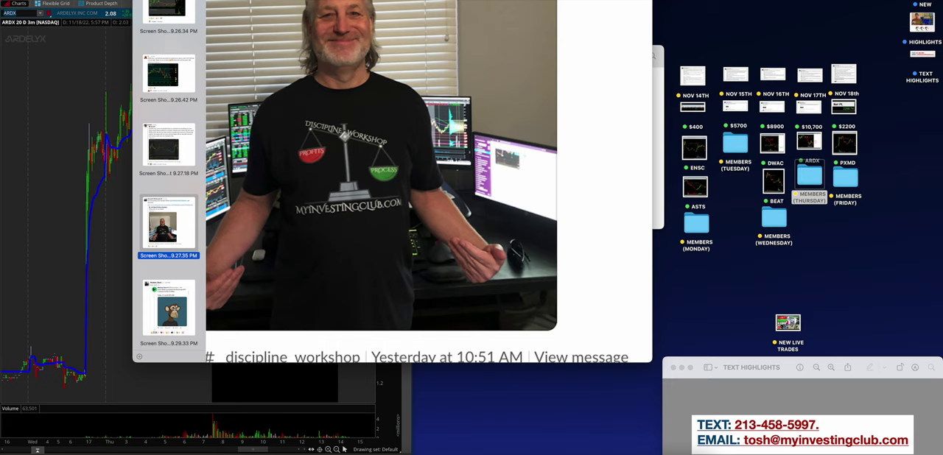
pyautogui.click(168, 307)
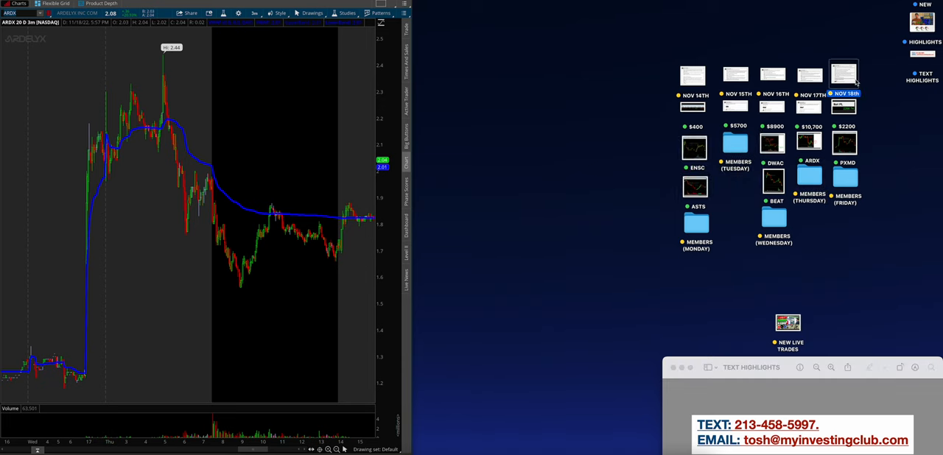
# View the Nov 18th watchlist and net profit screenshots, then pan the PXMD chart later.
pyautogui.click(843, 76)
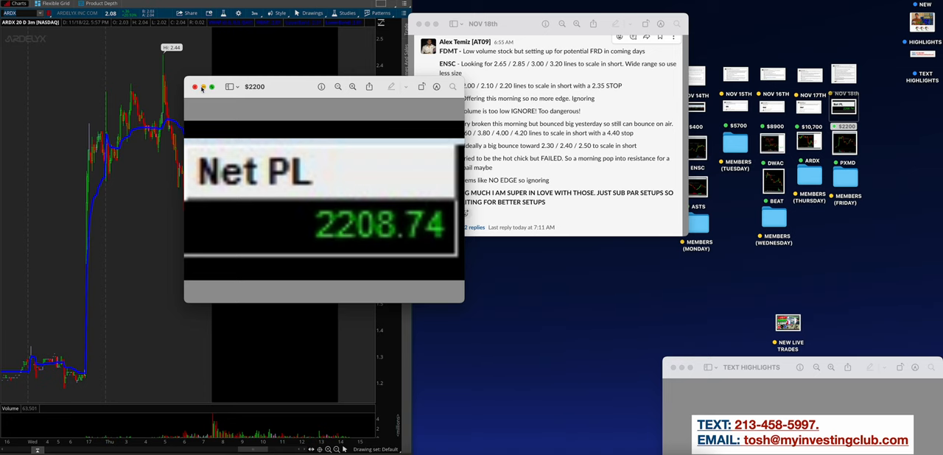
pyautogui.click(195, 87)
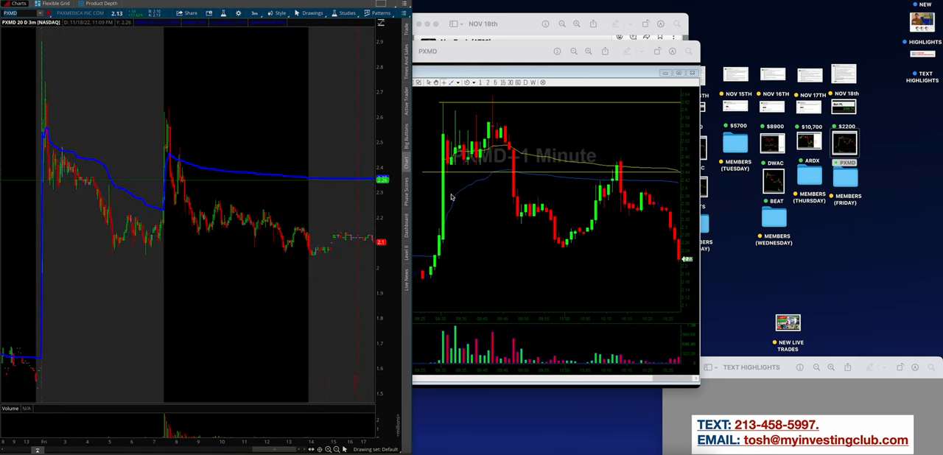
pyautogui.moveTo(161, 109)
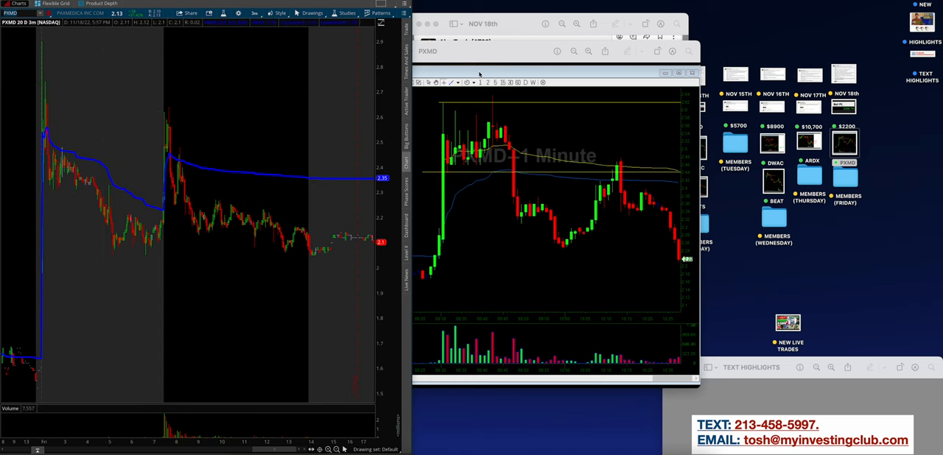
pyautogui.moveTo(160, 212)
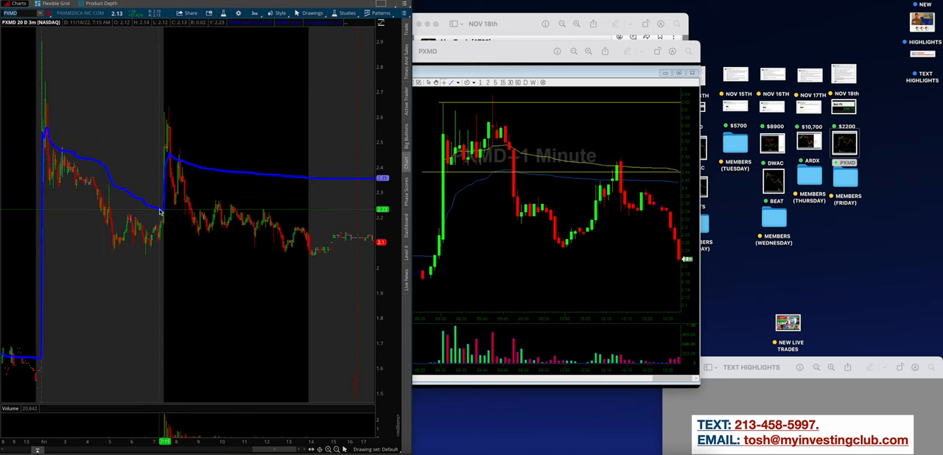
pyautogui.moveTo(42, 87)
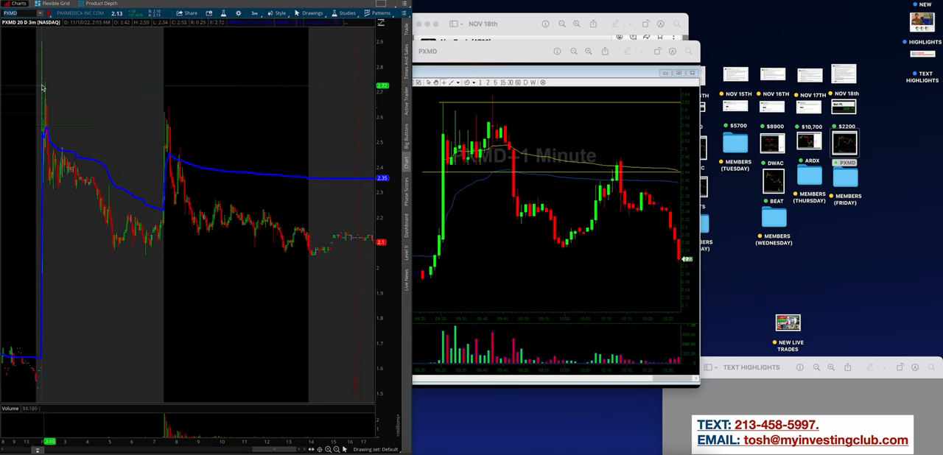
pyautogui.moveTo(45, 88); pyautogui.dragTo(153, 88)
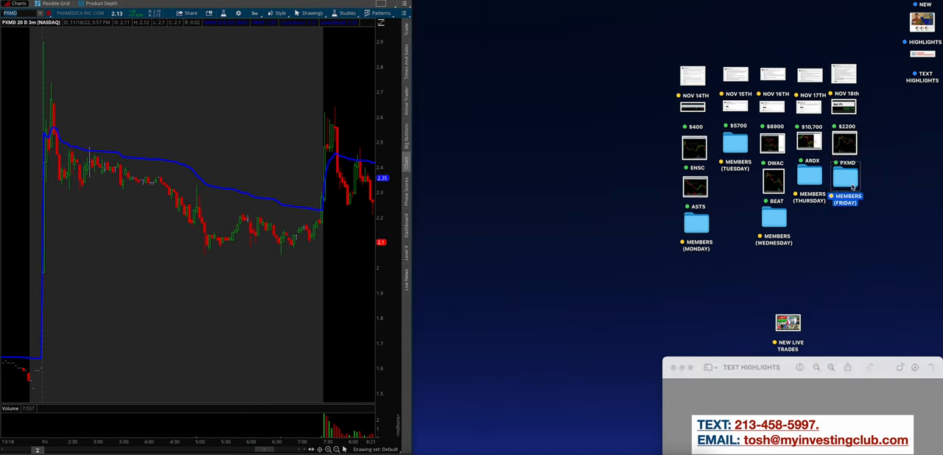
# Open all Friday member screenshots and zoom into the PXMD long trade and next chart.
pyautogui.doubleClick(845, 176)
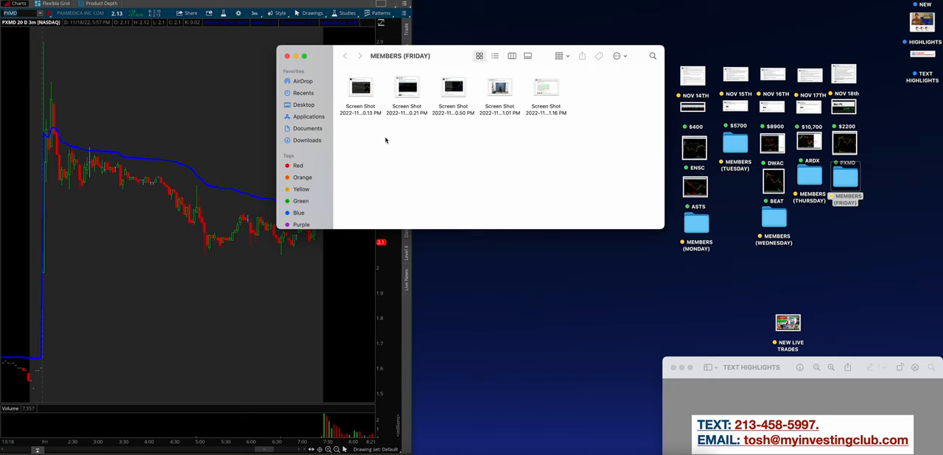
pyautogui.press('cmd+a')
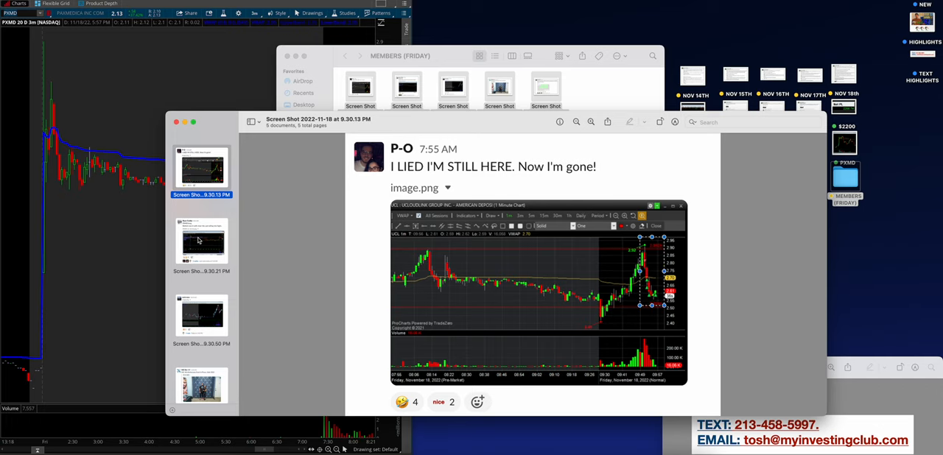
pyautogui.click(201, 241)
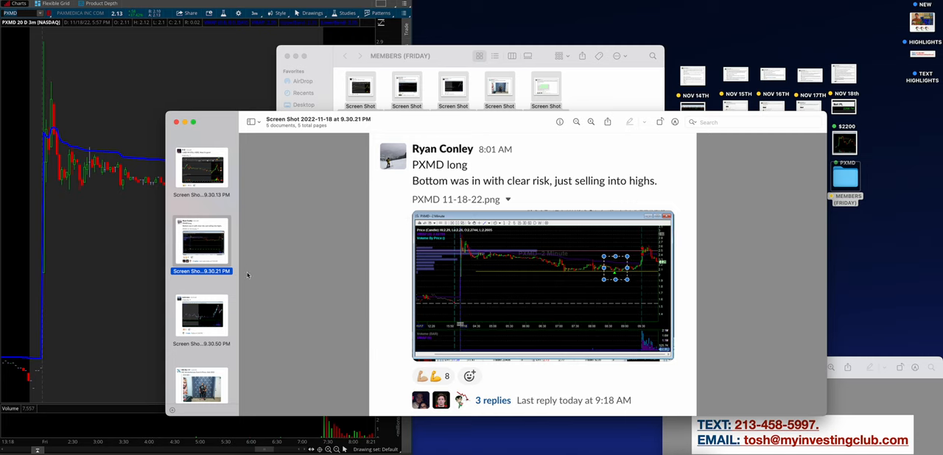
pyautogui.click(201, 317)
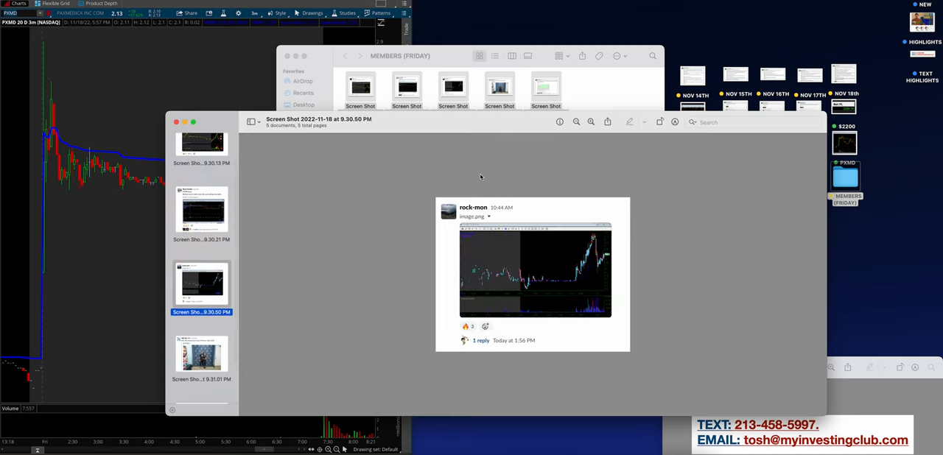
pyautogui.click(590, 121)
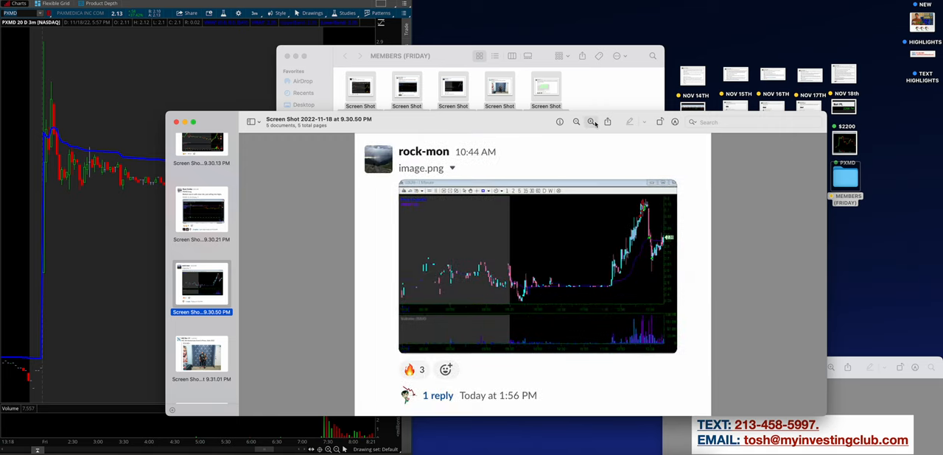
pyautogui.click(591, 122)
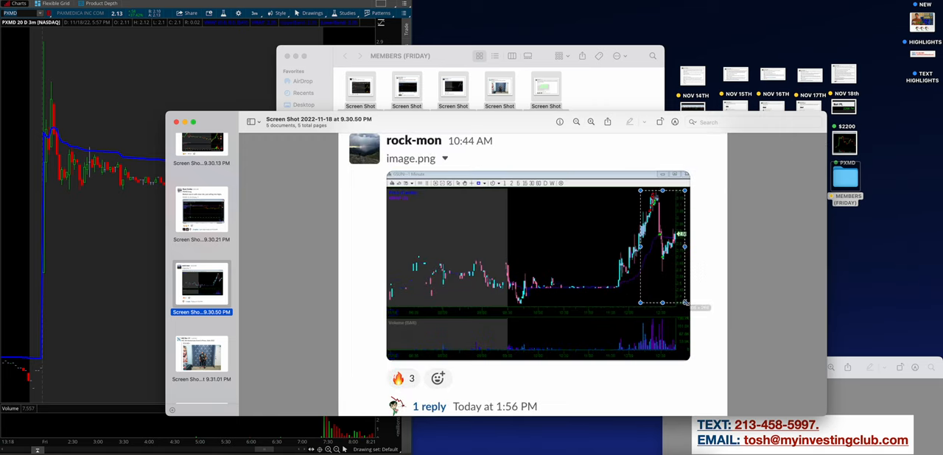
# Review and zoom into the vertical spreads calendar and anniversary event photo screenshots.
pyautogui.click(202, 372)
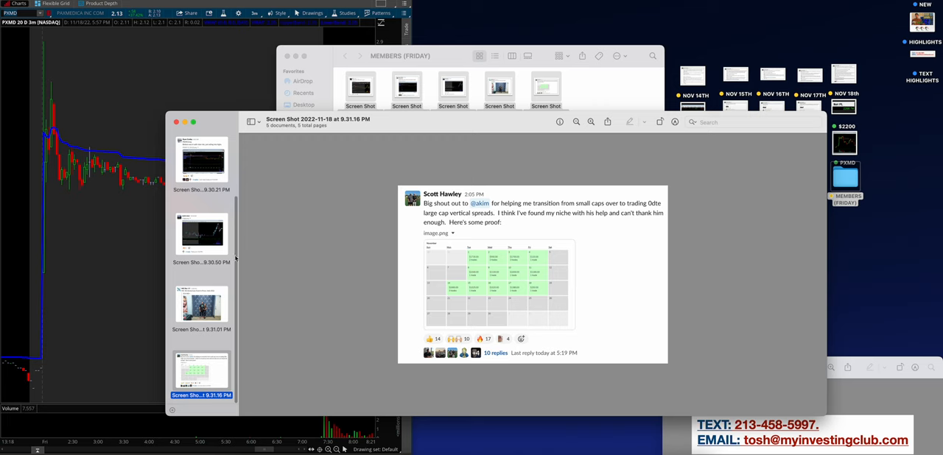
pyautogui.click(201, 306)
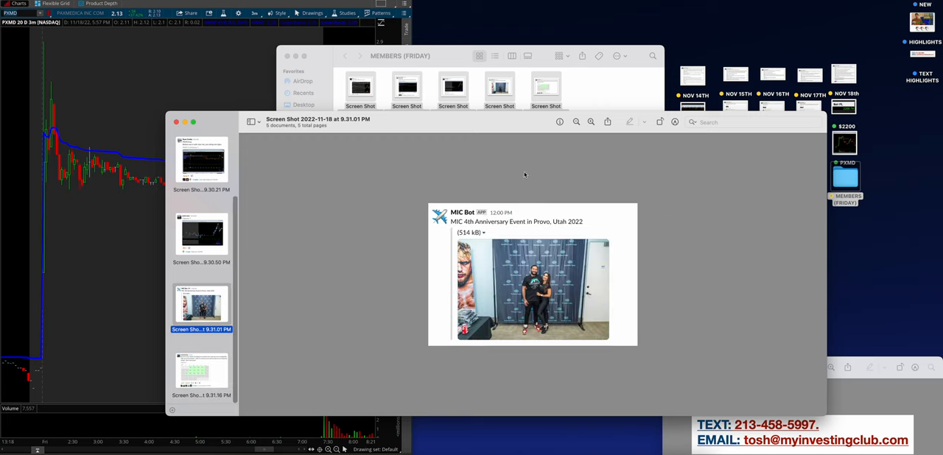
pyautogui.click(591, 121)
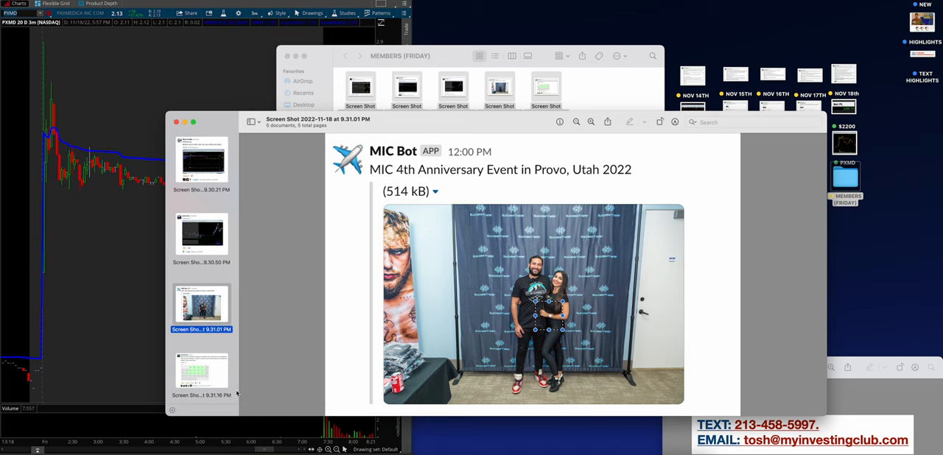
pyautogui.moveTo(247, 384)
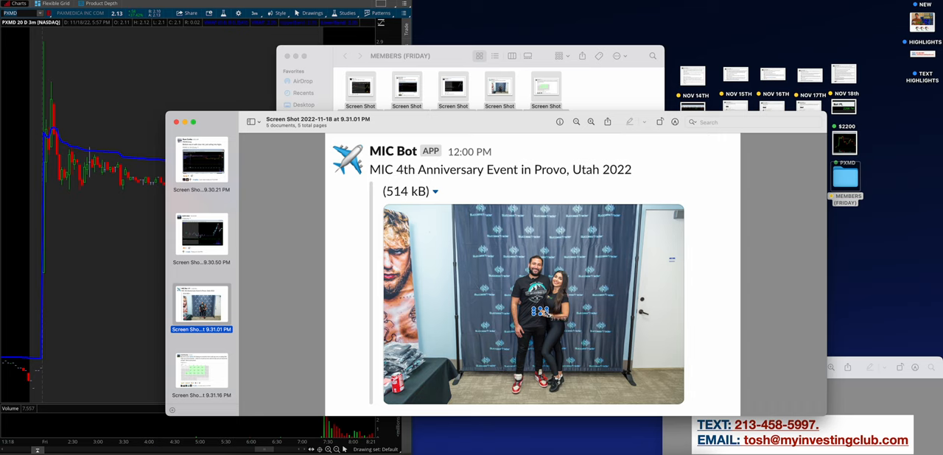
pyautogui.click(201, 372)
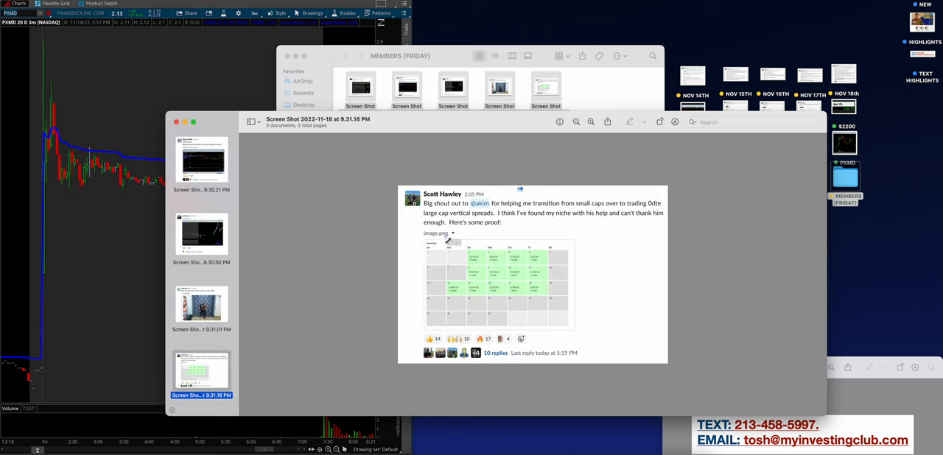
pyautogui.click(591, 121)
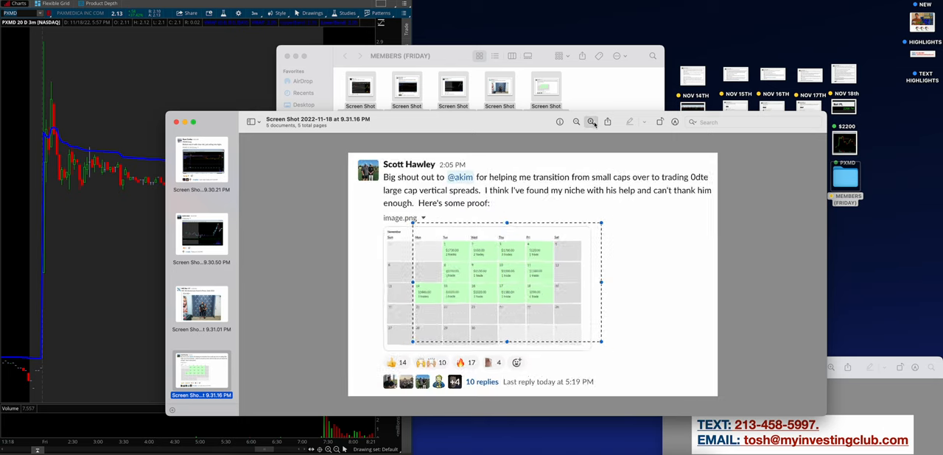
pyautogui.click(591, 122)
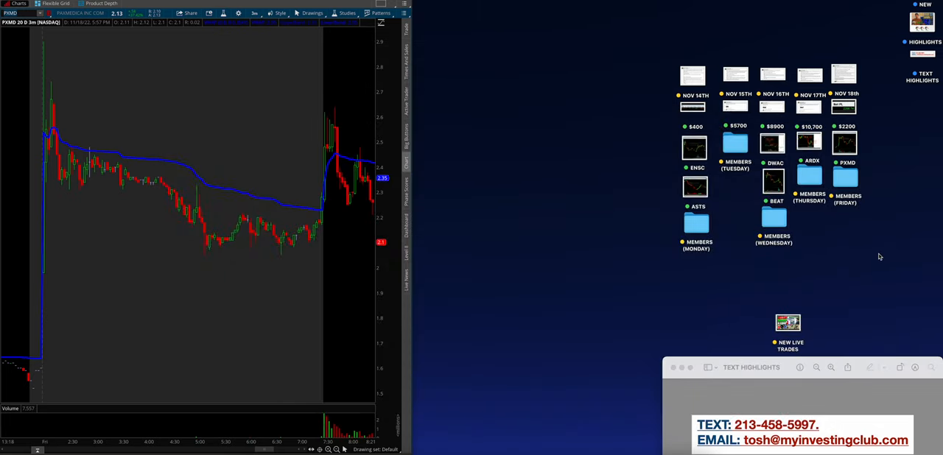
pyautogui.moveTo(590, 234)
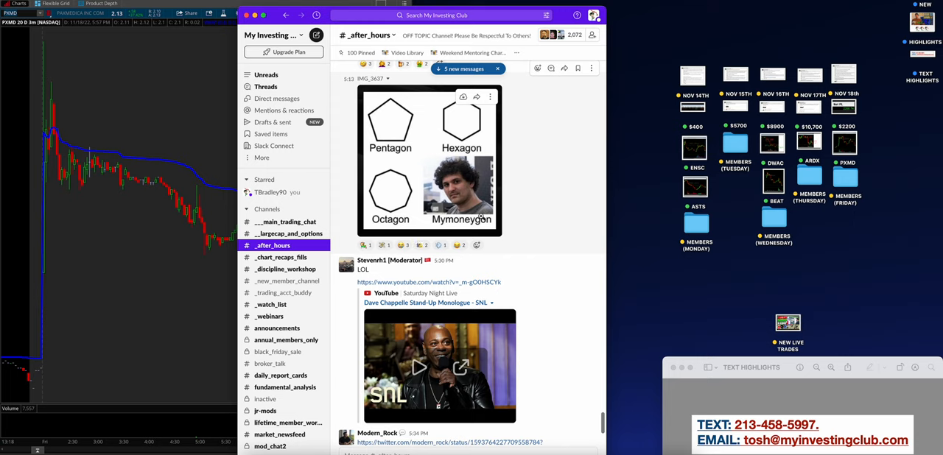
pyautogui.moveTo(346, 229)
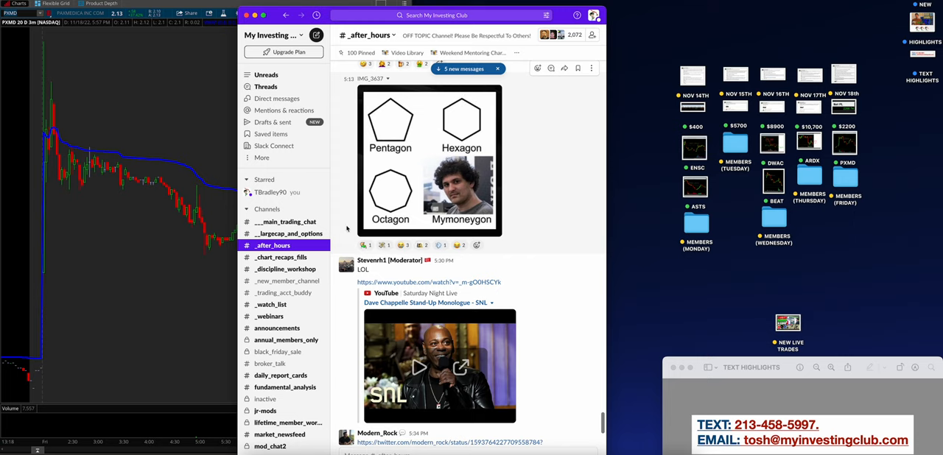
pyautogui.moveTo(328, 210)
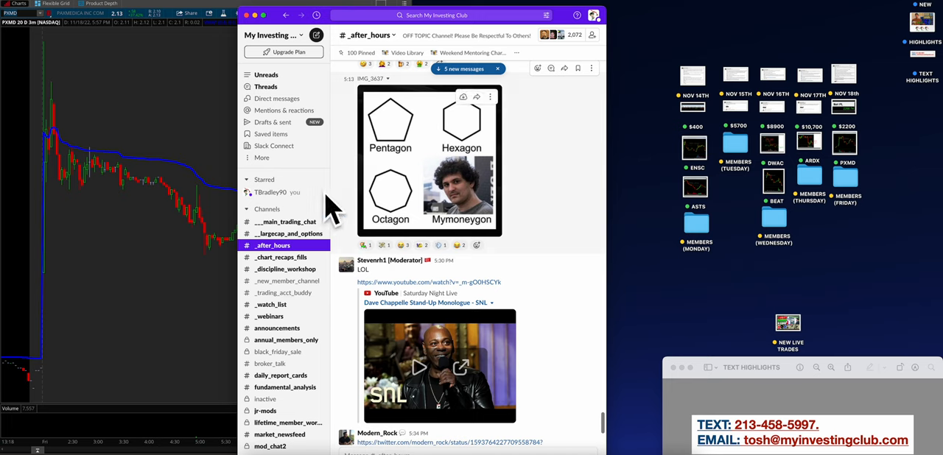
# Browse the _watch_list and main trading chat channels in Slack.
pyautogui.scroll(-3)
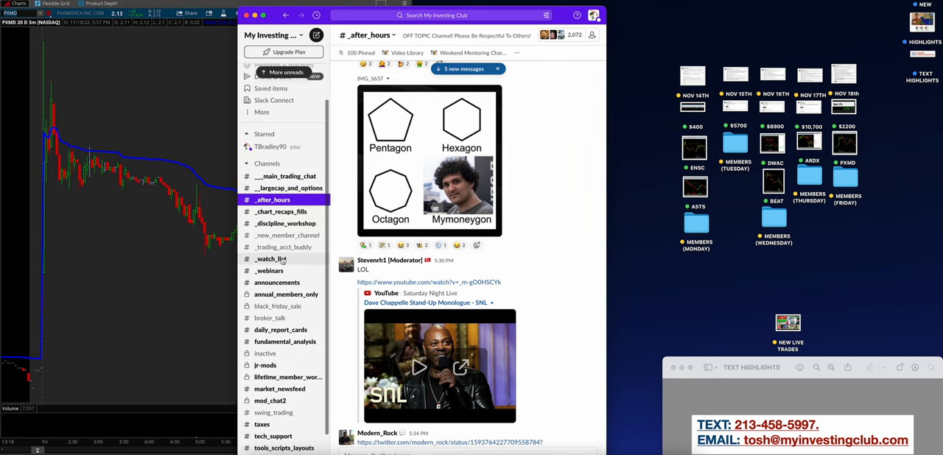
pyautogui.click(271, 259)
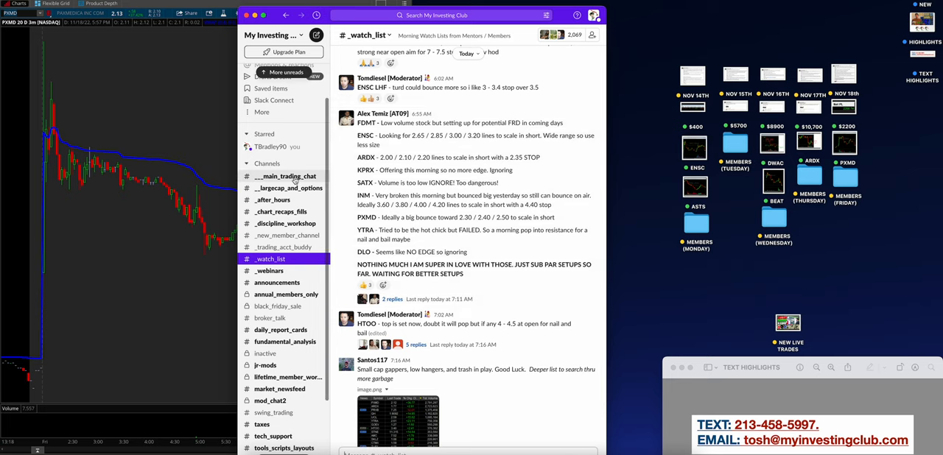
pyautogui.click(285, 176)
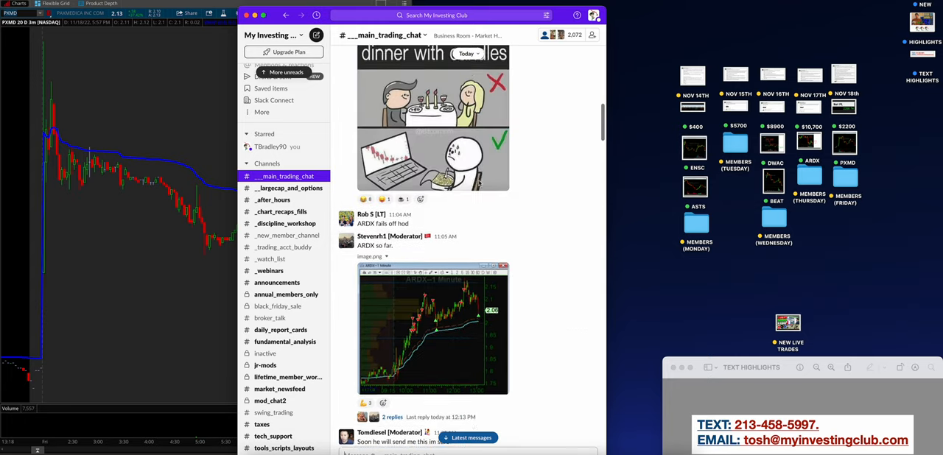
pyautogui.scroll(3)
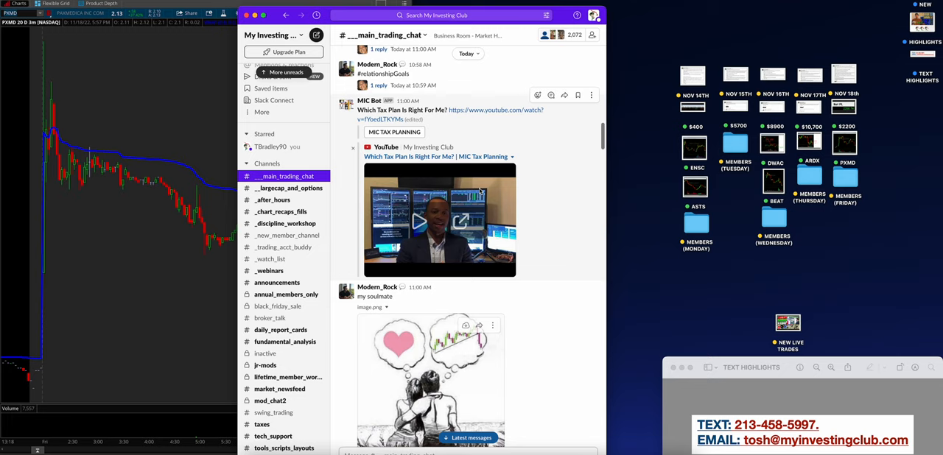
pyautogui.scroll(3)
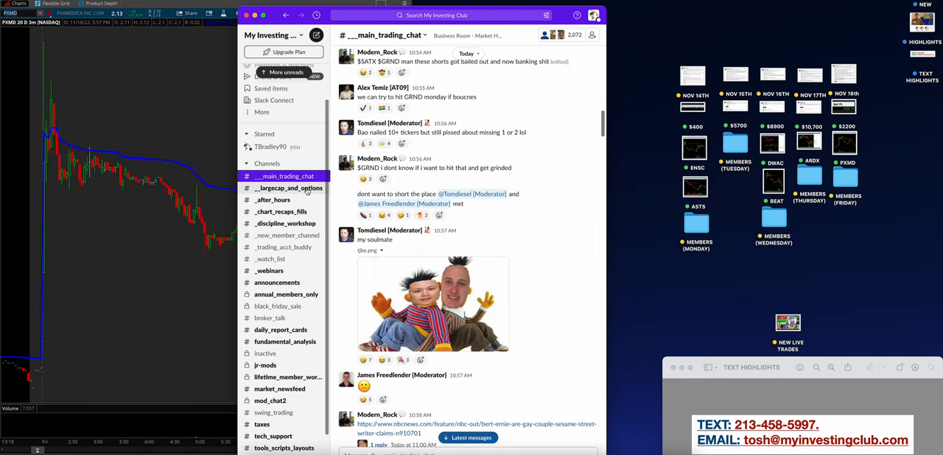
# Visit _largecap_and_options and _after_hours, and view the bottle photo full size.
pyautogui.click(288, 187)
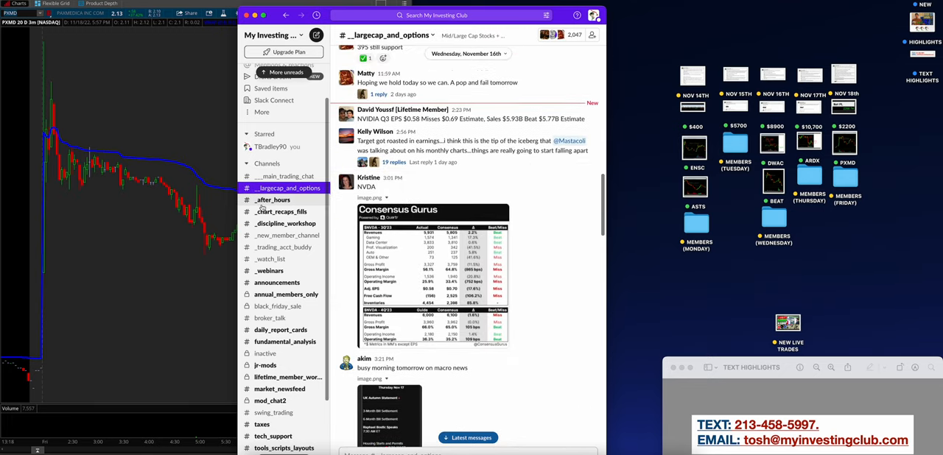
pyautogui.click(273, 199)
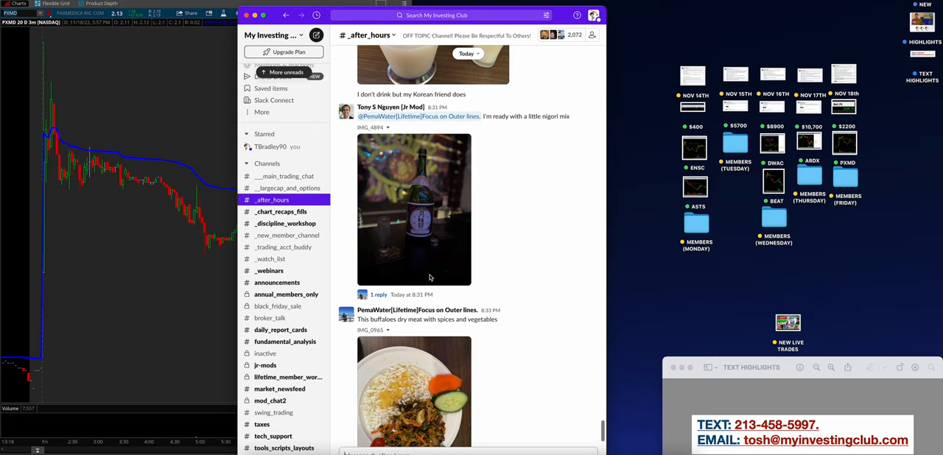
pyautogui.scroll(3)
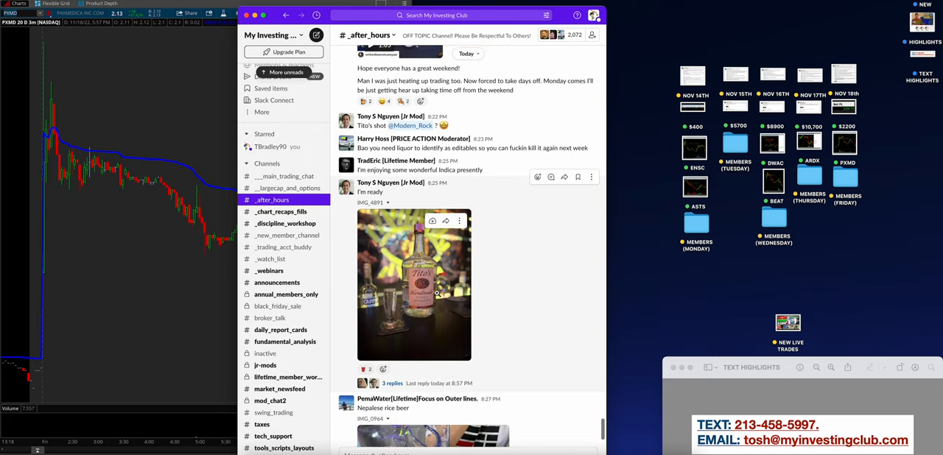
pyautogui.click(392, 383)
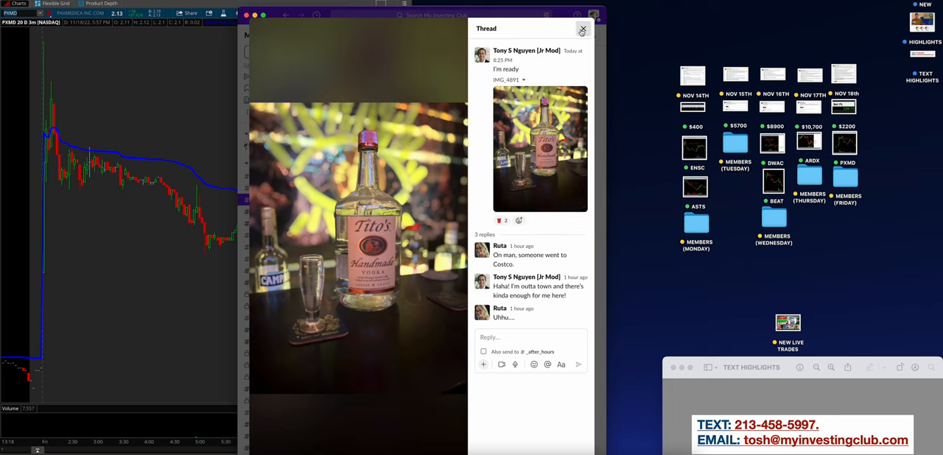
pyautogui.click(583, 28)
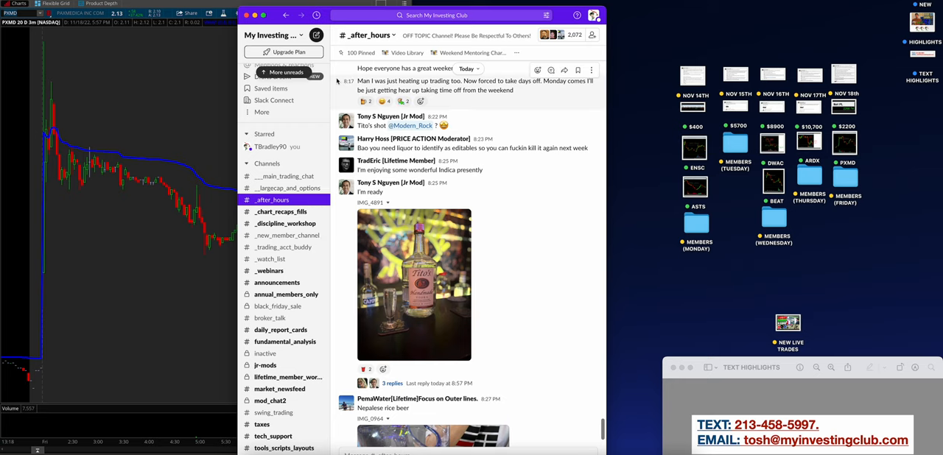
pyautogui.moveTo(436, 247)
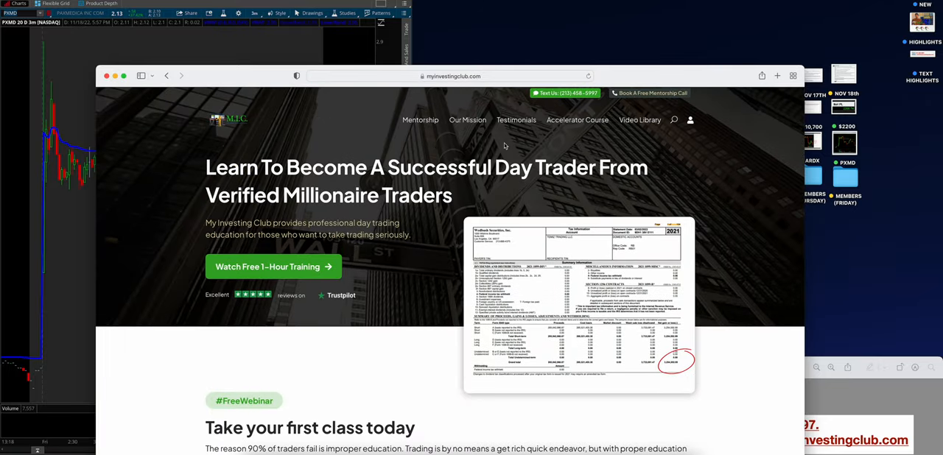
pyautogui.moveTo(552, 149)
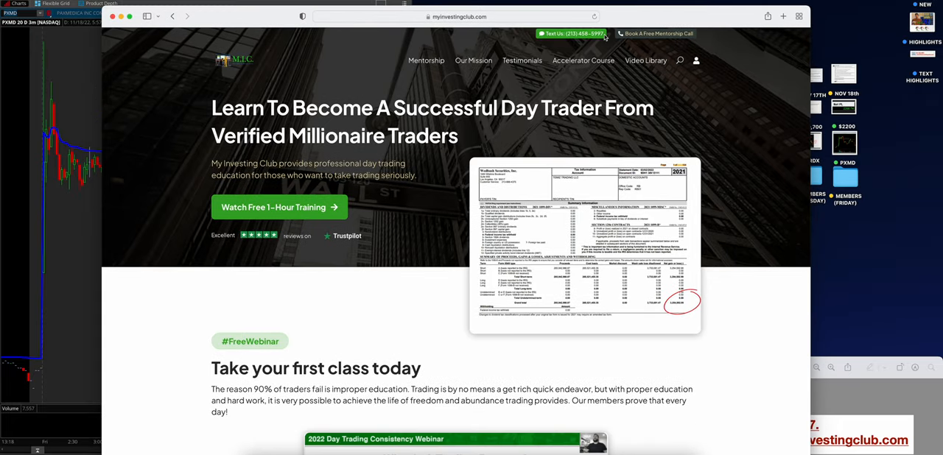
pyautogui.moveTo(647, 38)
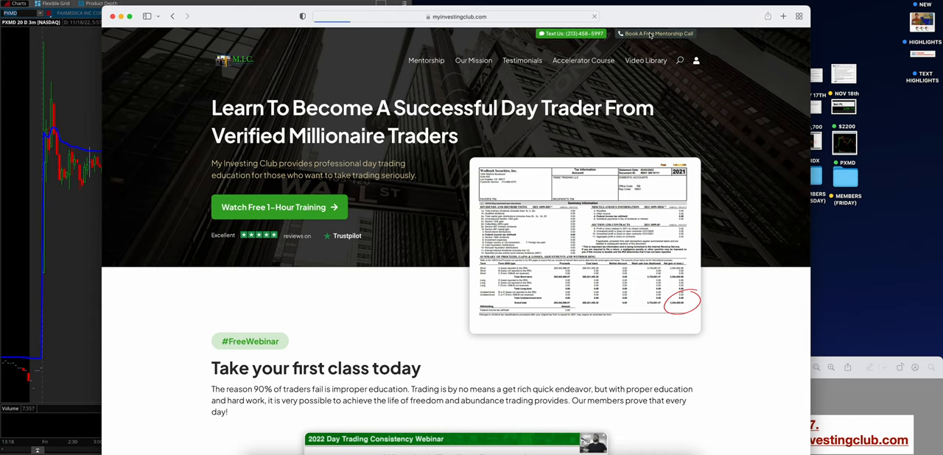
# Preview the free mentorship call form, return home, and scroll to Meet Your Mentors.
pyautogui.click(655, 33)
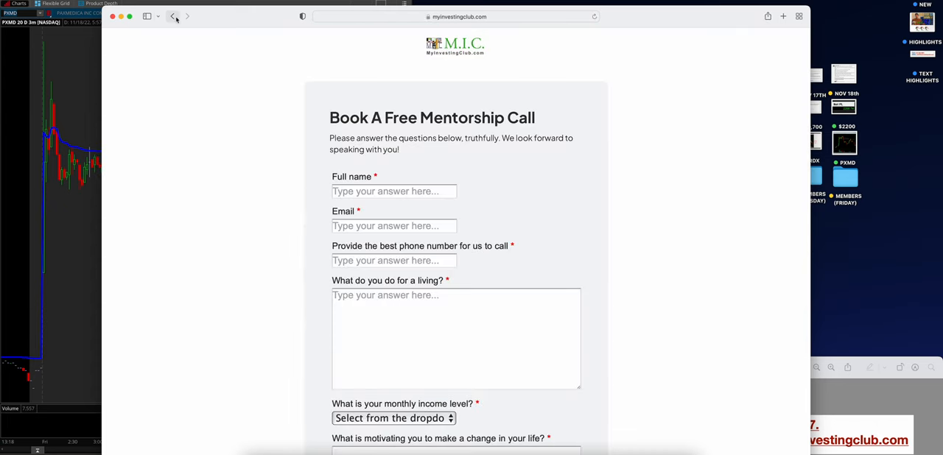
pyautogui.click(173, 16)
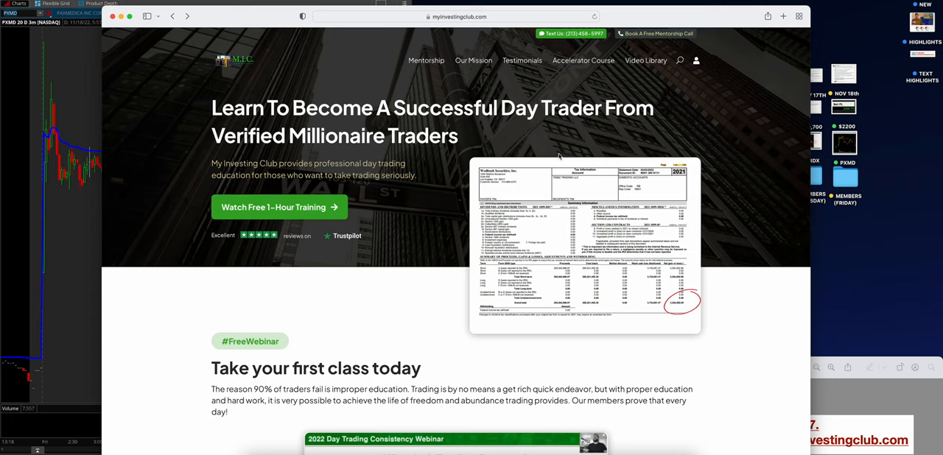
pyautogui.moveTo(307, 214)
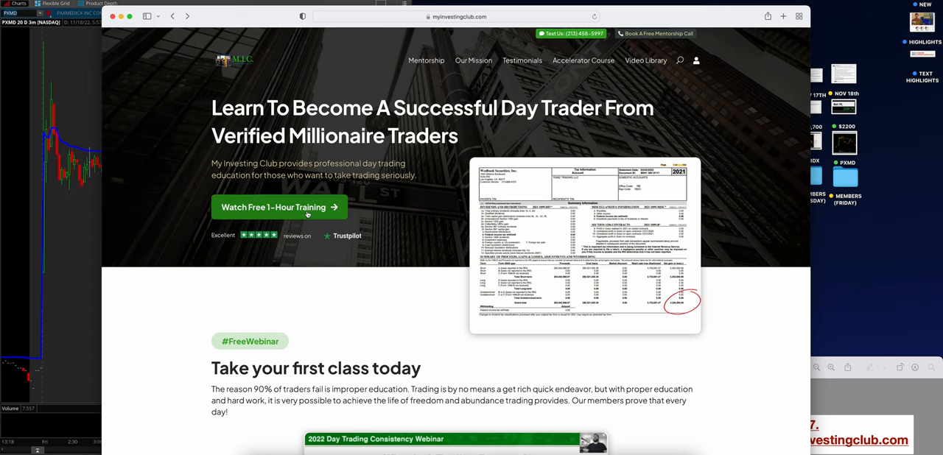
pyautogui.scroll(-3)
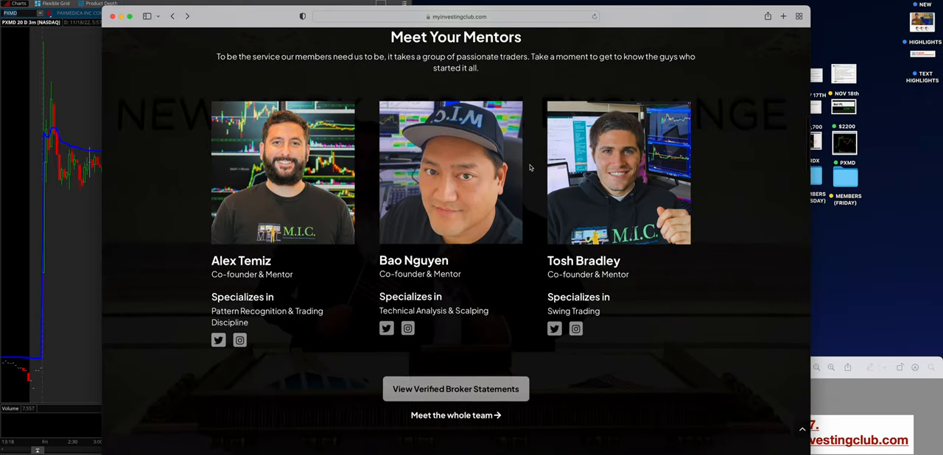
pyautogui.scroll(-3)
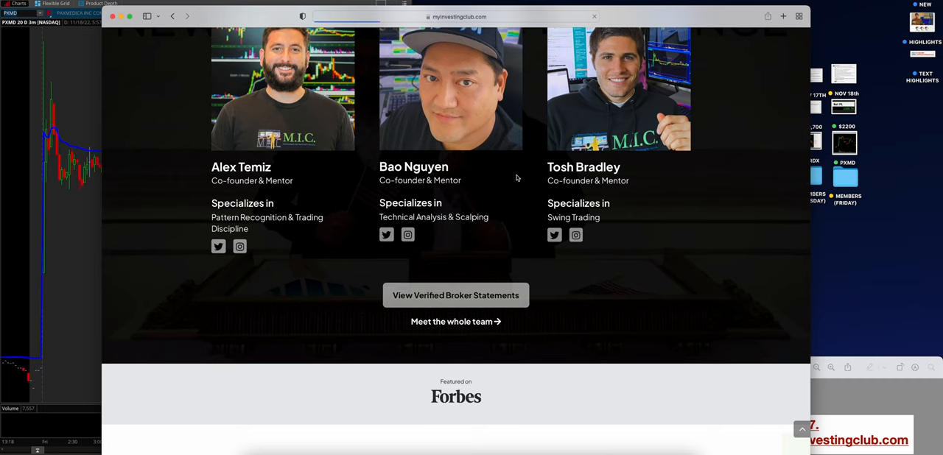
# Open the 'Meet the whole team' page and scroll through the moderators and back up.
pyautogui.click(455, 322)
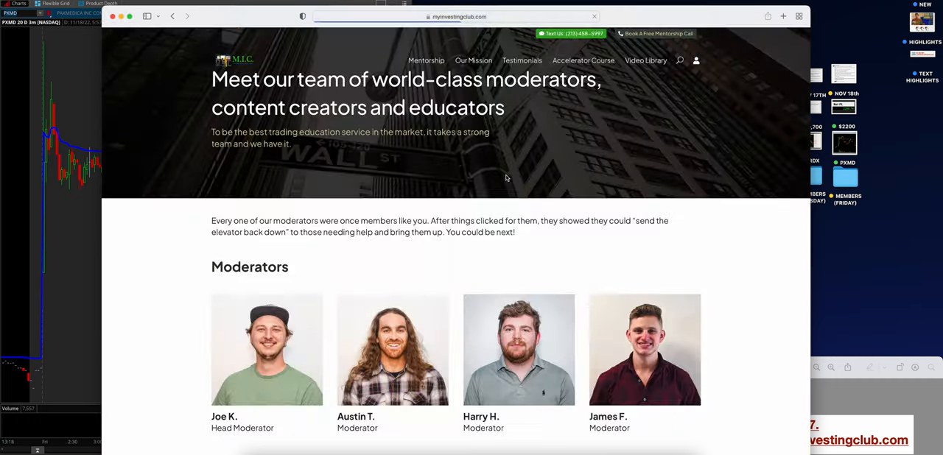
pyautogui.scroll(-3)
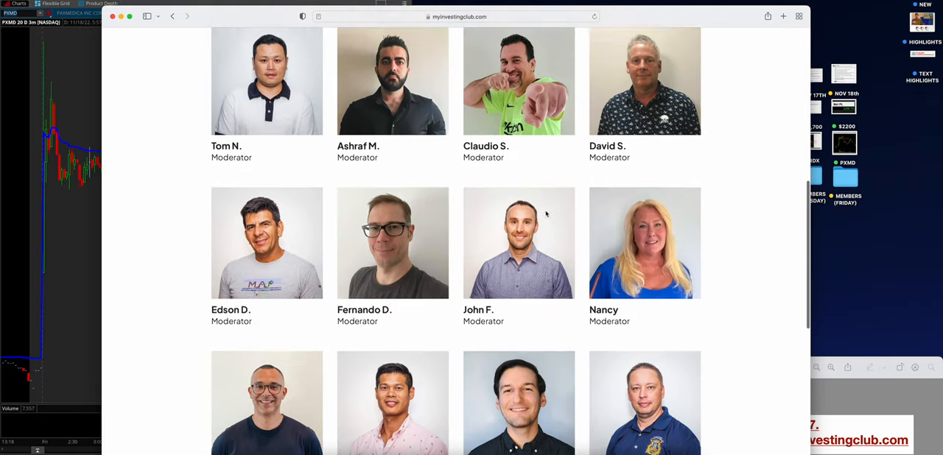
pyautogui.scroll(3)
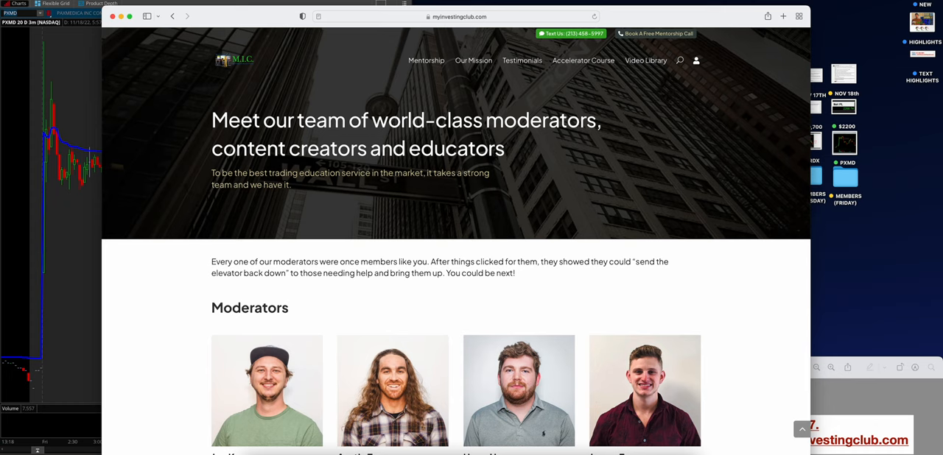
pyautogui.moveTo(587, 52)
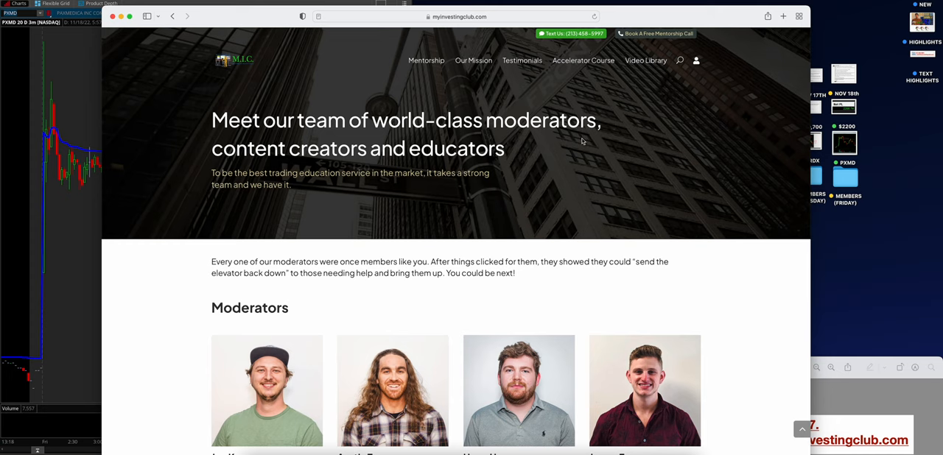
pyautogui.moveTo(274, 53)
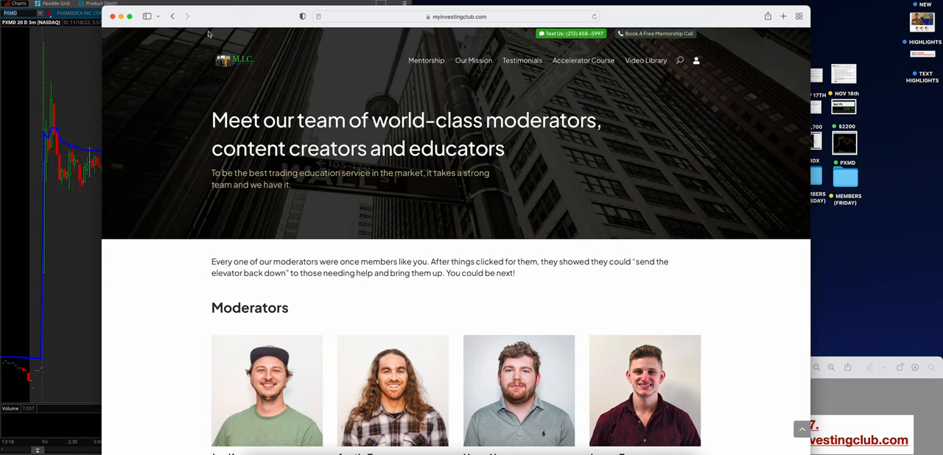
pyautogui.moveTo(651, 59)
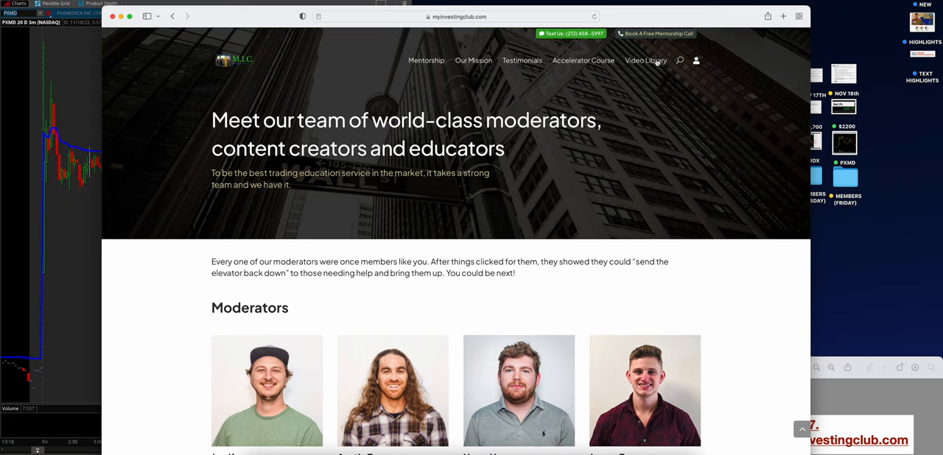
# Open the members' Video Library and scroll through the three live-trading videos.
pyautogui.click(646, 61)
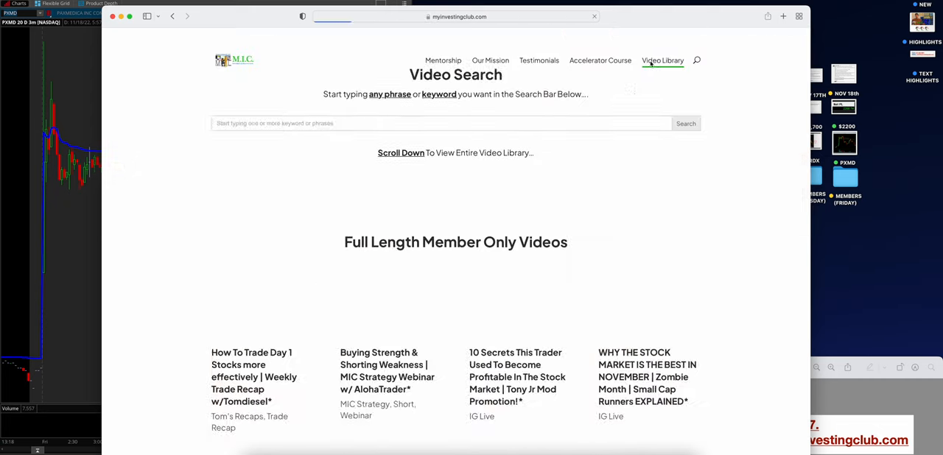
pyautogui.scroll(-3)
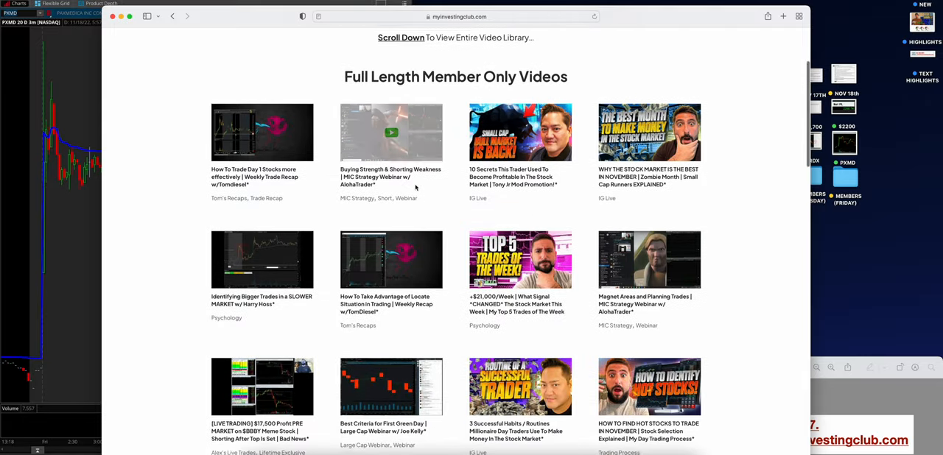
pyautogui.scroll(3)
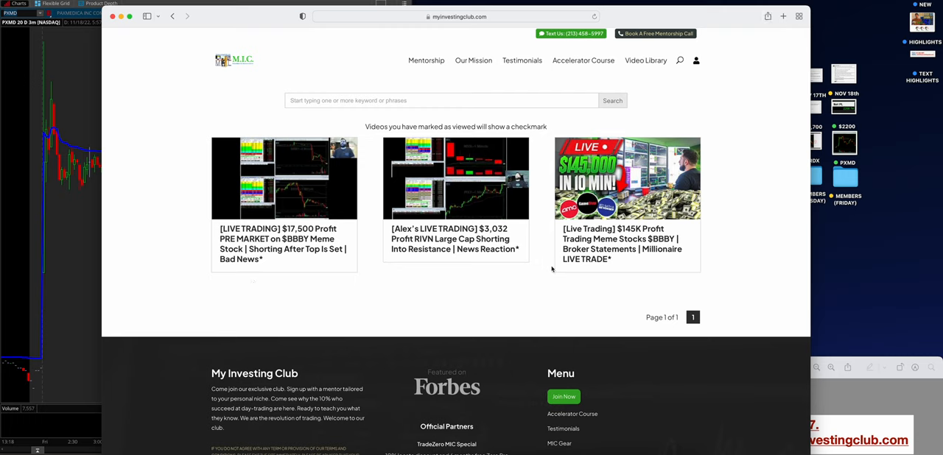
pyautogui.moveTo(631, 255)
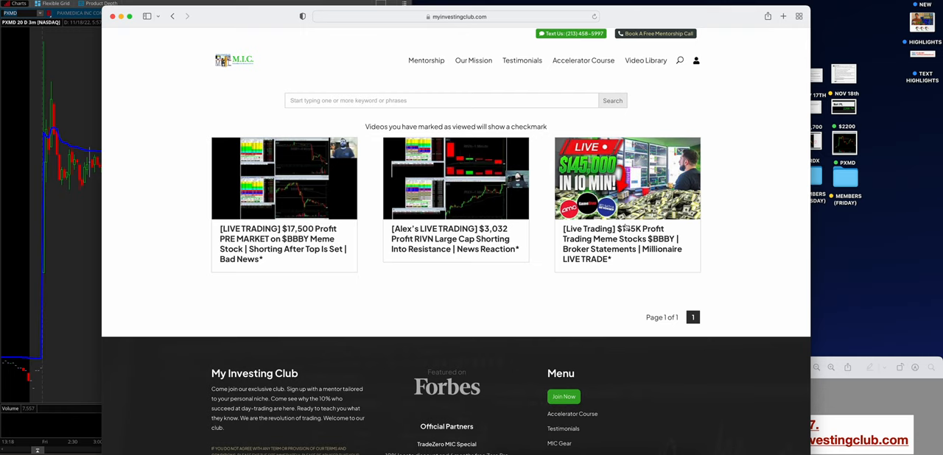
pyautogui.moveTo(671, 249)
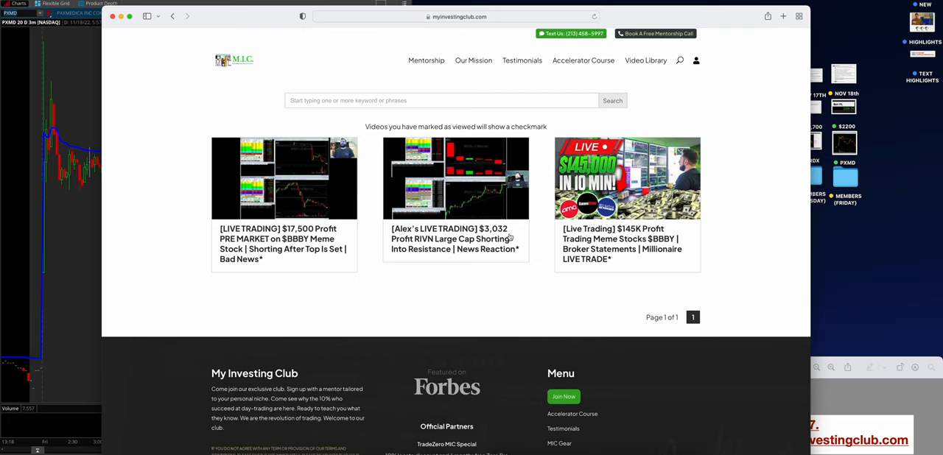
pyautogui.moveTo(513, 235)
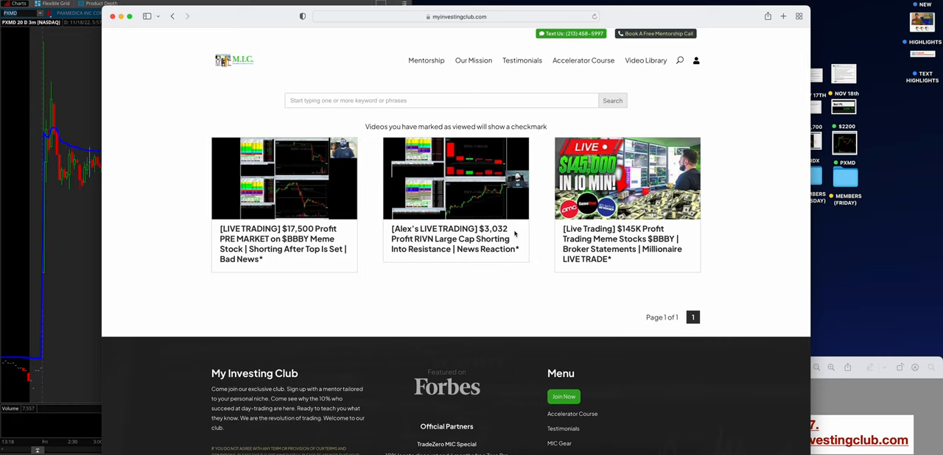
pyautogui.moveTo(170, 46)
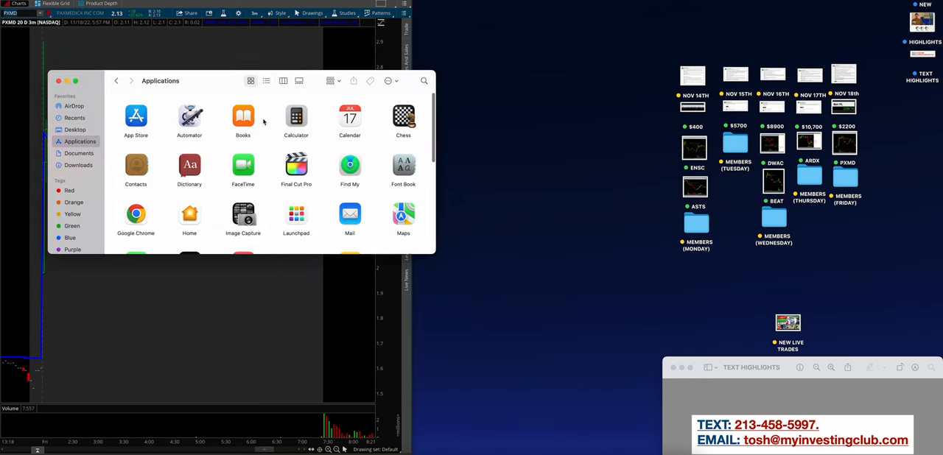
# Launch Calculator, sum the five daily profits to 27,900, then clear the display.
pyautogui.doubleClick(295, 117)
pyautogui.write('10700')
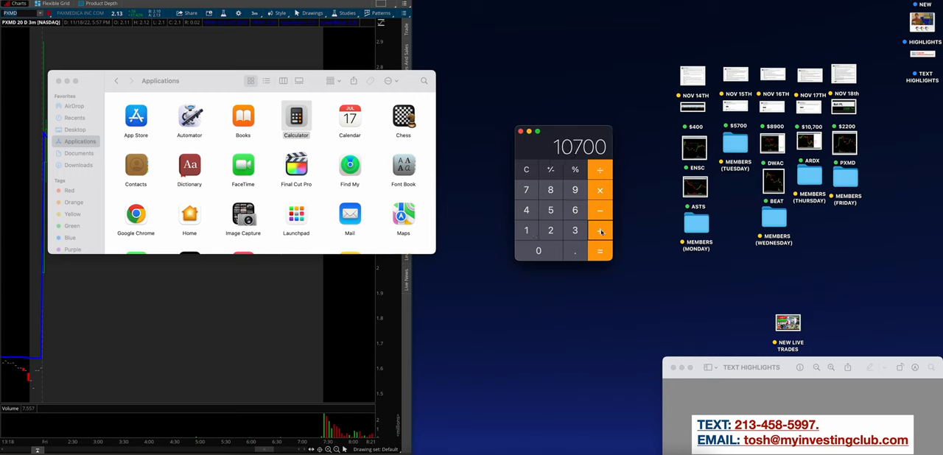
pyautogui.click(550, 231)
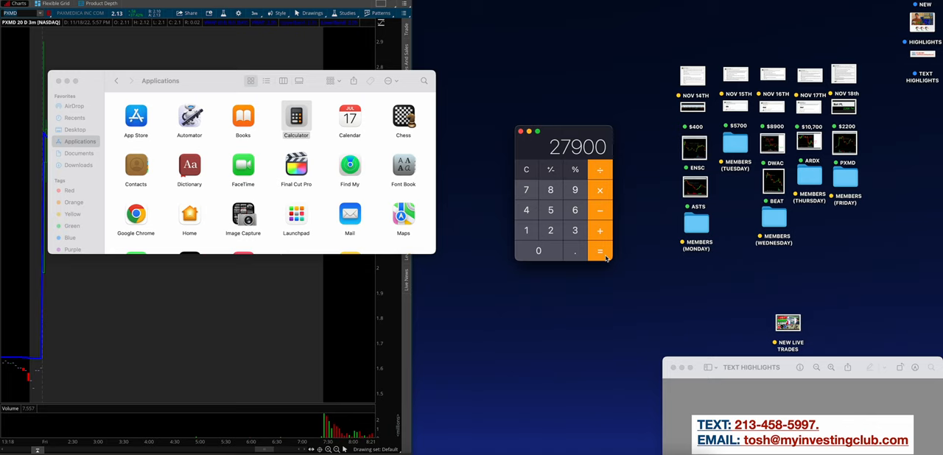
pyautogui.click(527, 169)
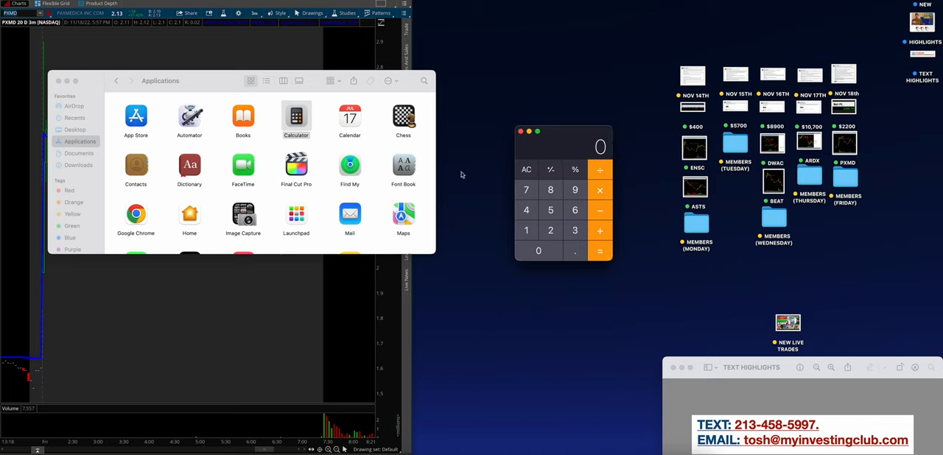